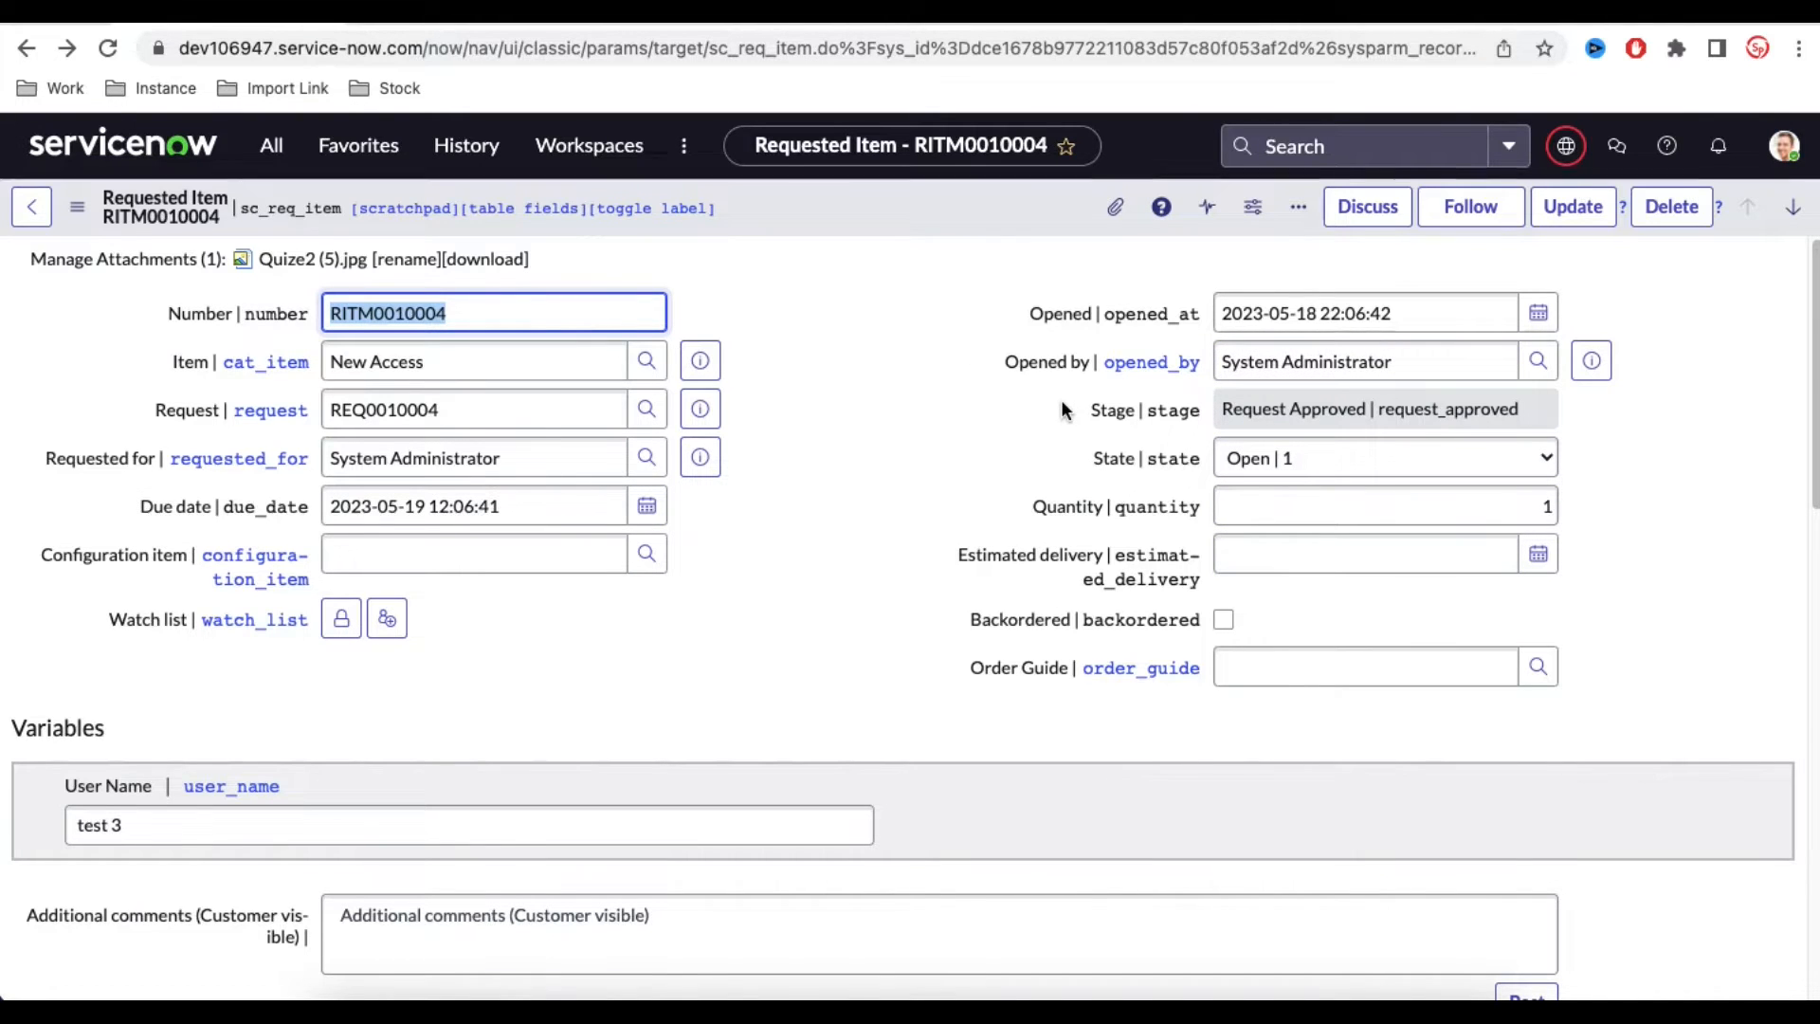
# - Configure the Catalog Tasks list columns to show State directly after Number
pyautogui.scroll(-3)
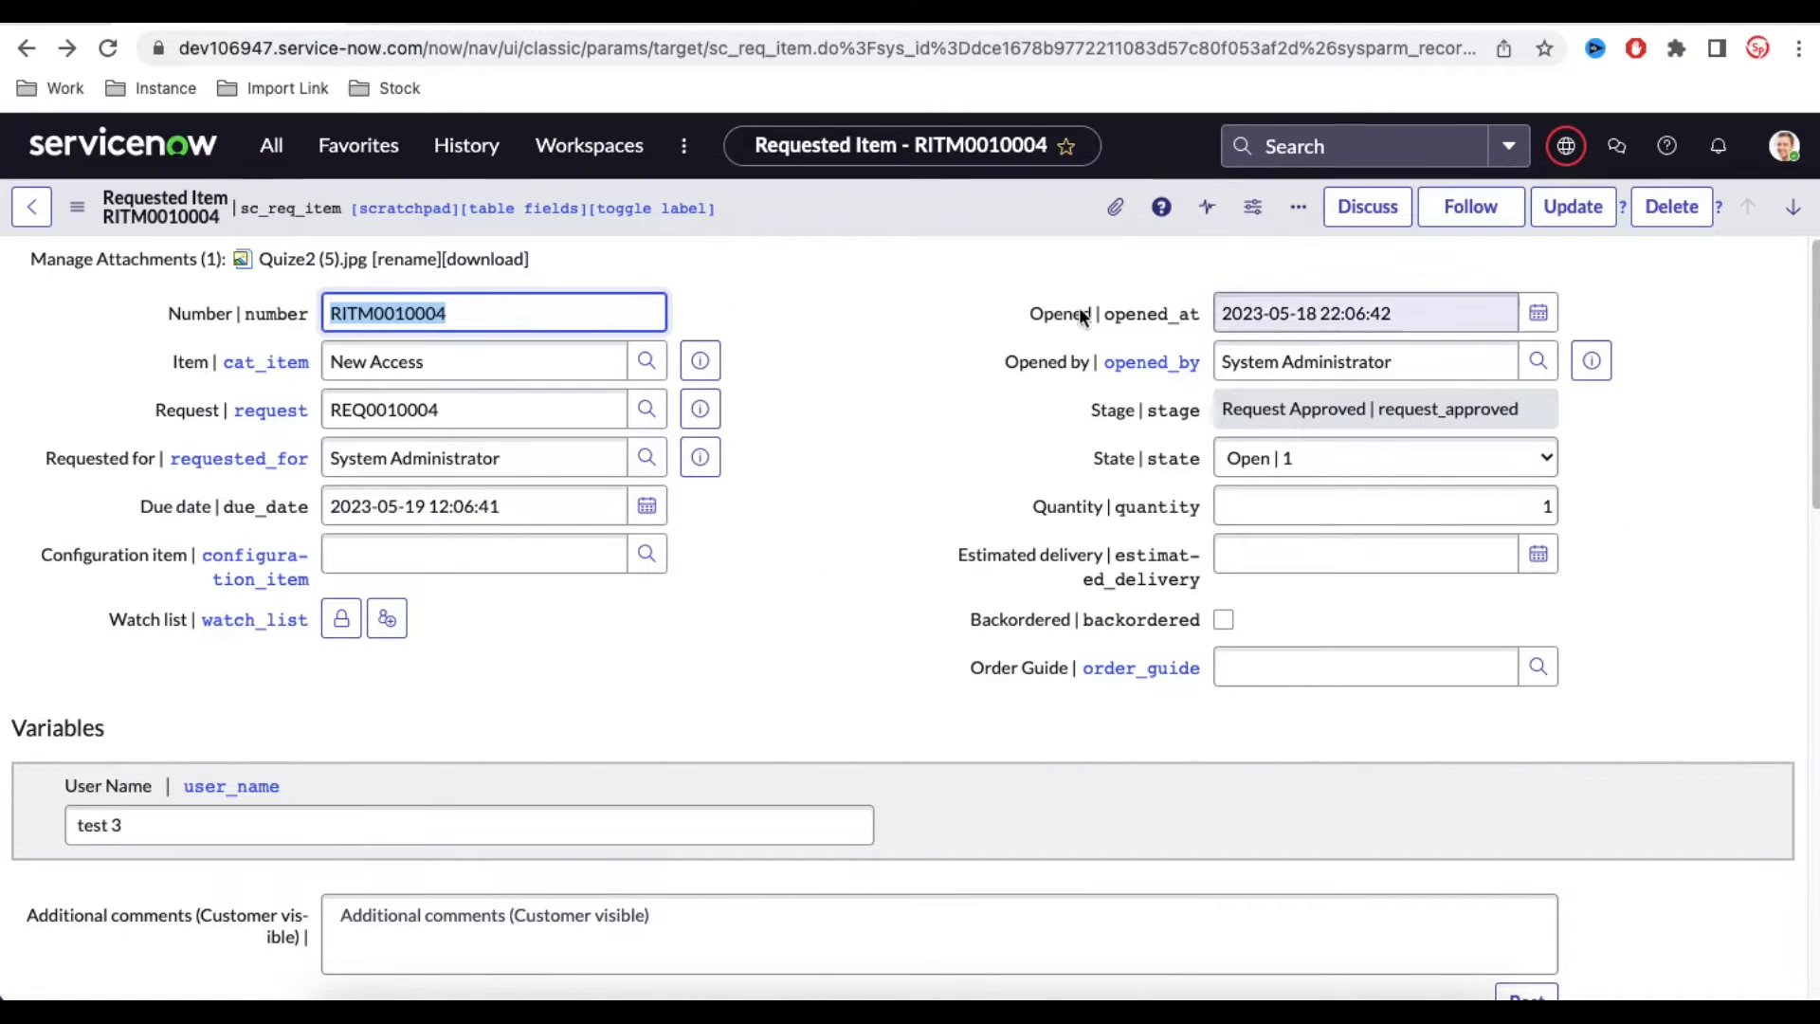
pyautogui.scroll(-3)
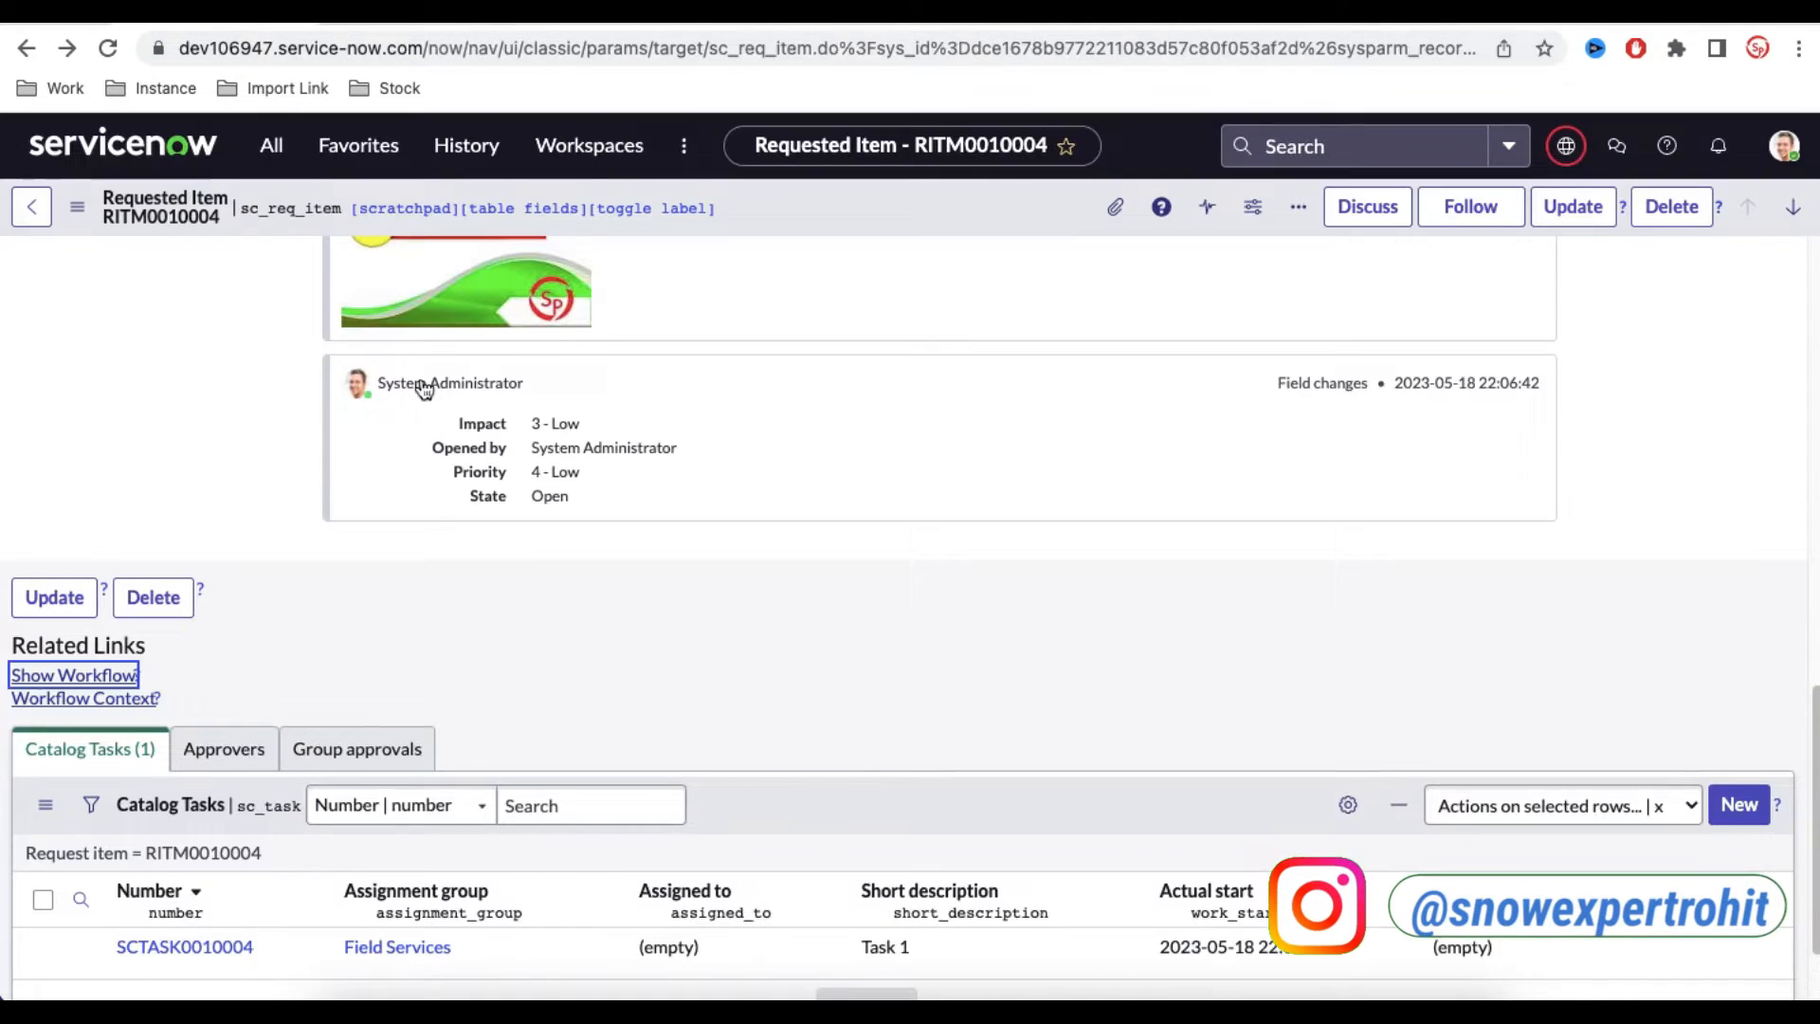
pyautogui.scroll(-3)
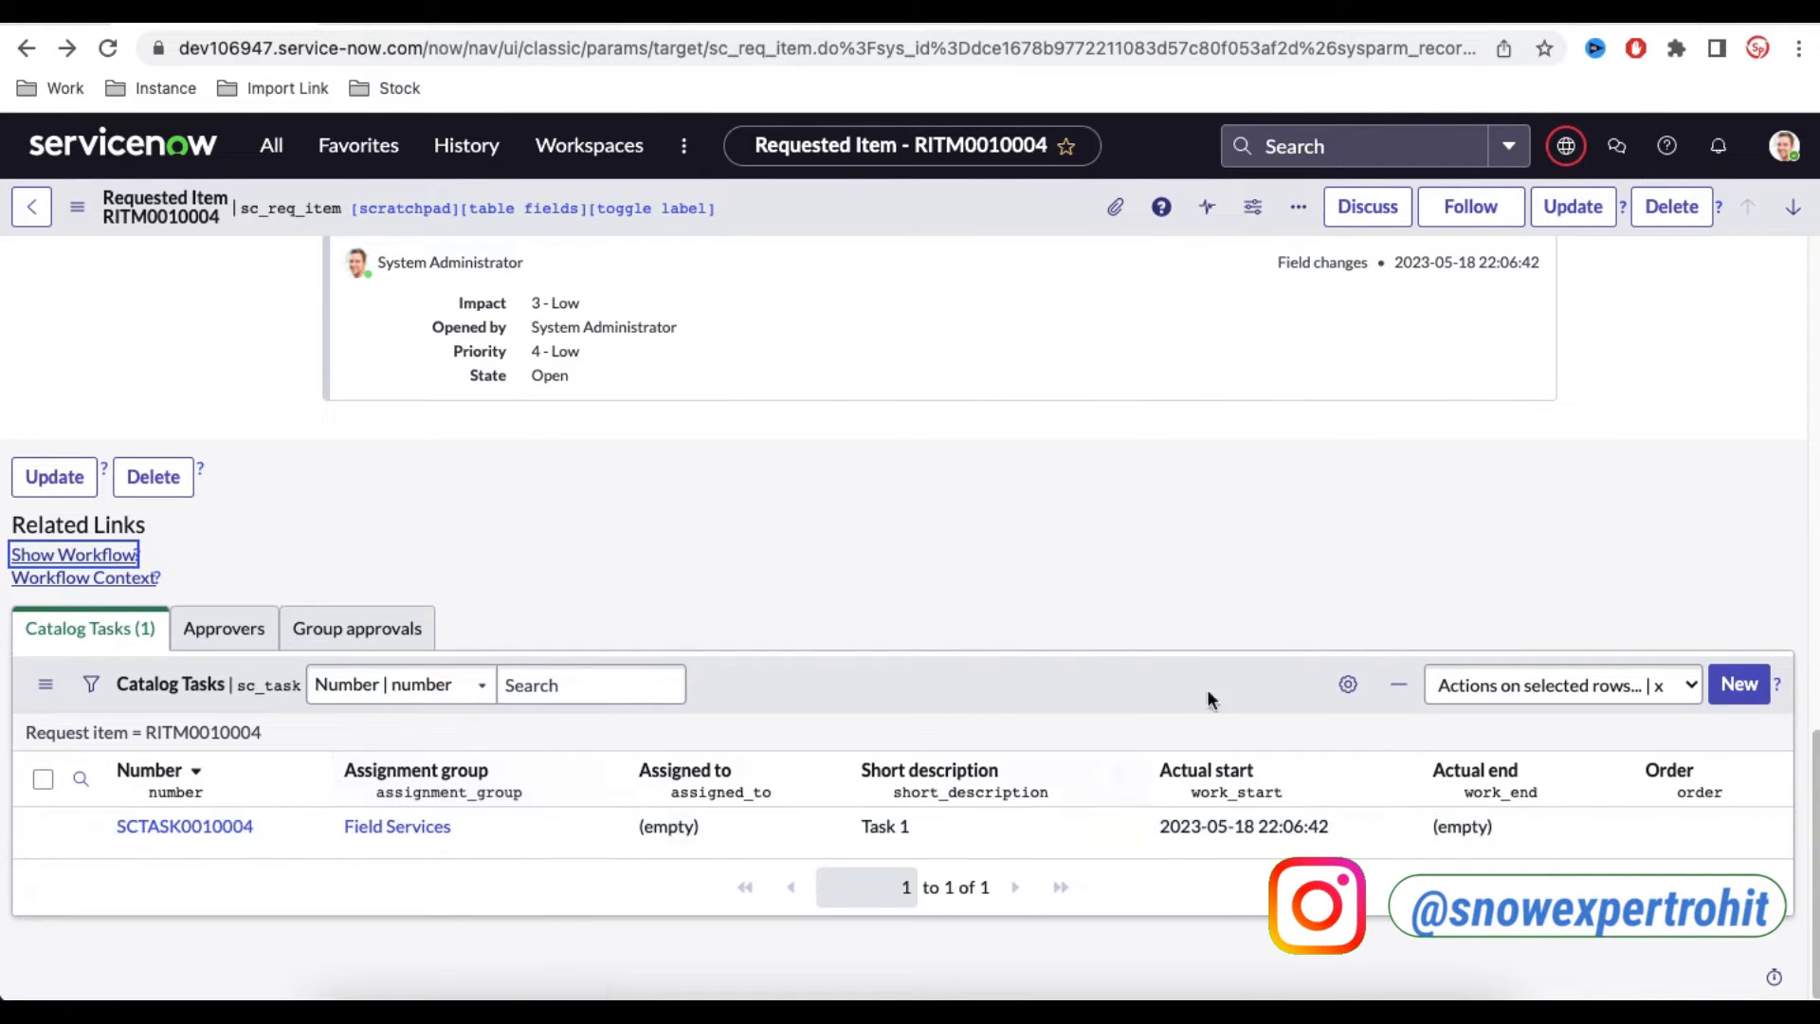
pyautogui.click(1346, 684)
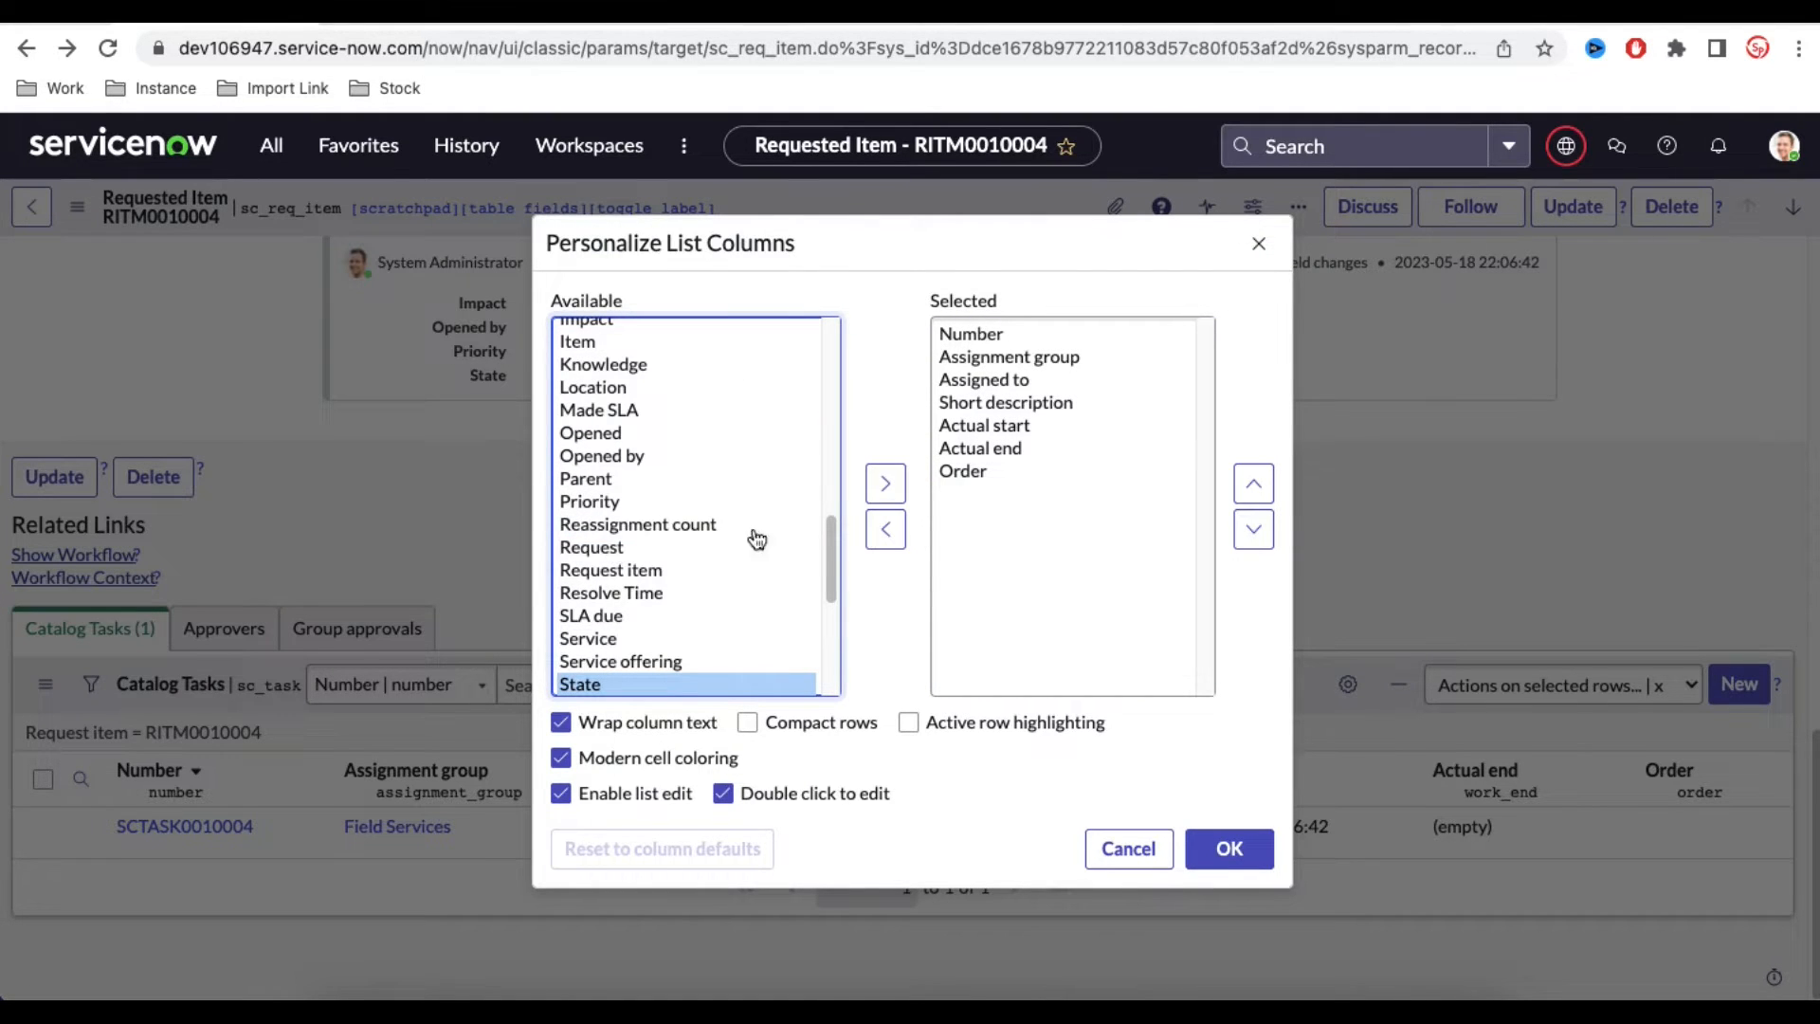
pyautogui.click(1253, 485)
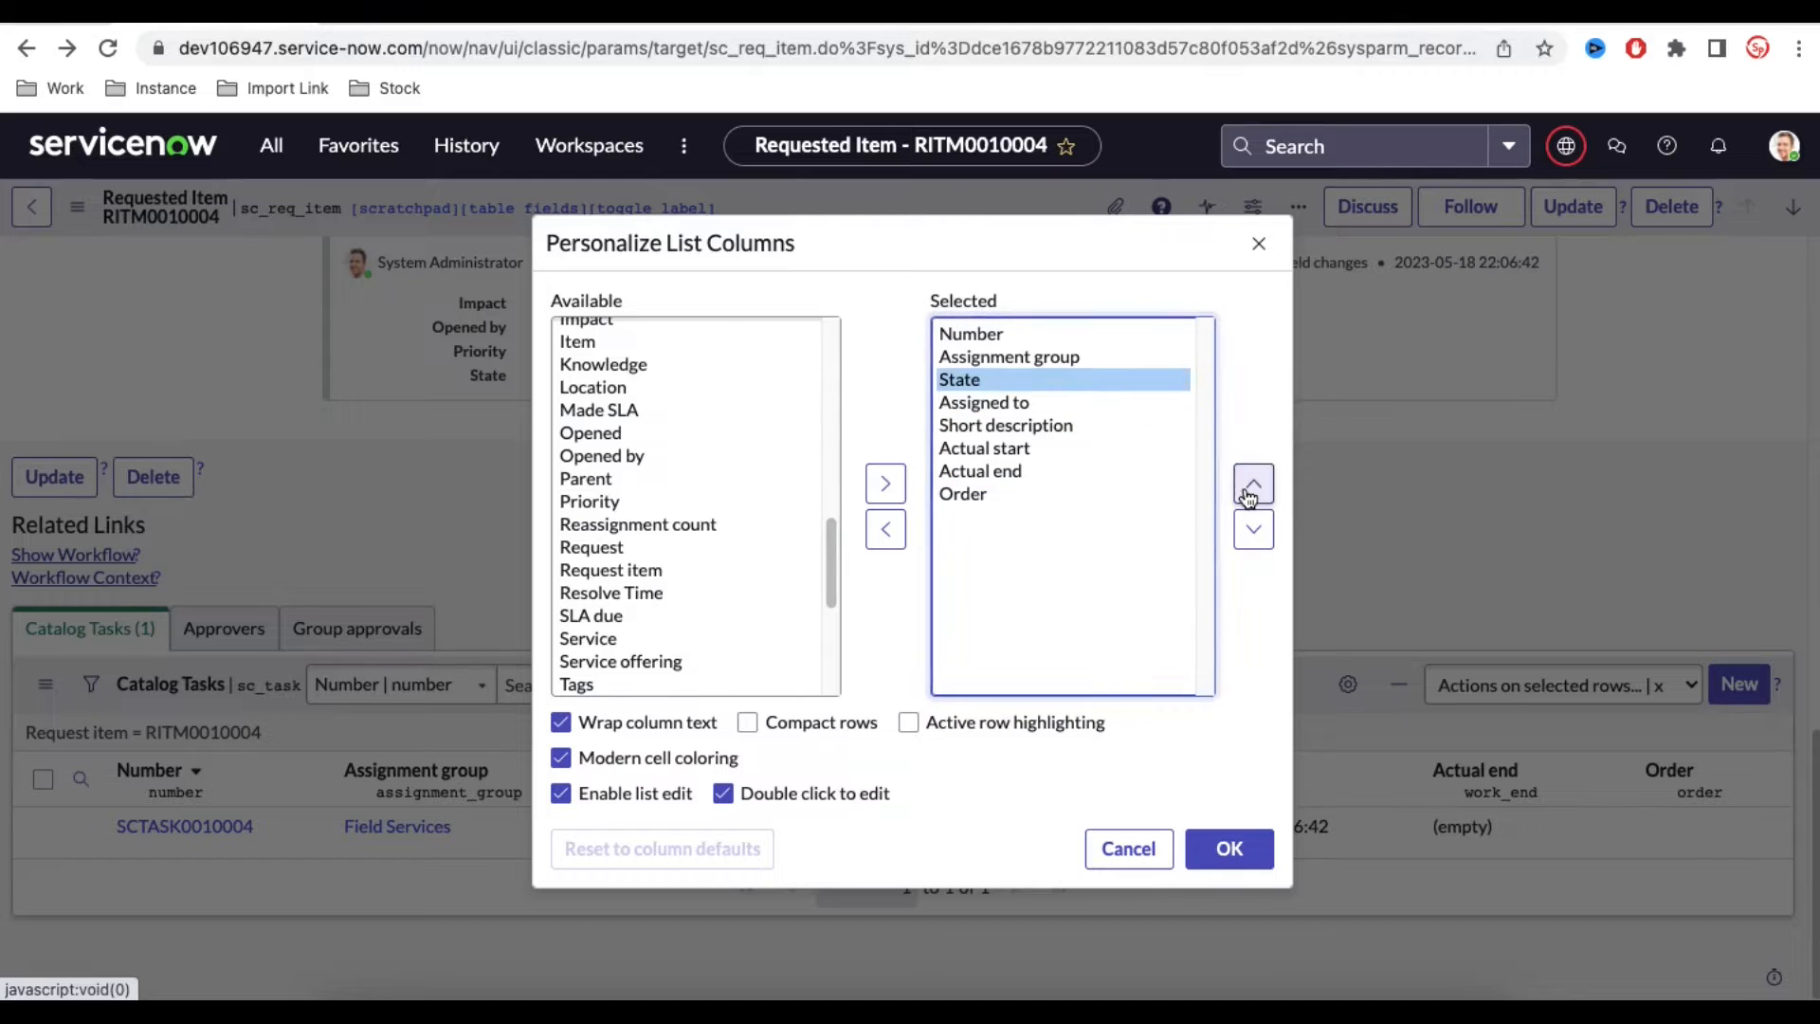
pyautogui.click(1253, 484)
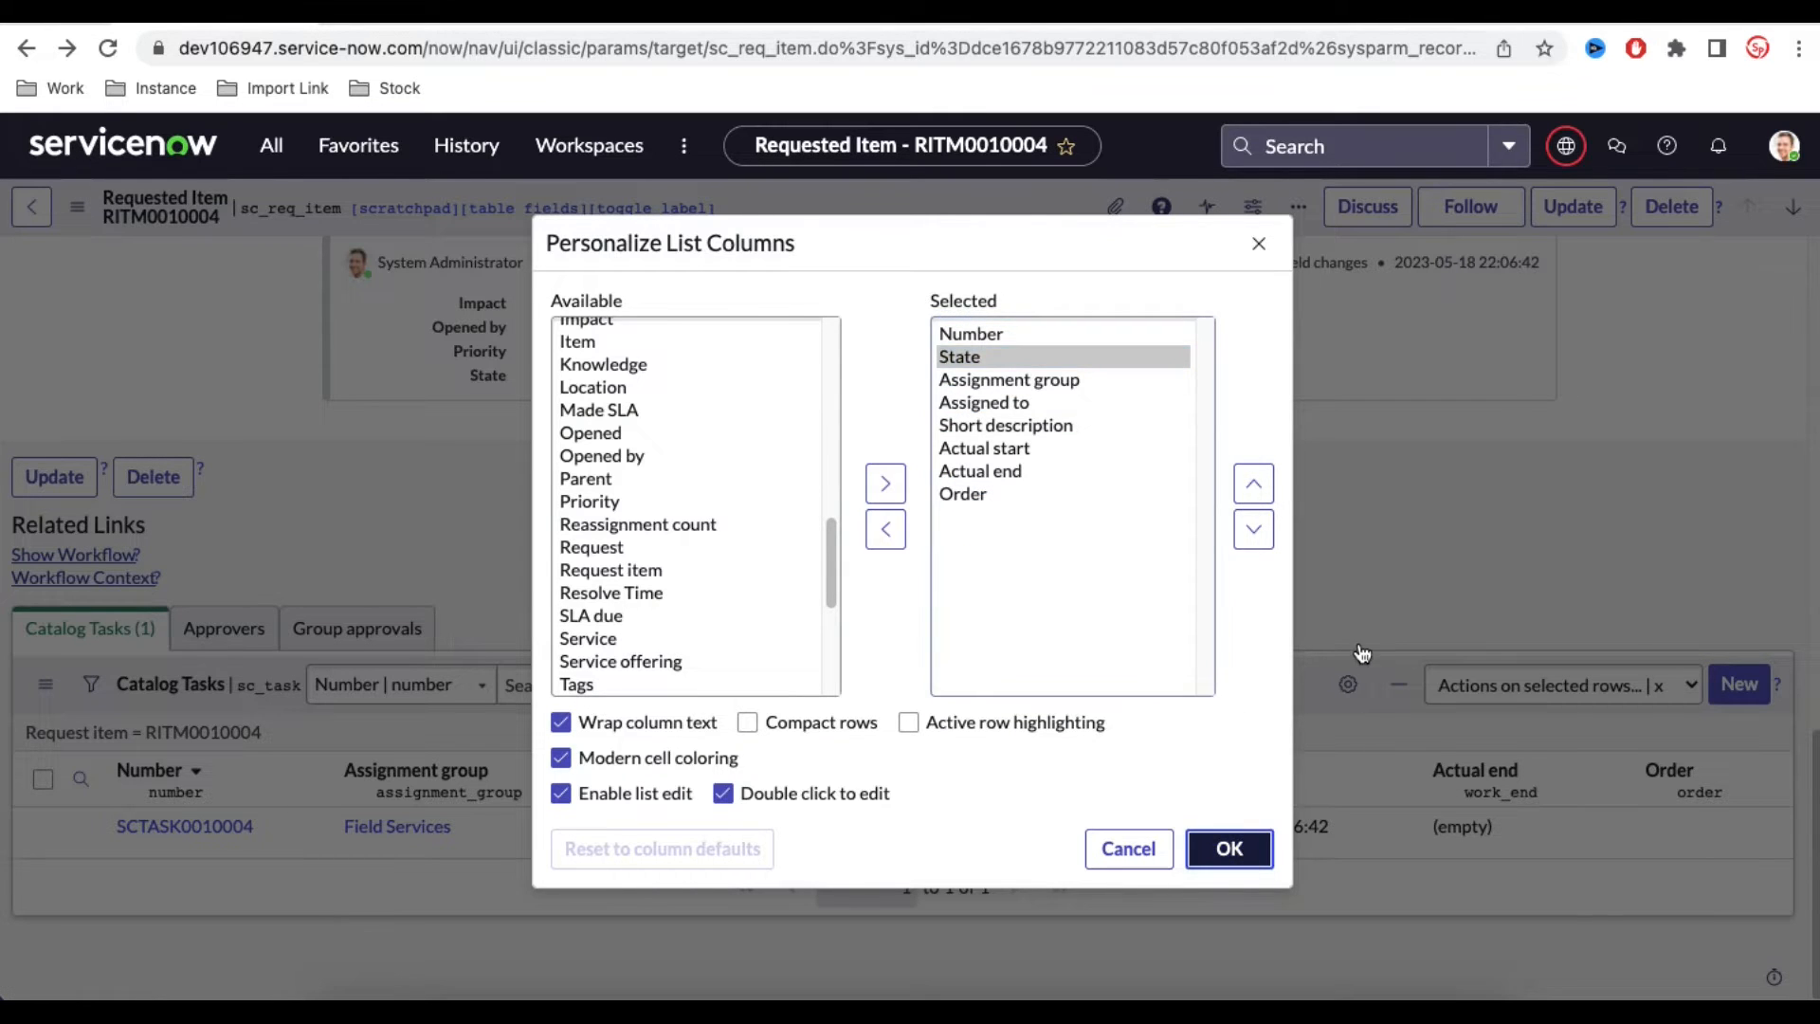
pyautogui.click(1229, 848)
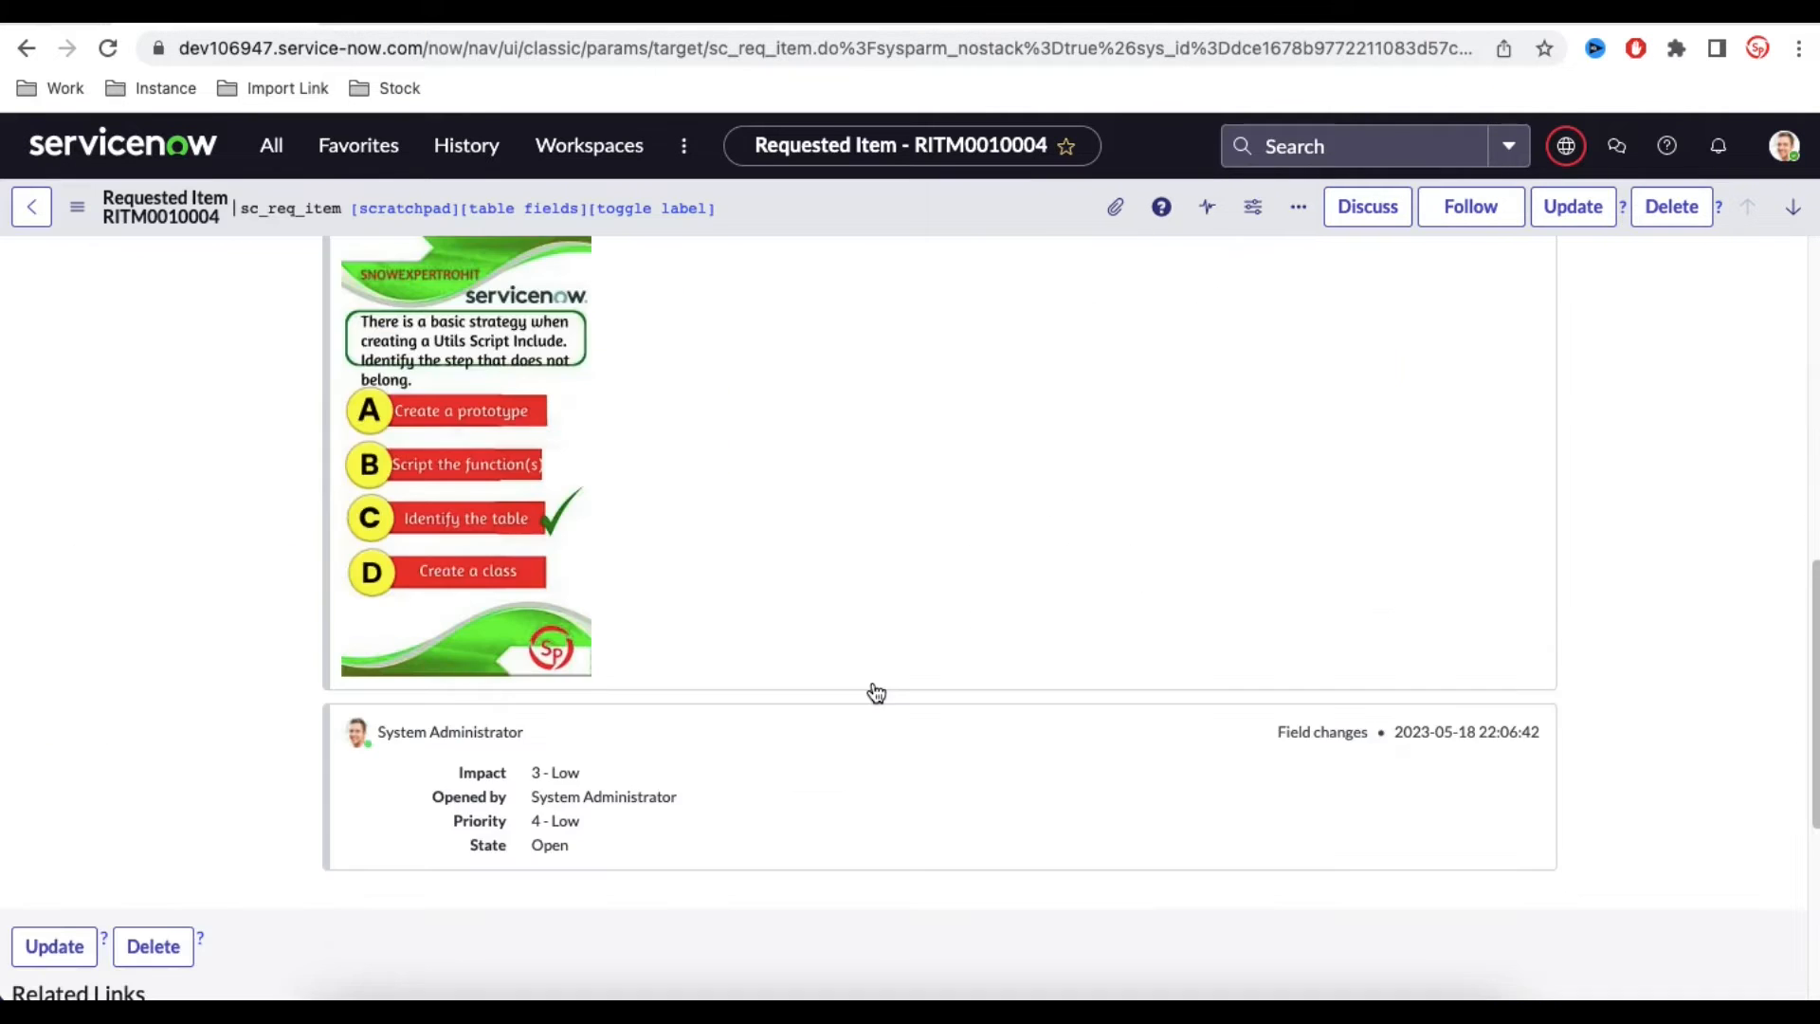
# - Review RITM0010004's State choices and task states, then open the UI Actions list
pyautogui.scroll(-3)
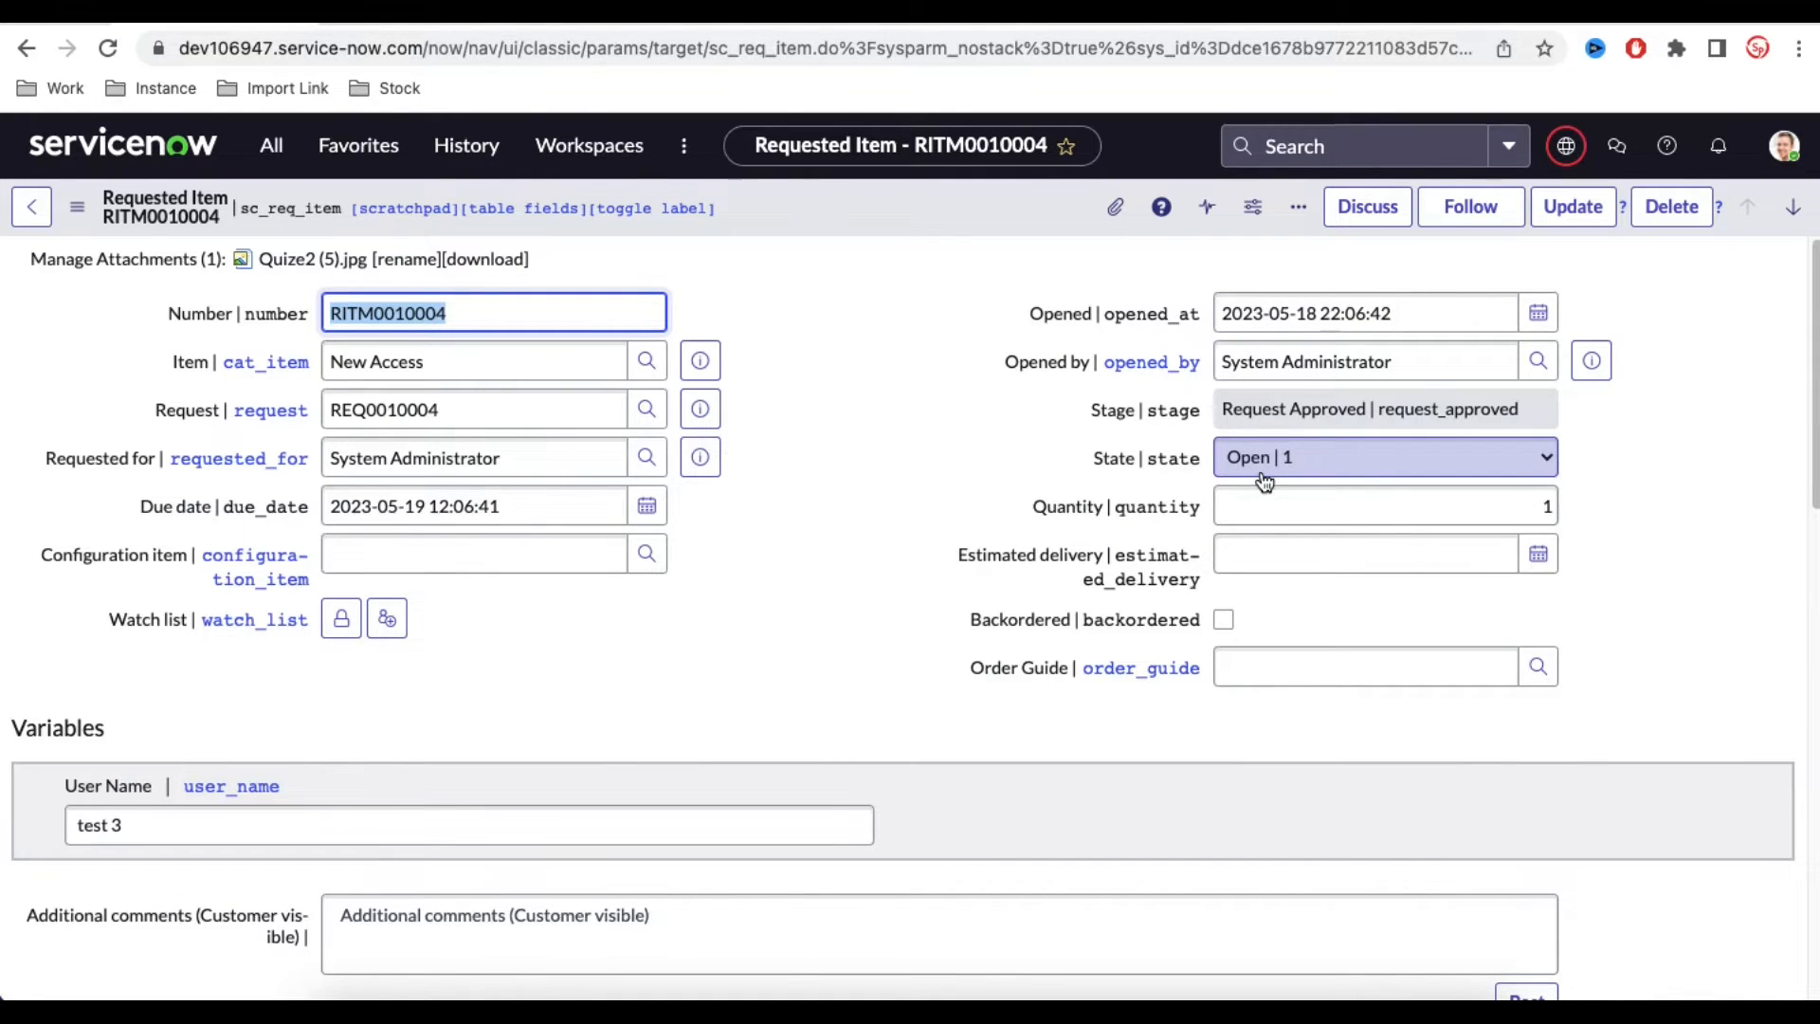
pyautogui.click(1382, 456)
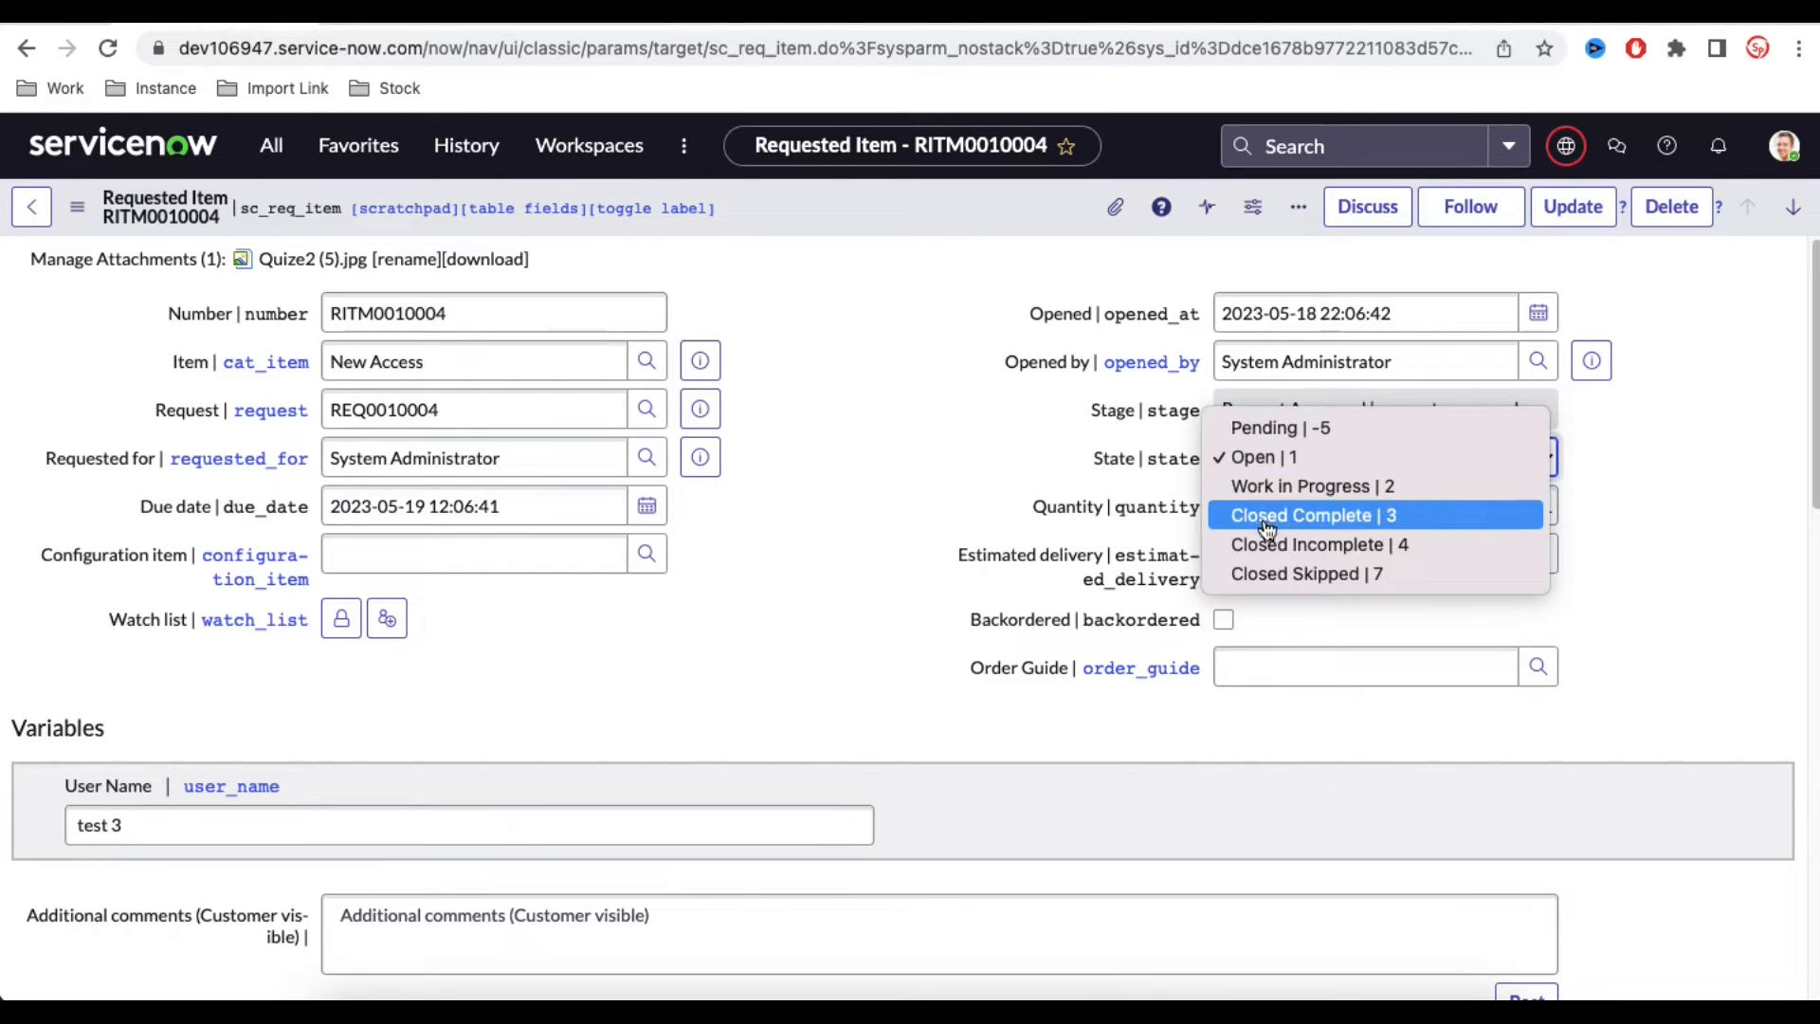
pyautogui.moveTo(1333, 544)
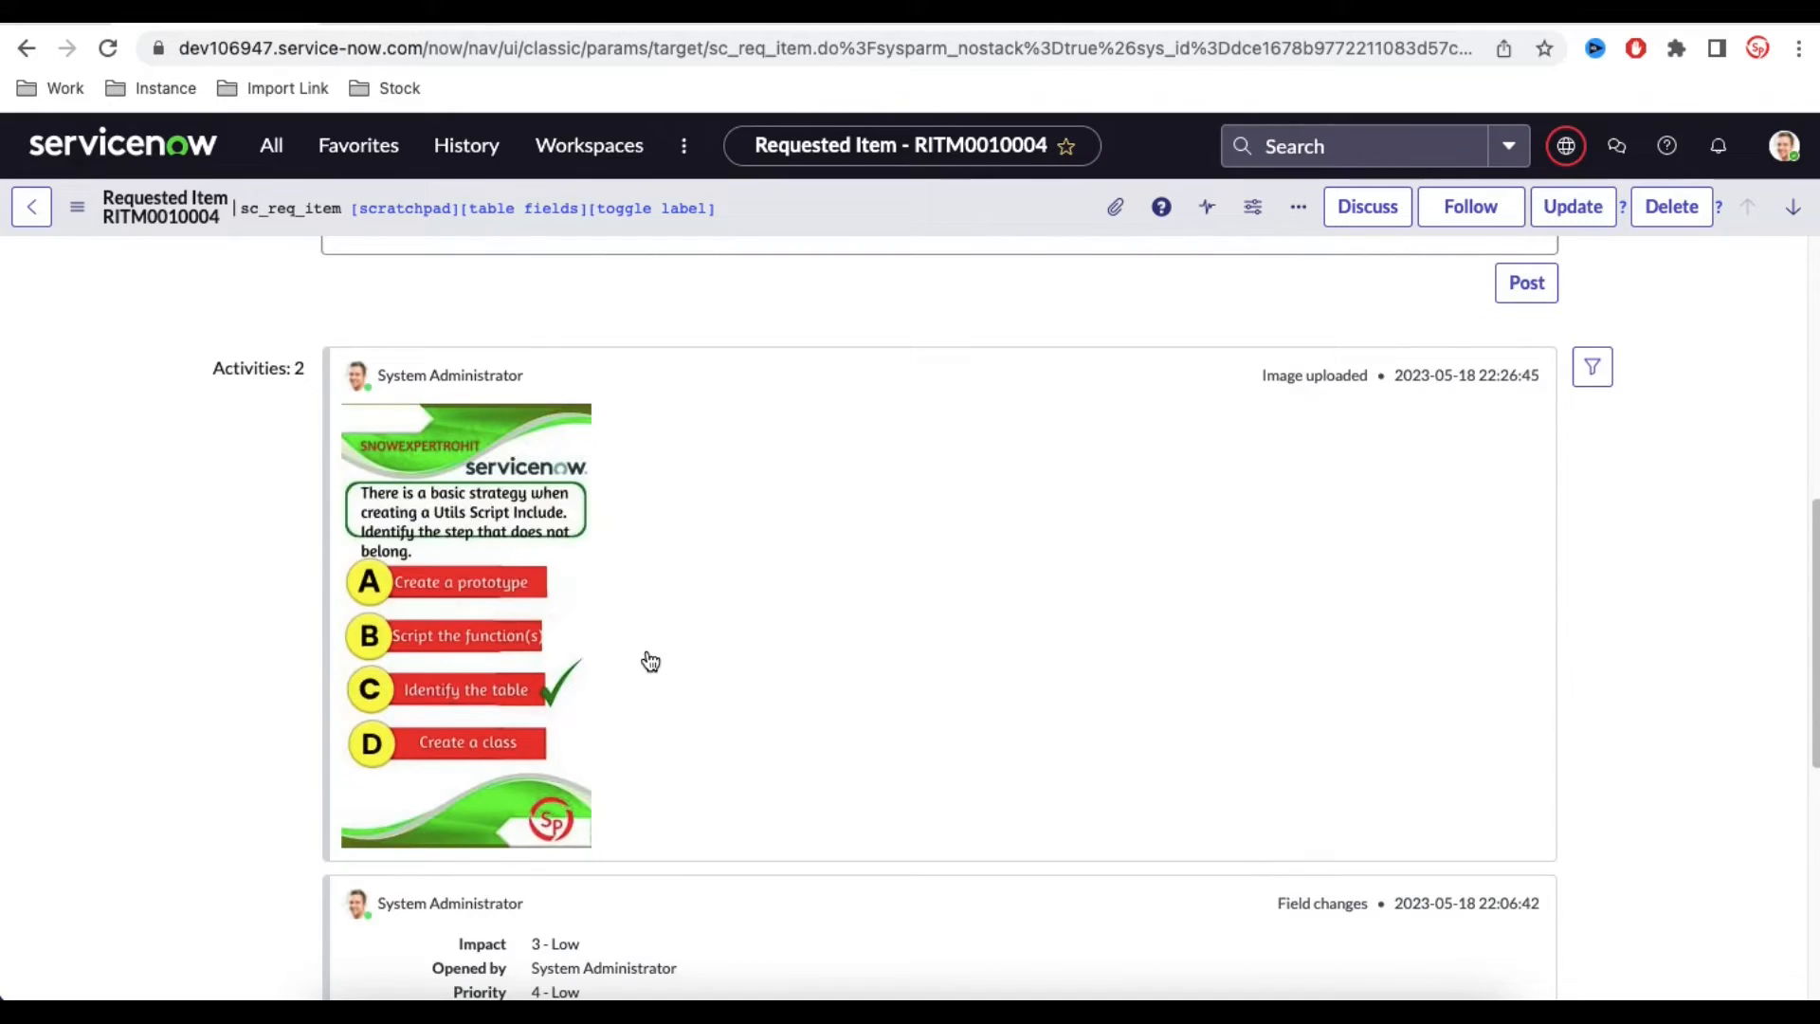
pyautogui.scroll(-3)
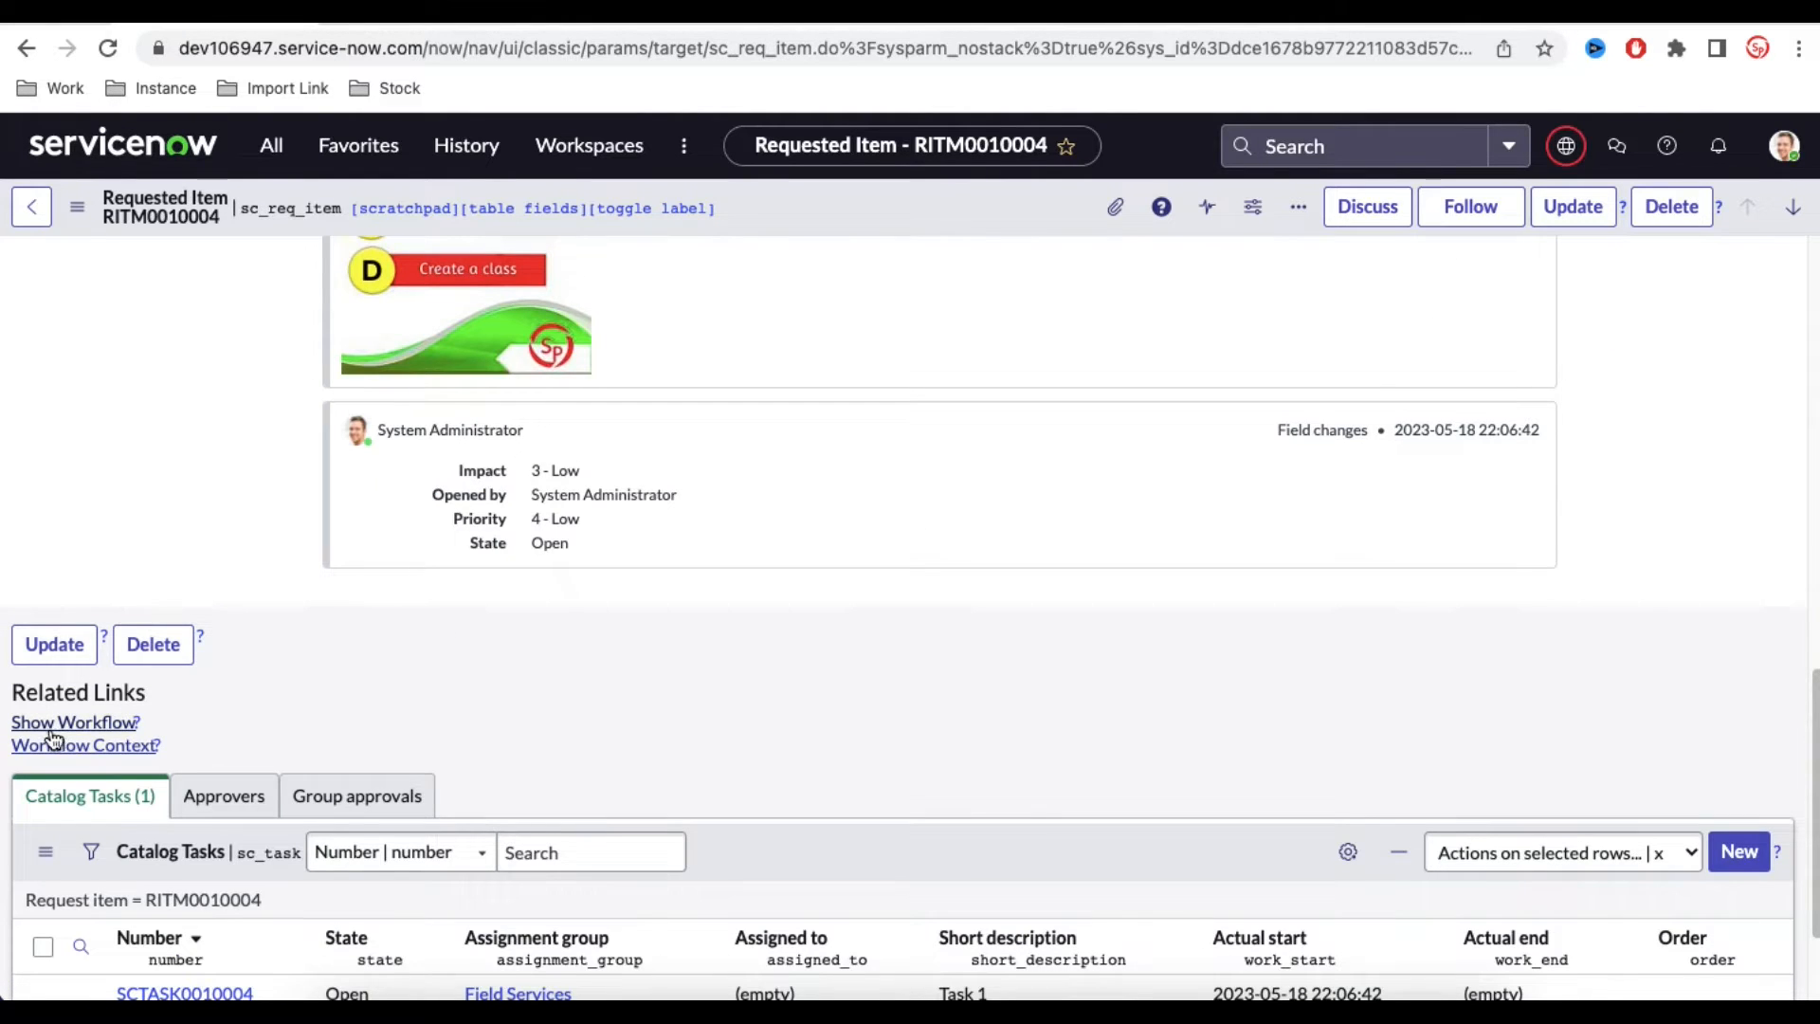
pyautogui.scroll(-3)
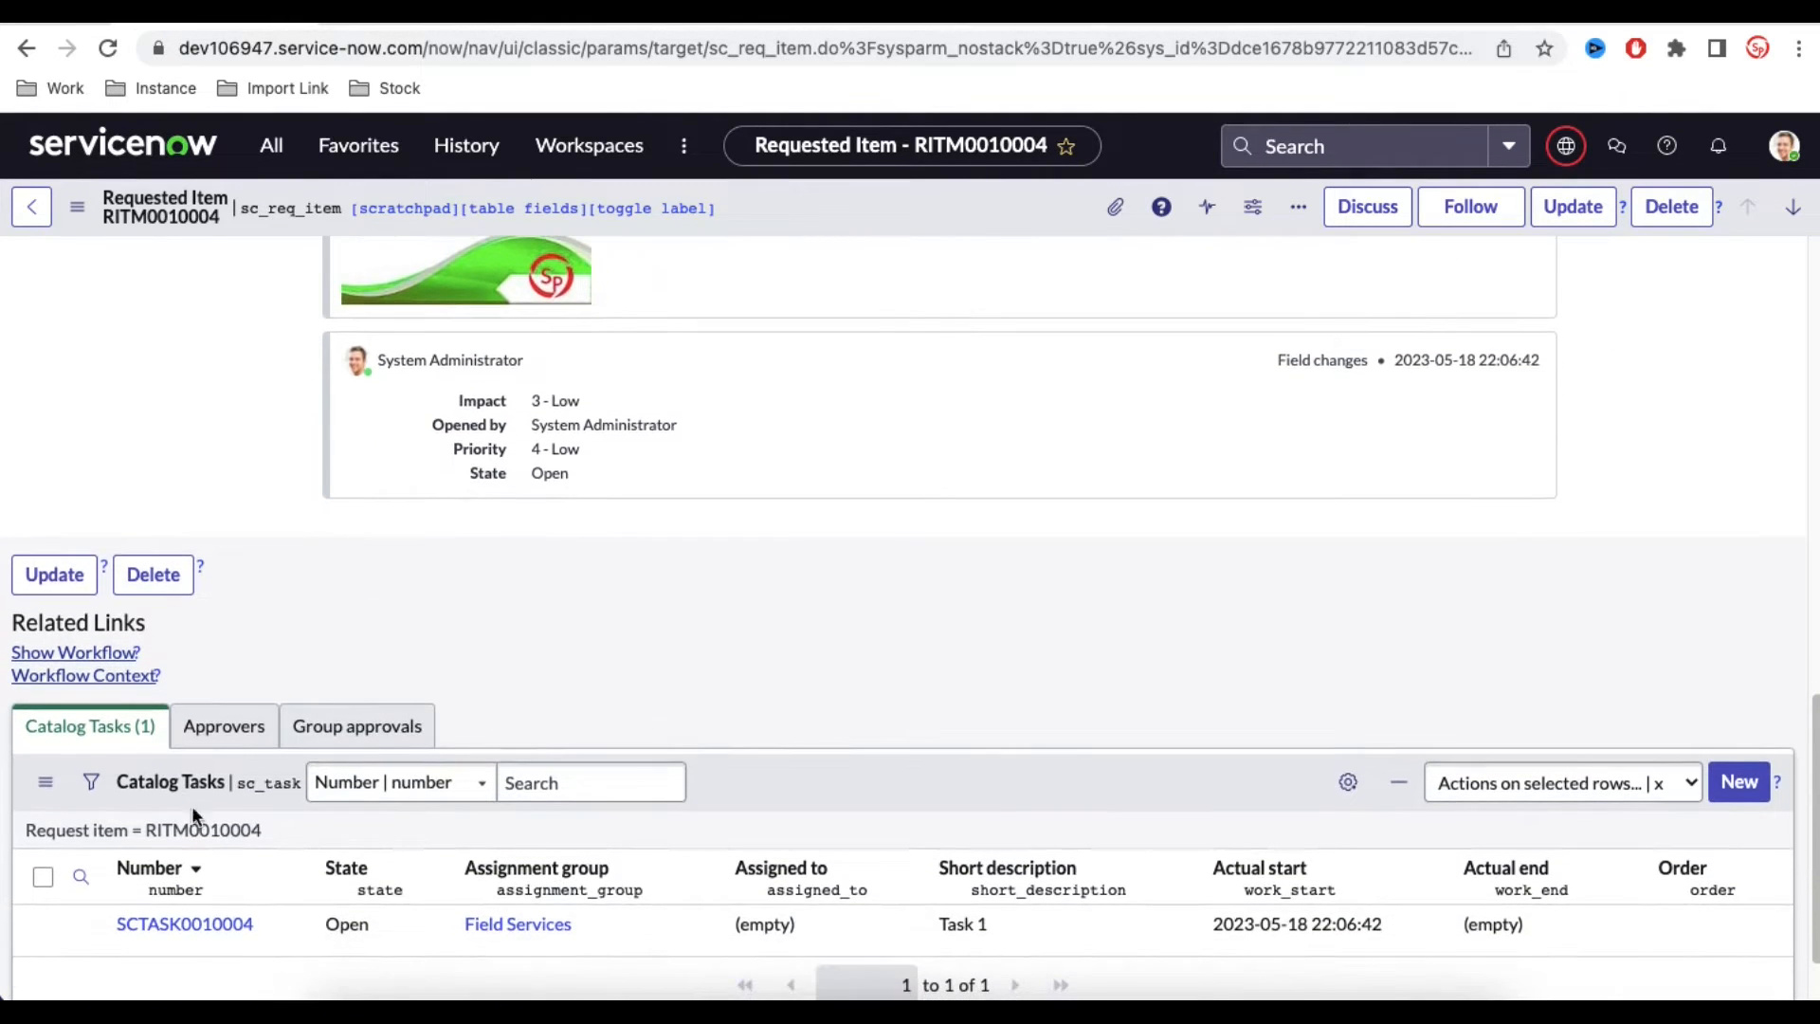
pyautogui.moveTo(141, 829)
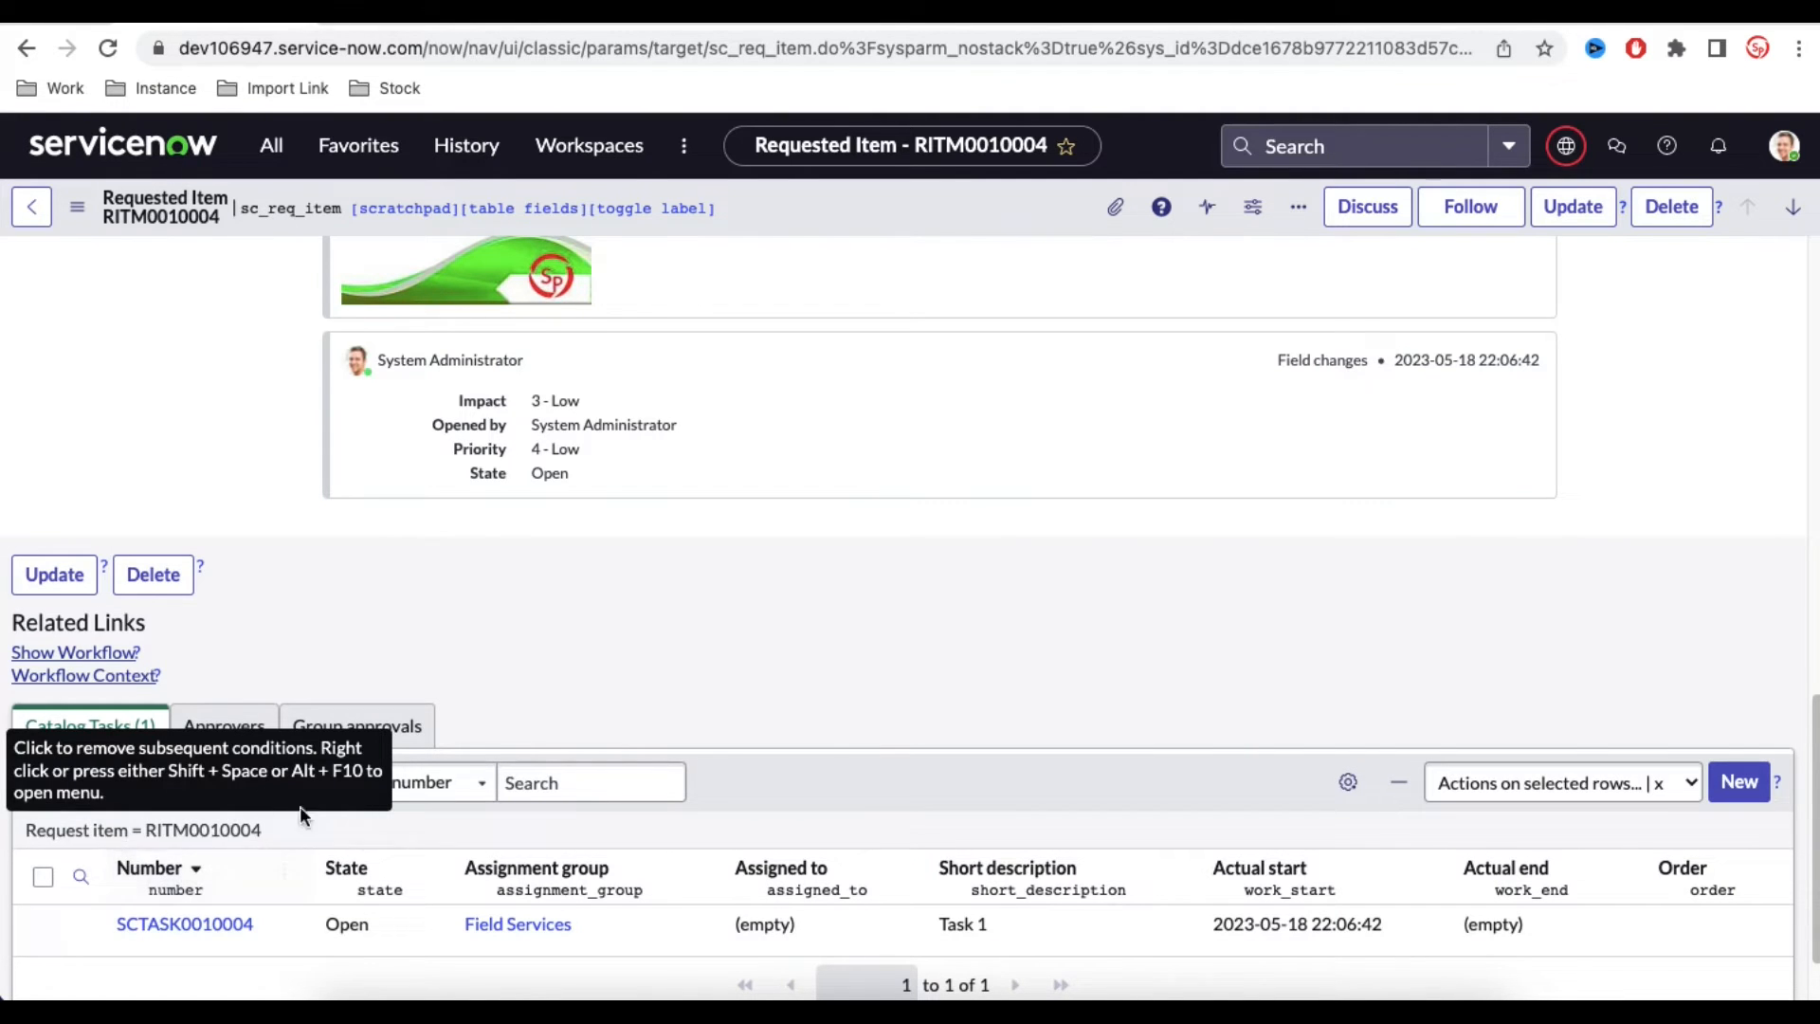
pyautogui.moveTo(383, 975)
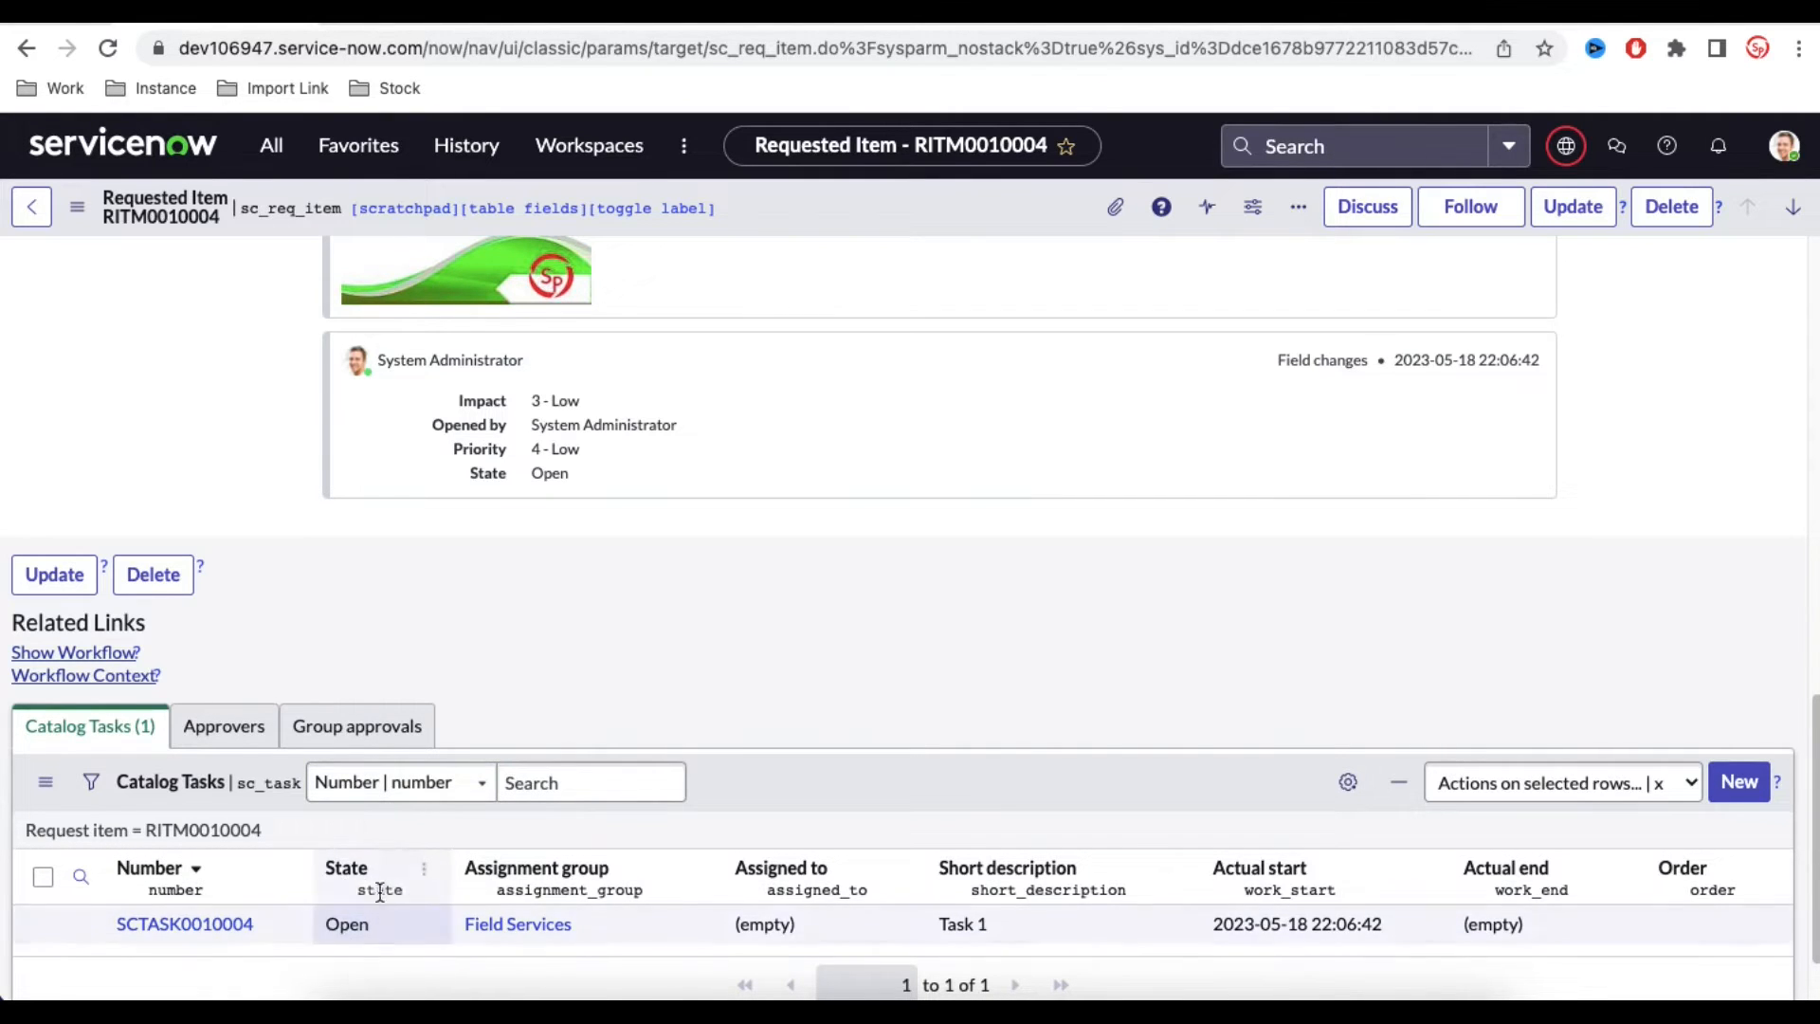
pyautogui.scroll(3)
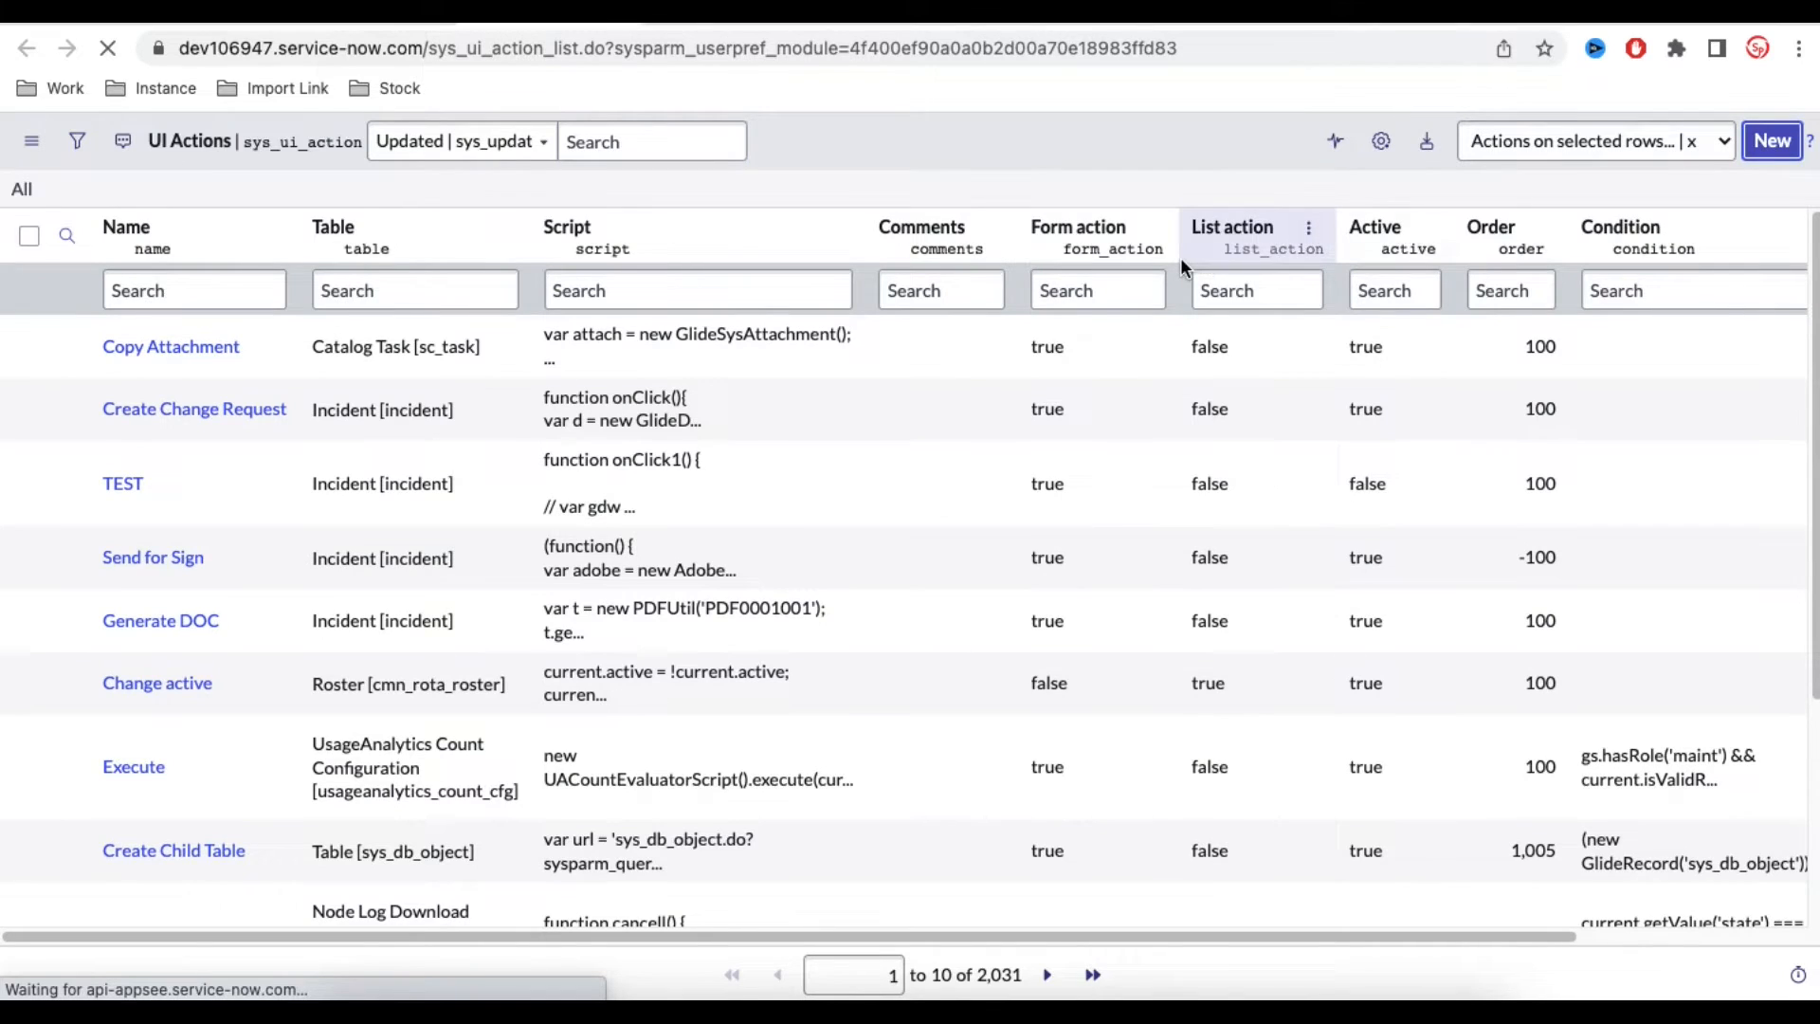
# - Start a new UI Action named 'Cancel Request' and pick the sc_req table
pyautogui.click(1772, 140)
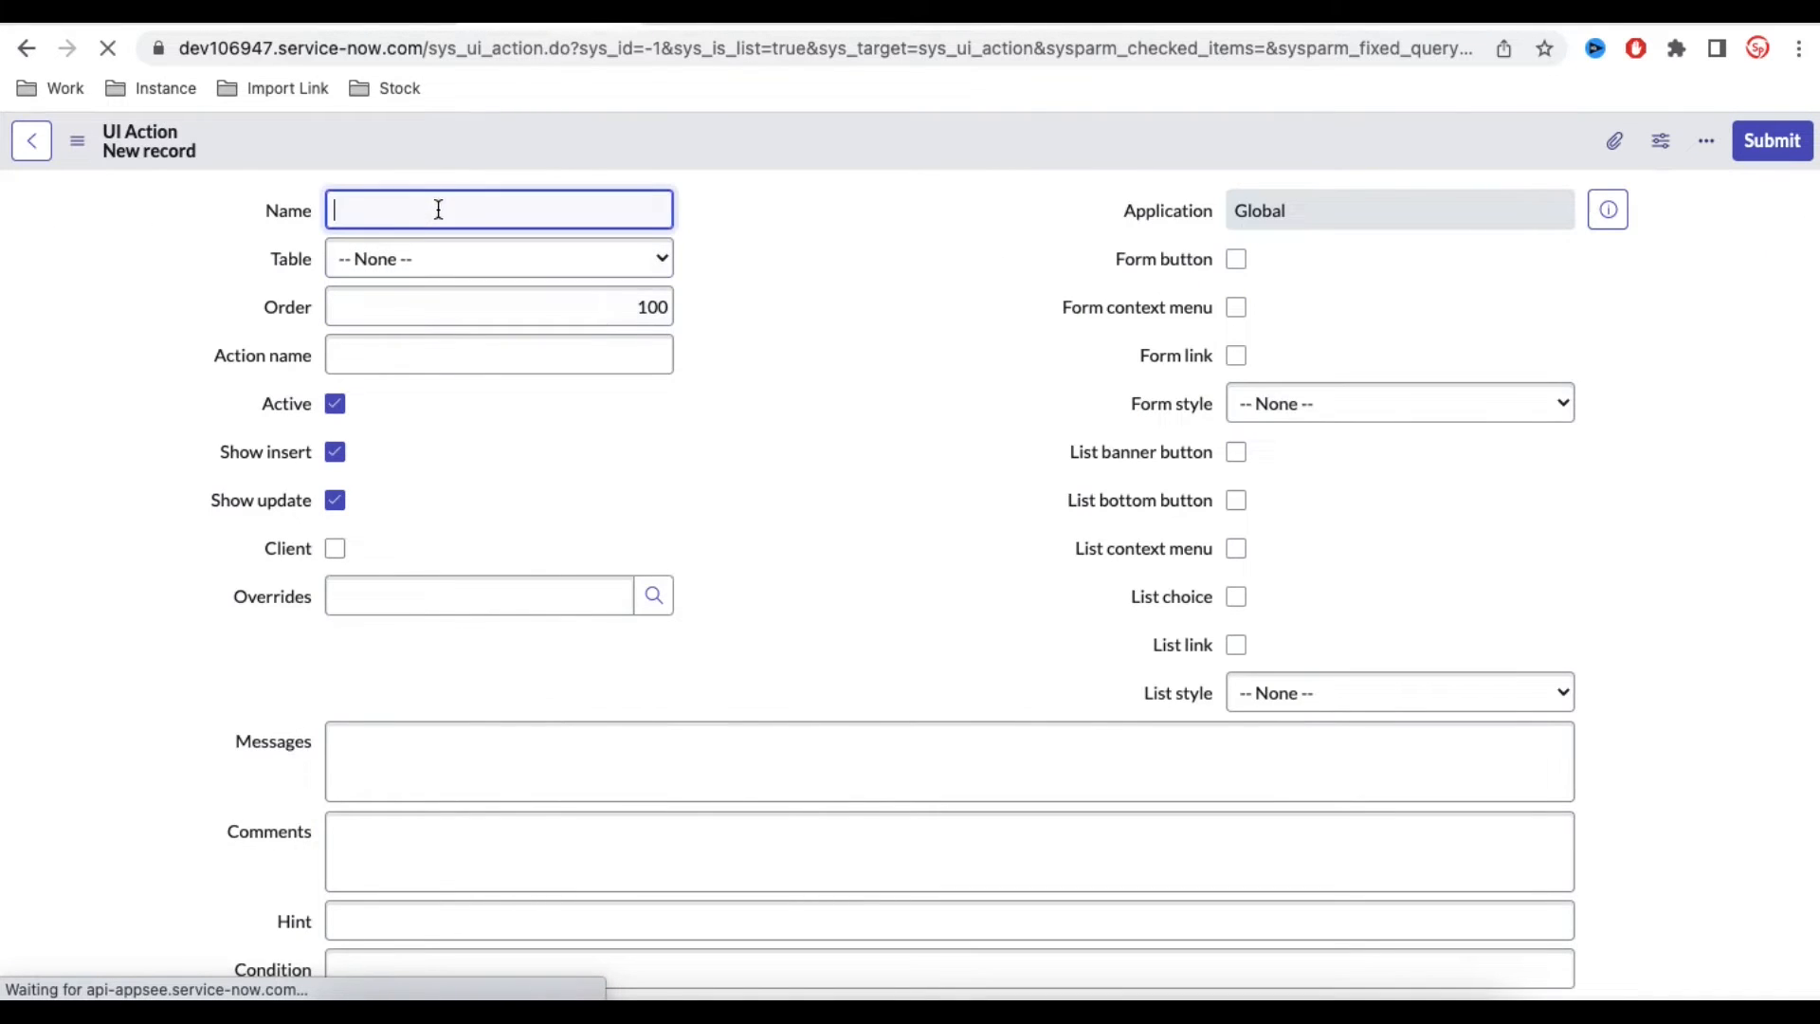
pyautogui.write('Cancel Request')
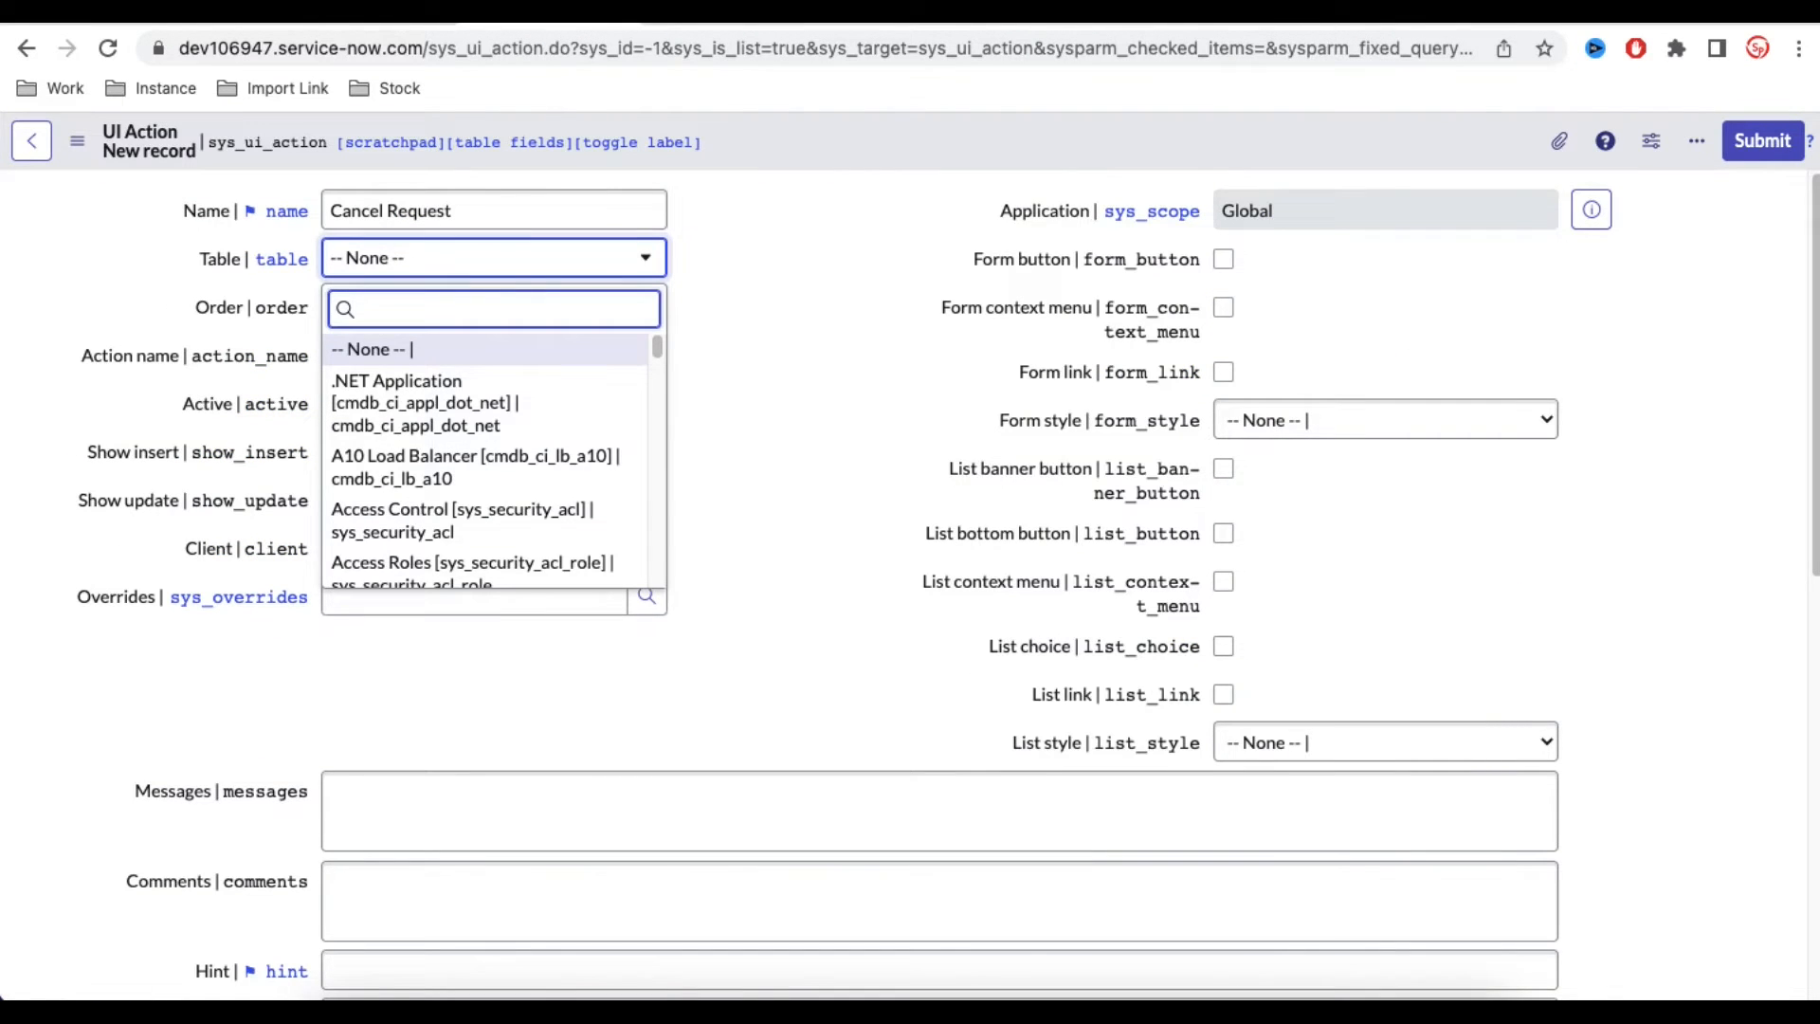
pyautogui.write('sc_request')
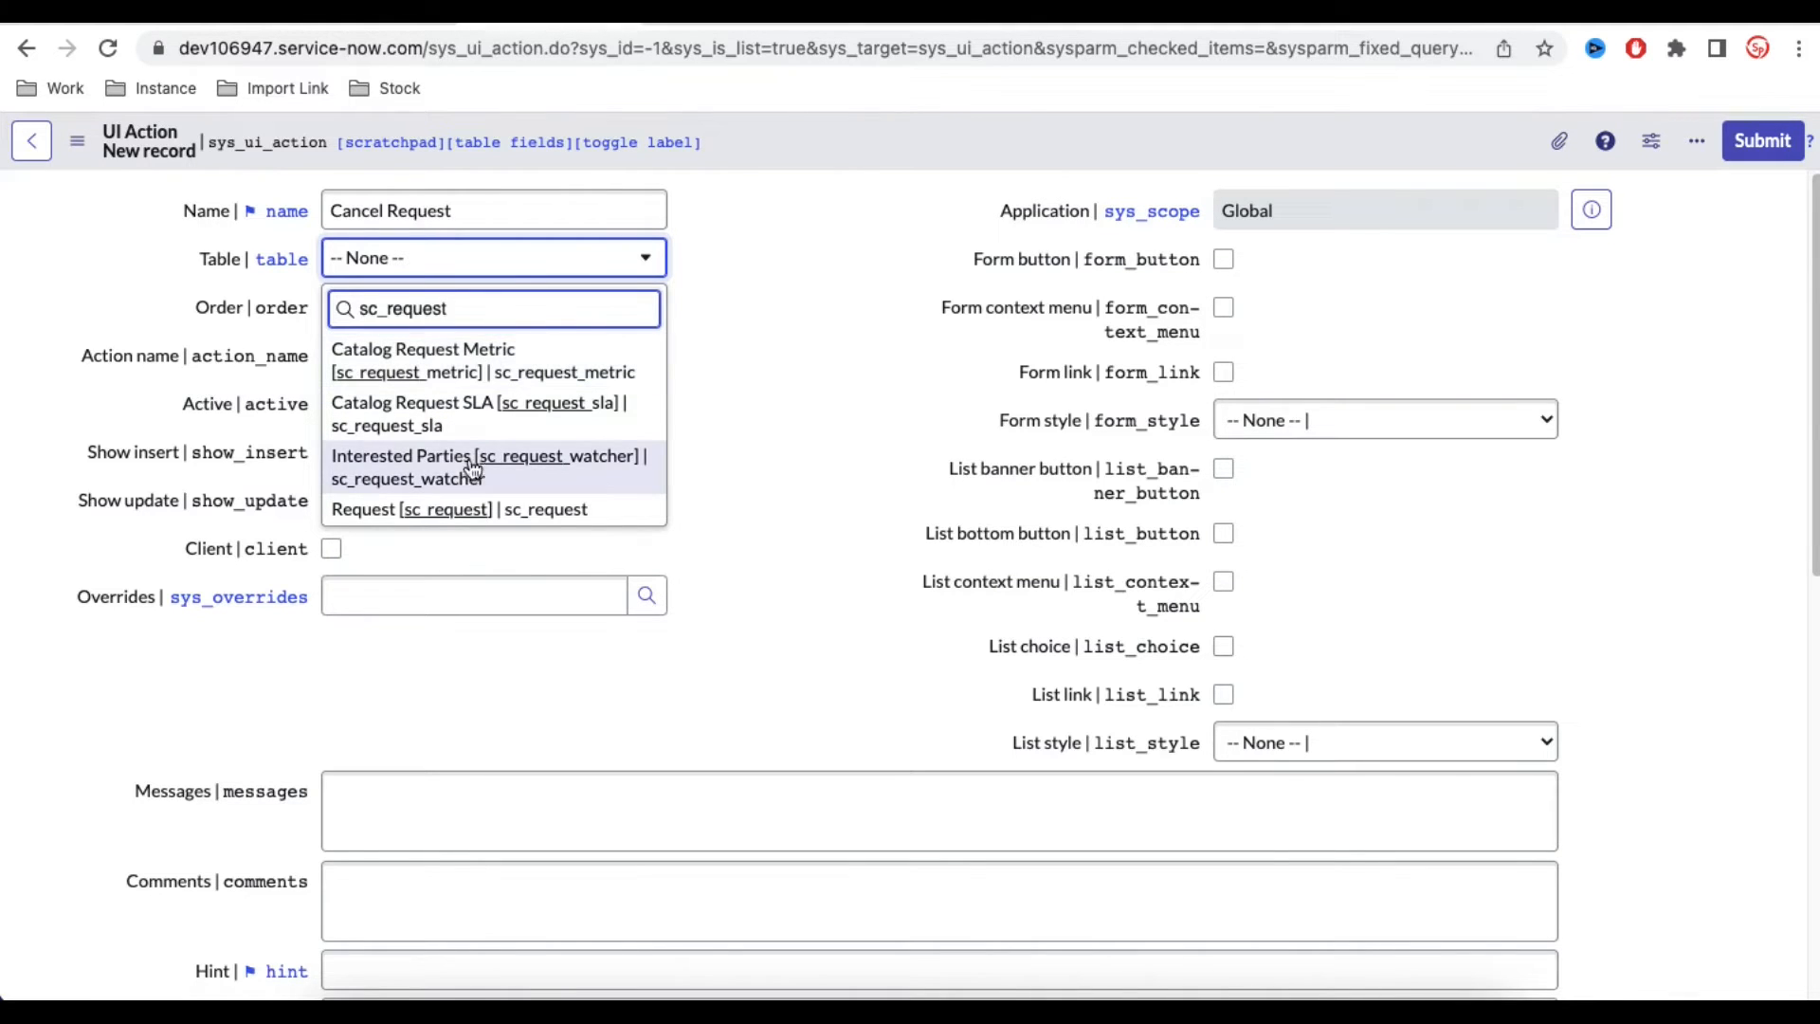
pyautogui.click(412, 508)
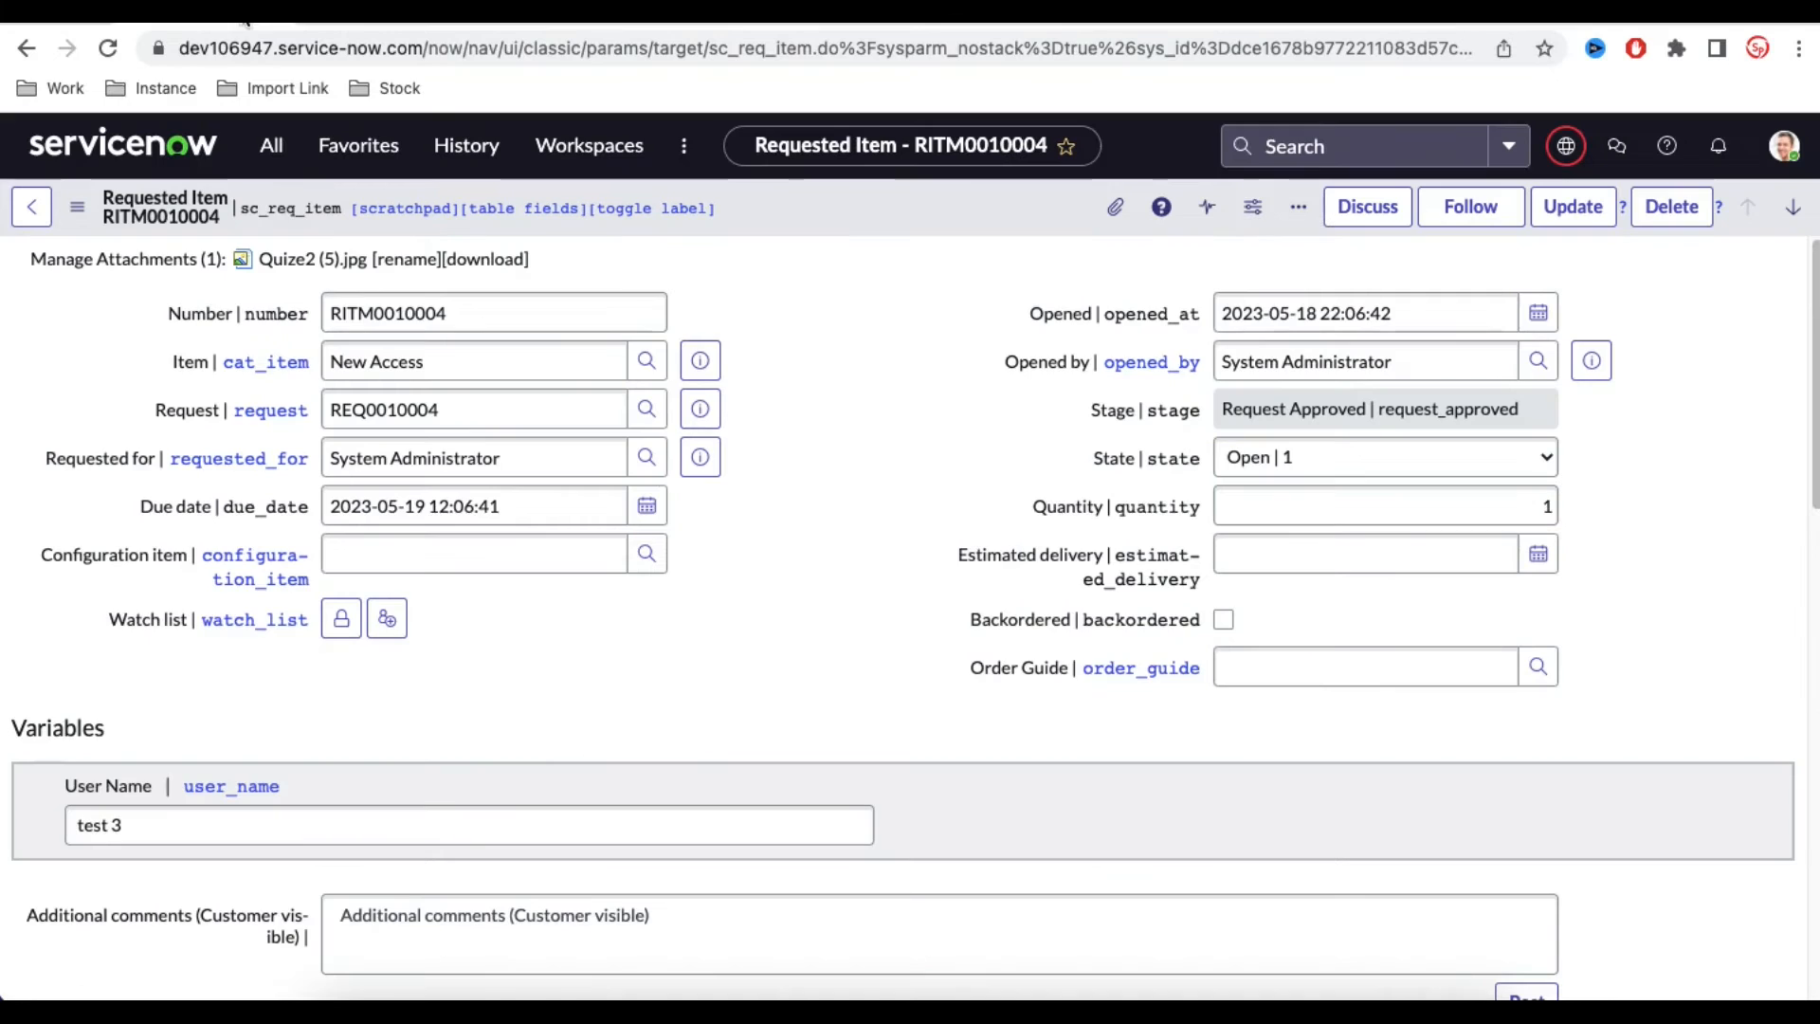
# - Check RITM0010004's State field, then return to the draft's empty Script field
pyautogui.scroll(-3)
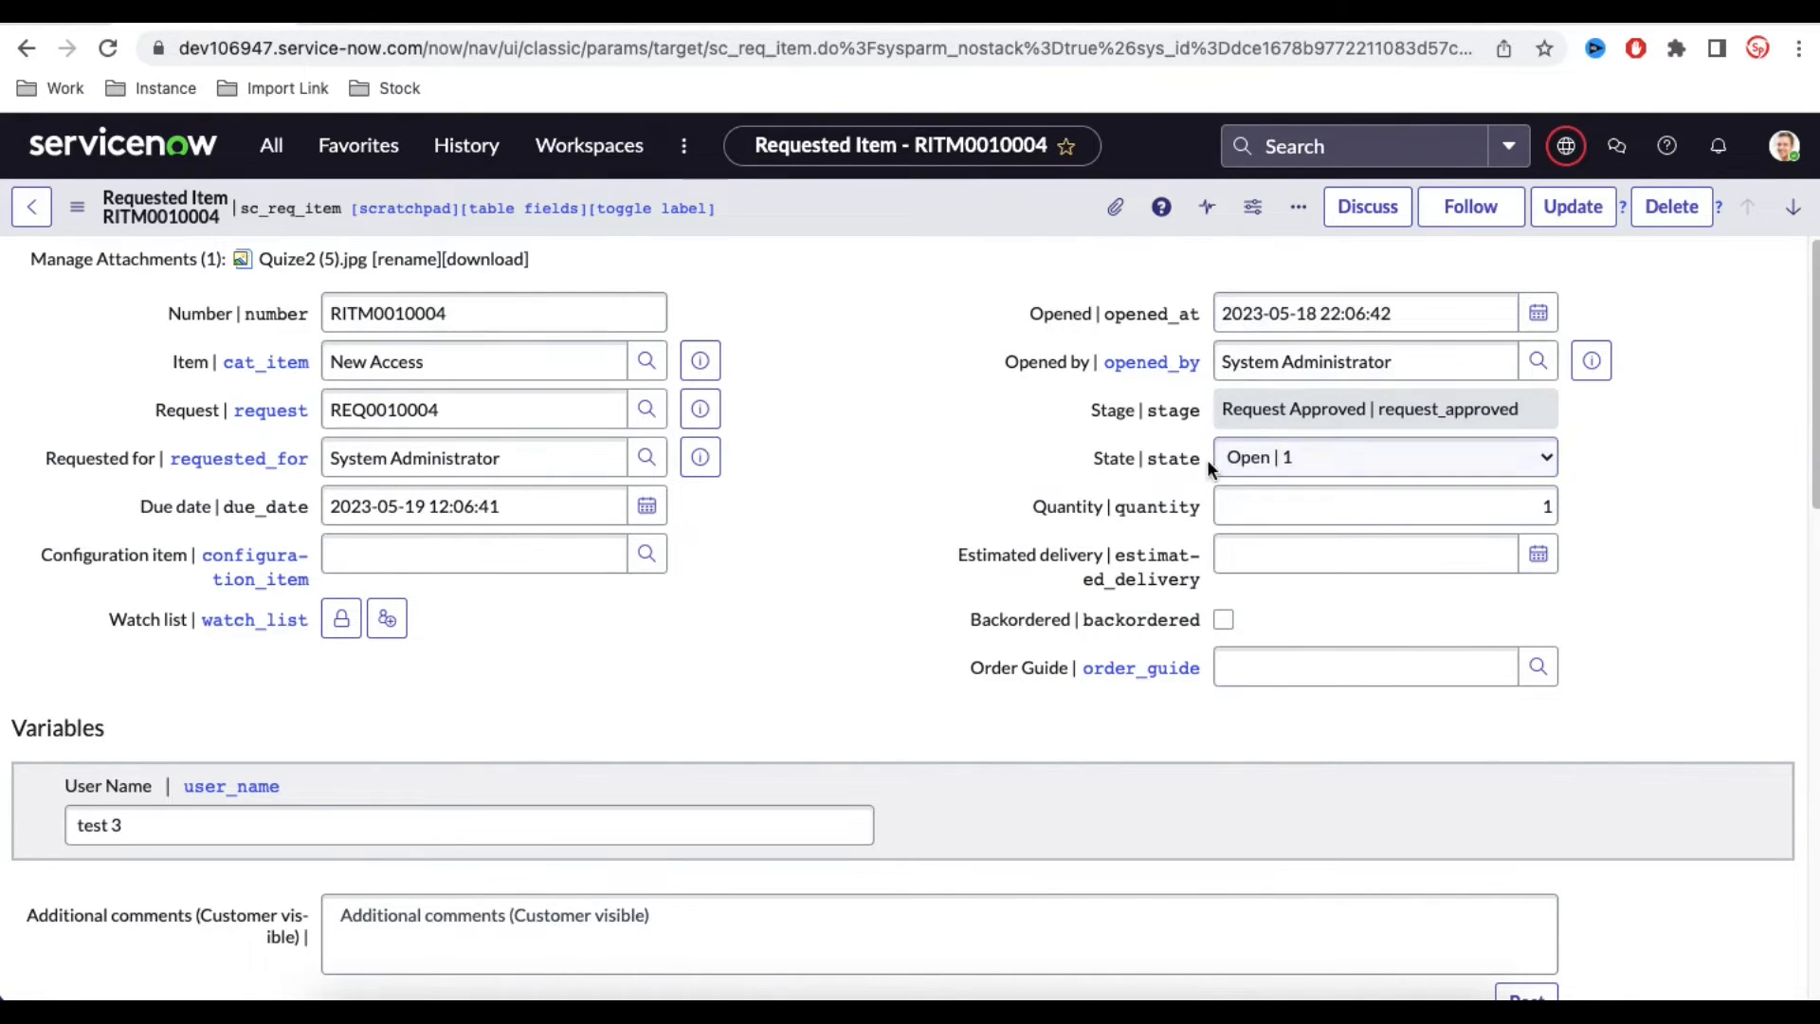
pyautogui.click(1381, 456)
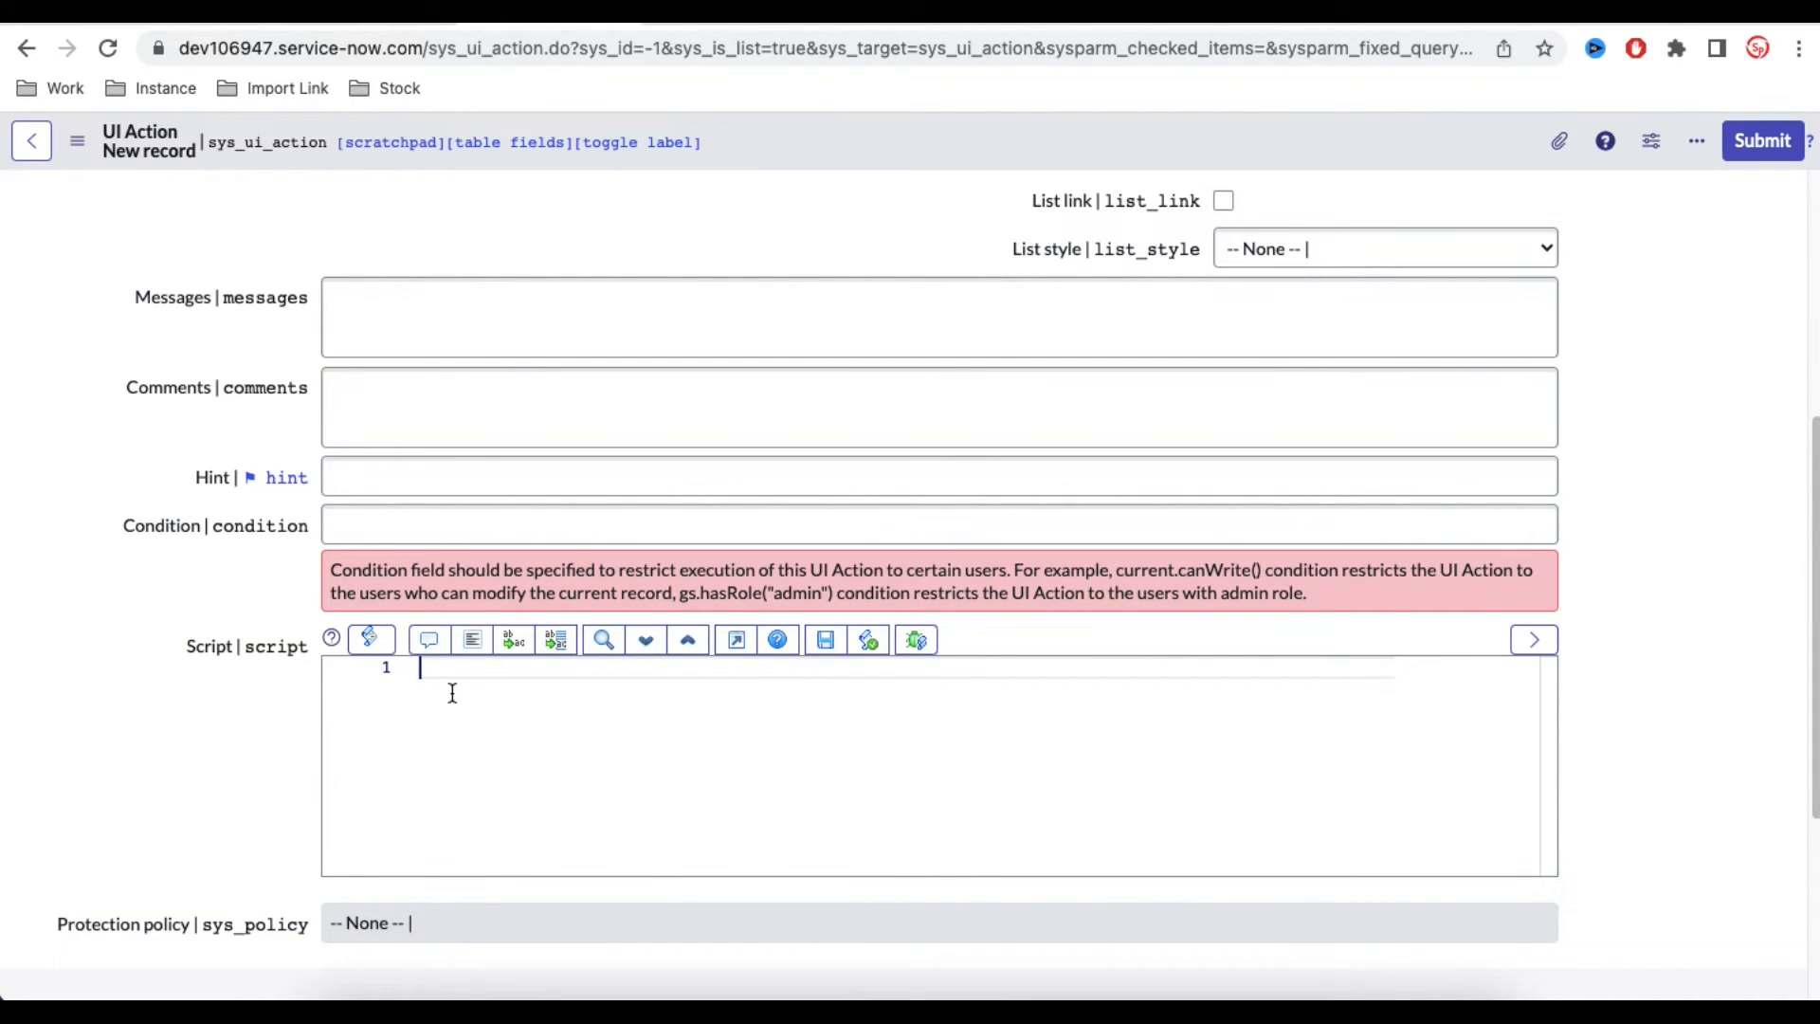
# - Write 'var wf = new Workflow();' and 'wf.cancel(current);' in the Script field
pyautogui.write('var')
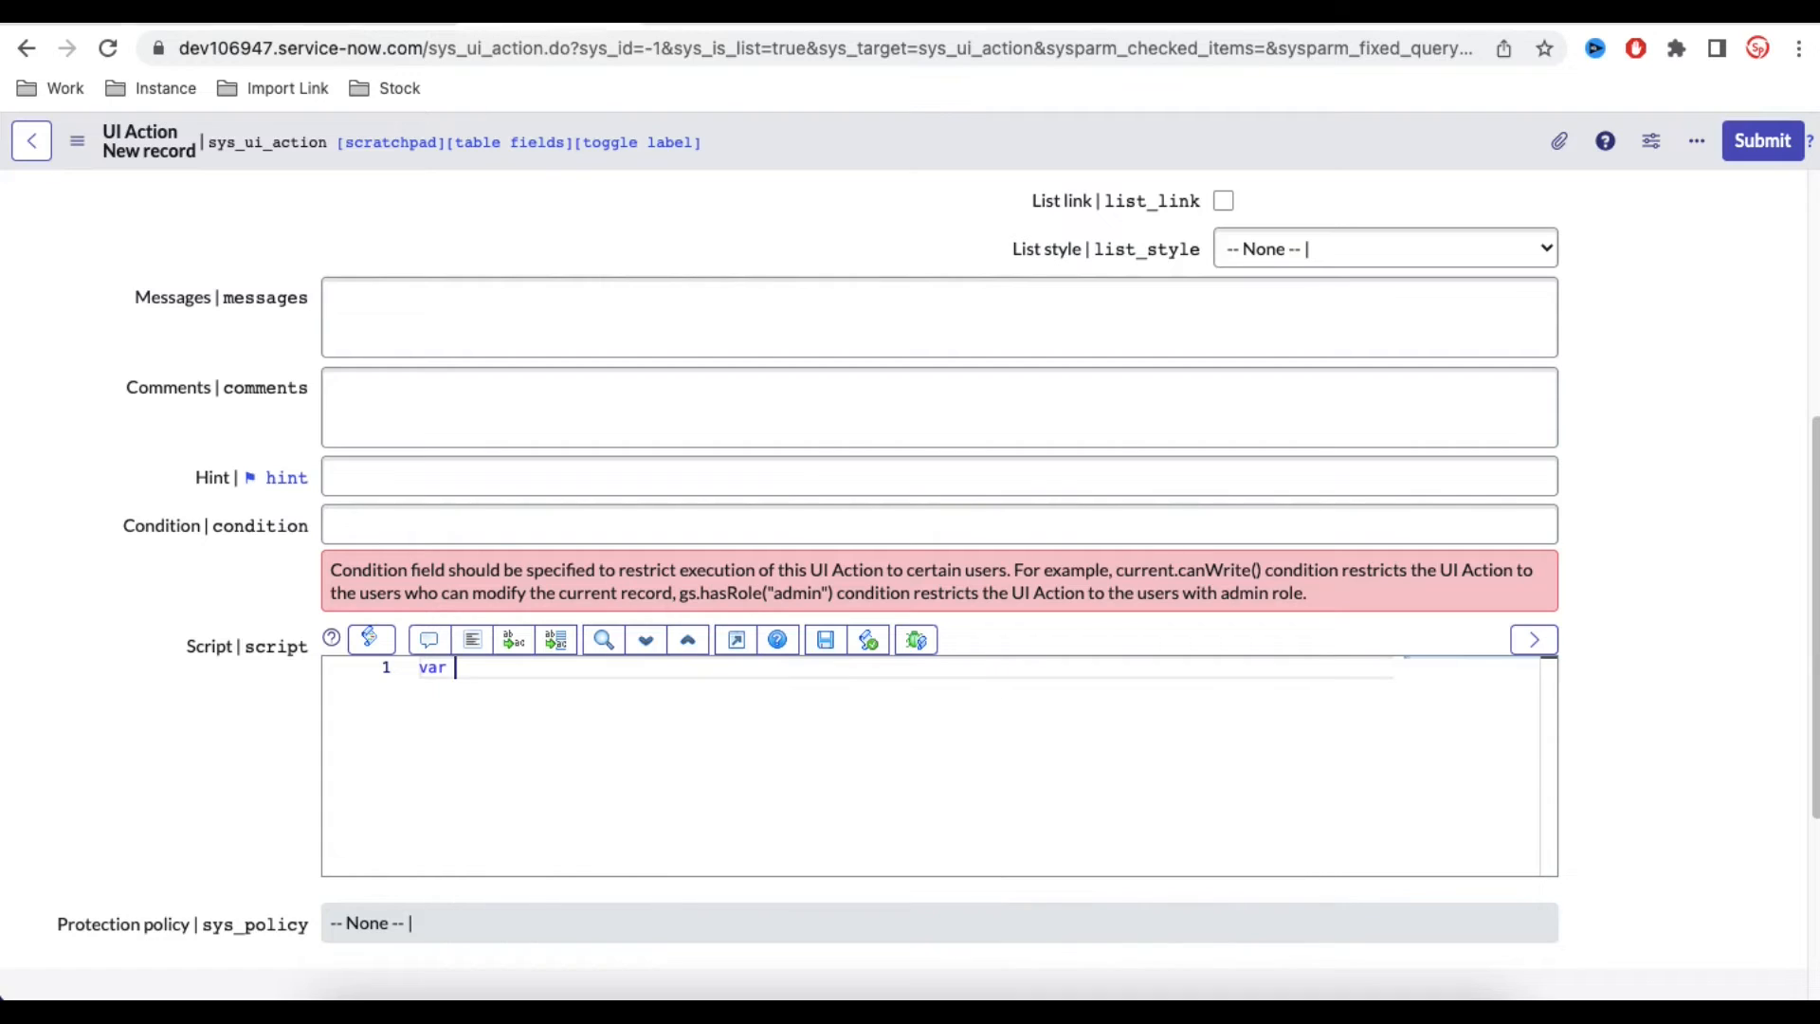
pyautogui.write('wf')
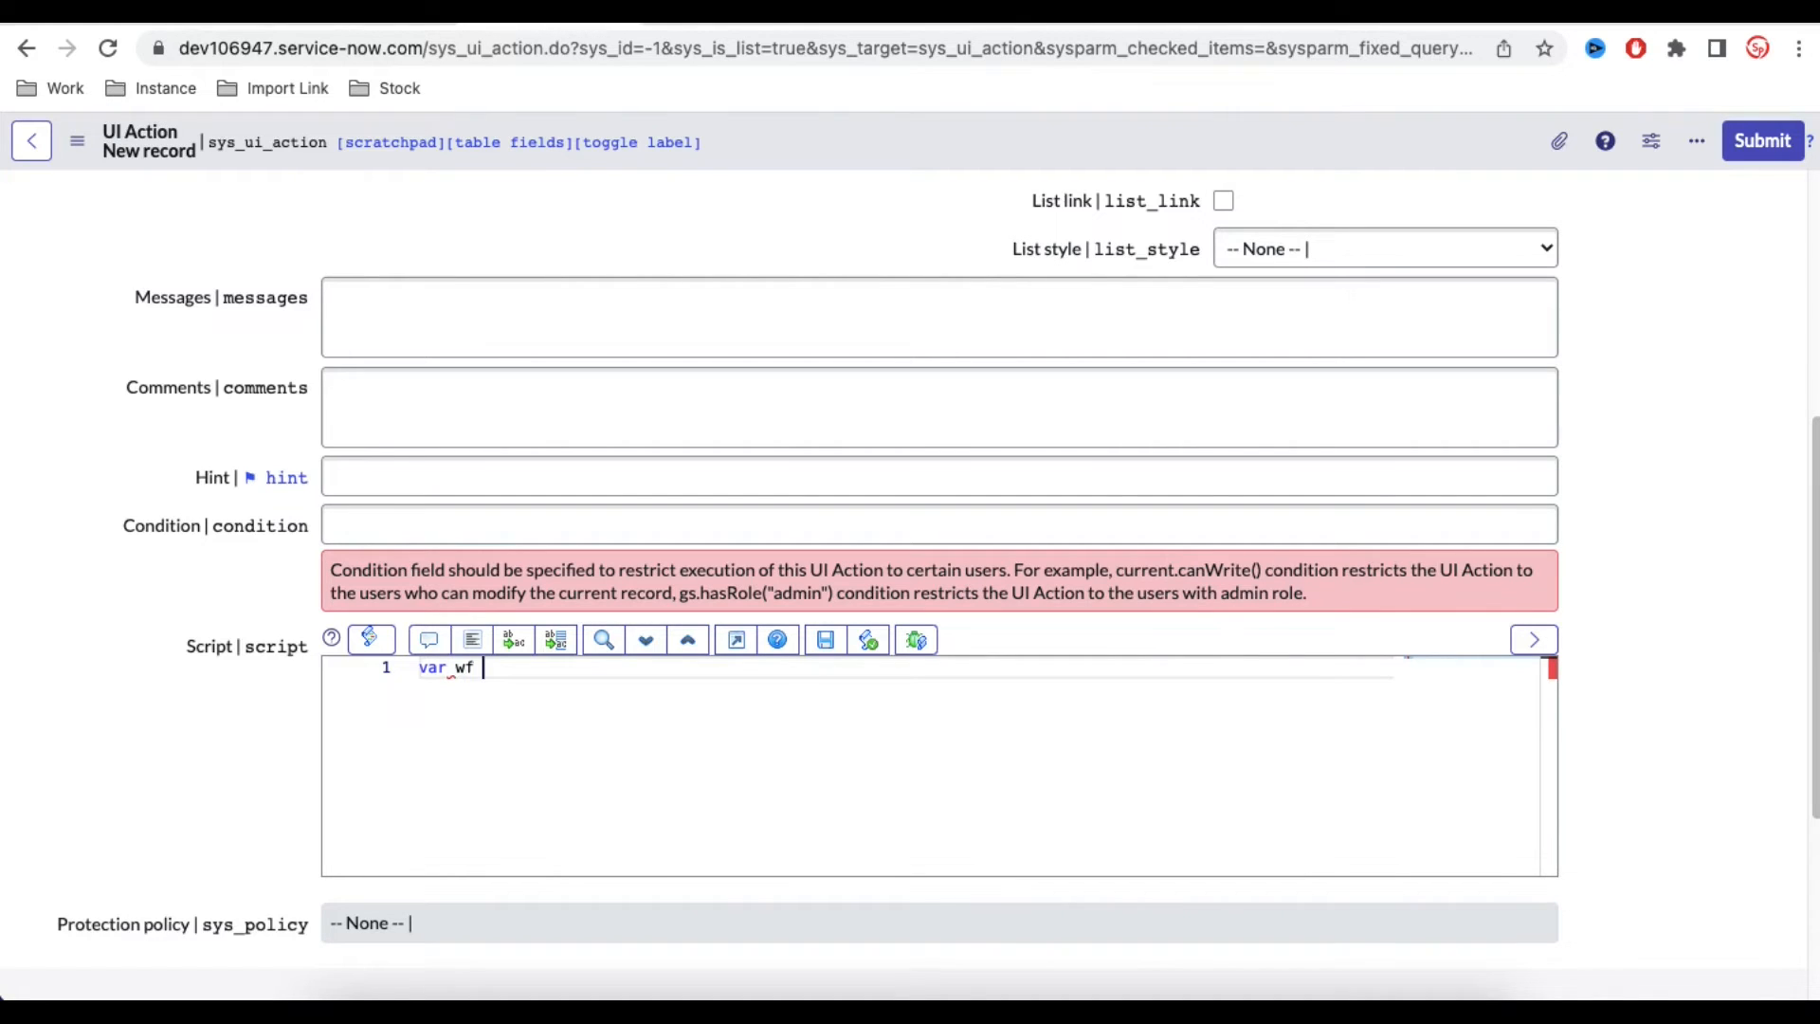
pyautogui.write('=')
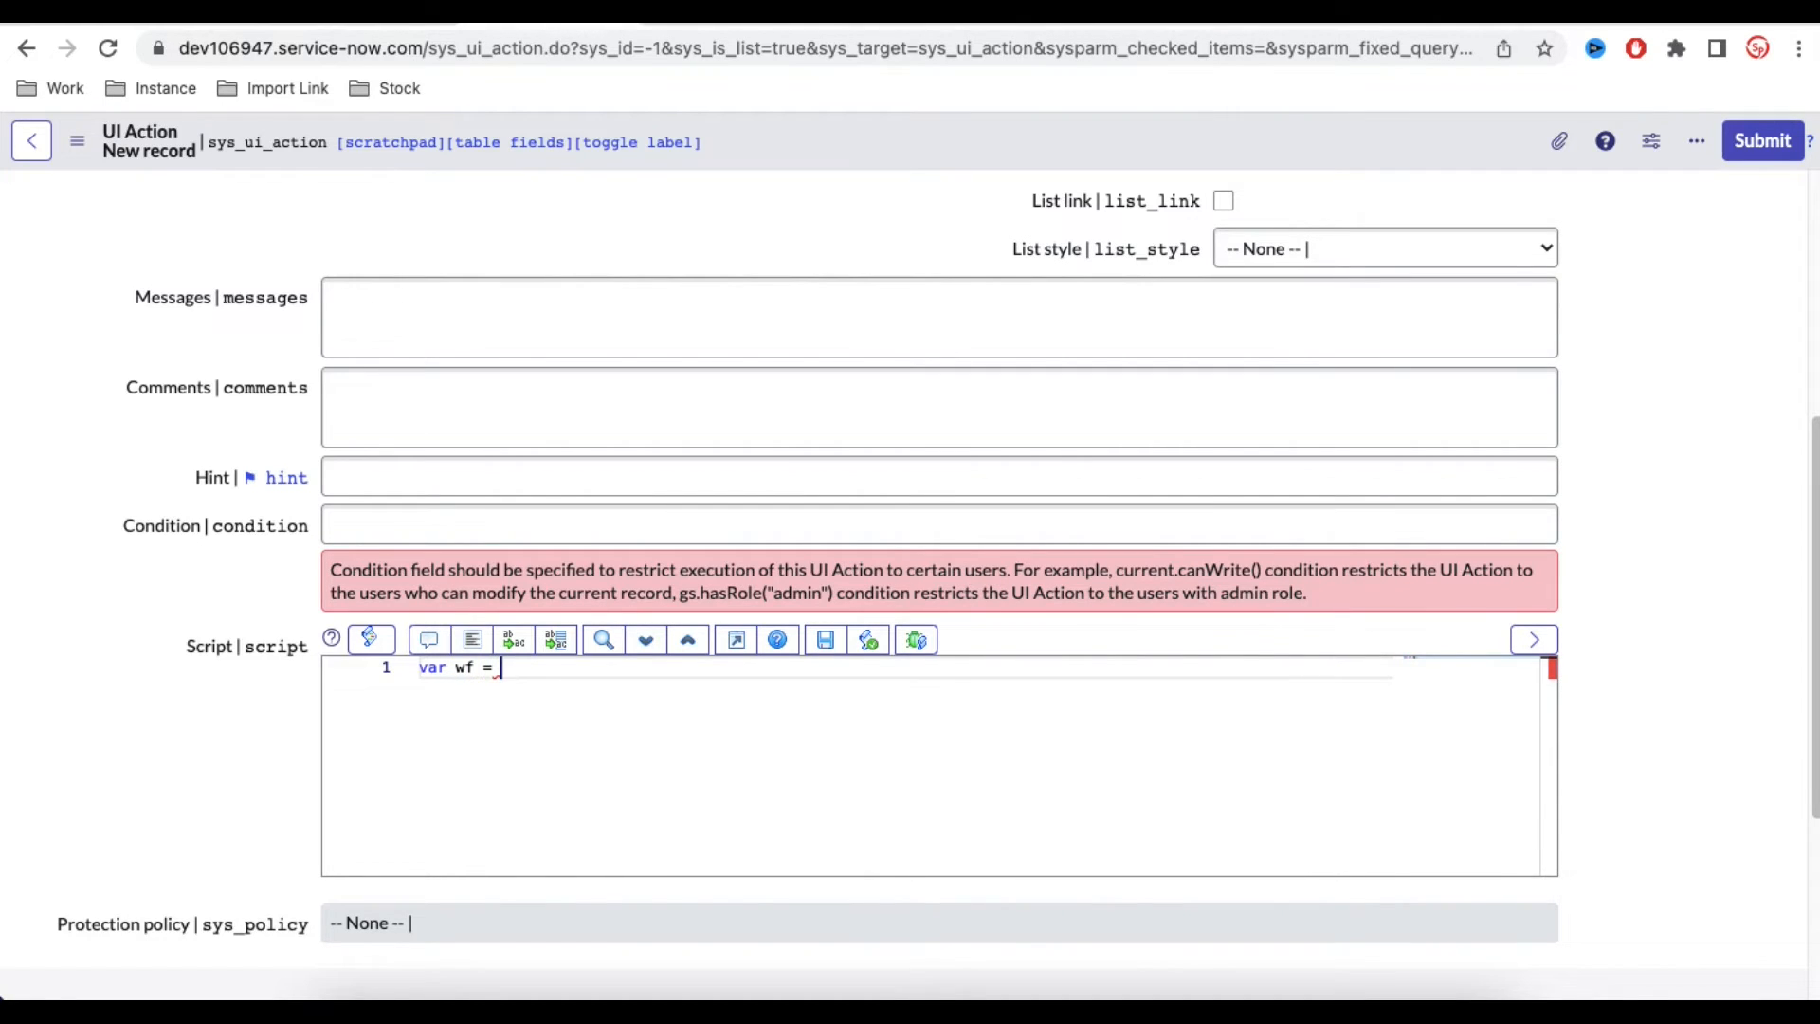
pyautogui.write('new')
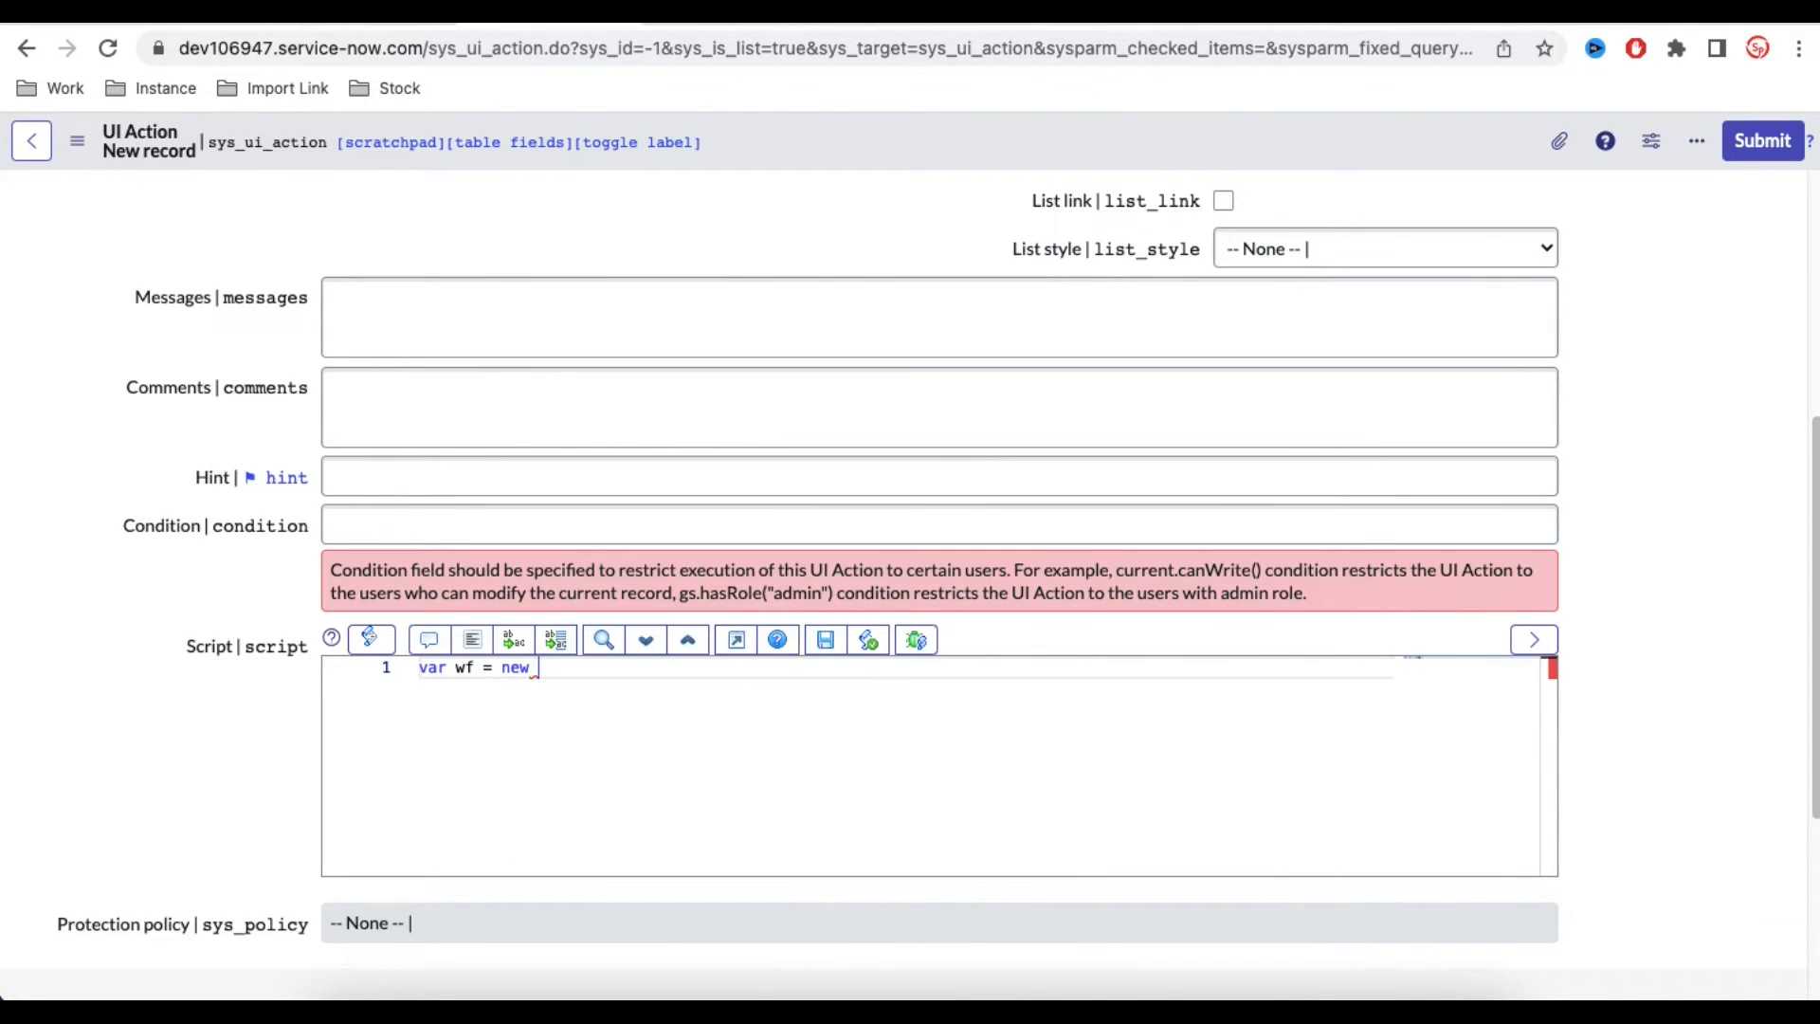
pyautogui.write('Wor')
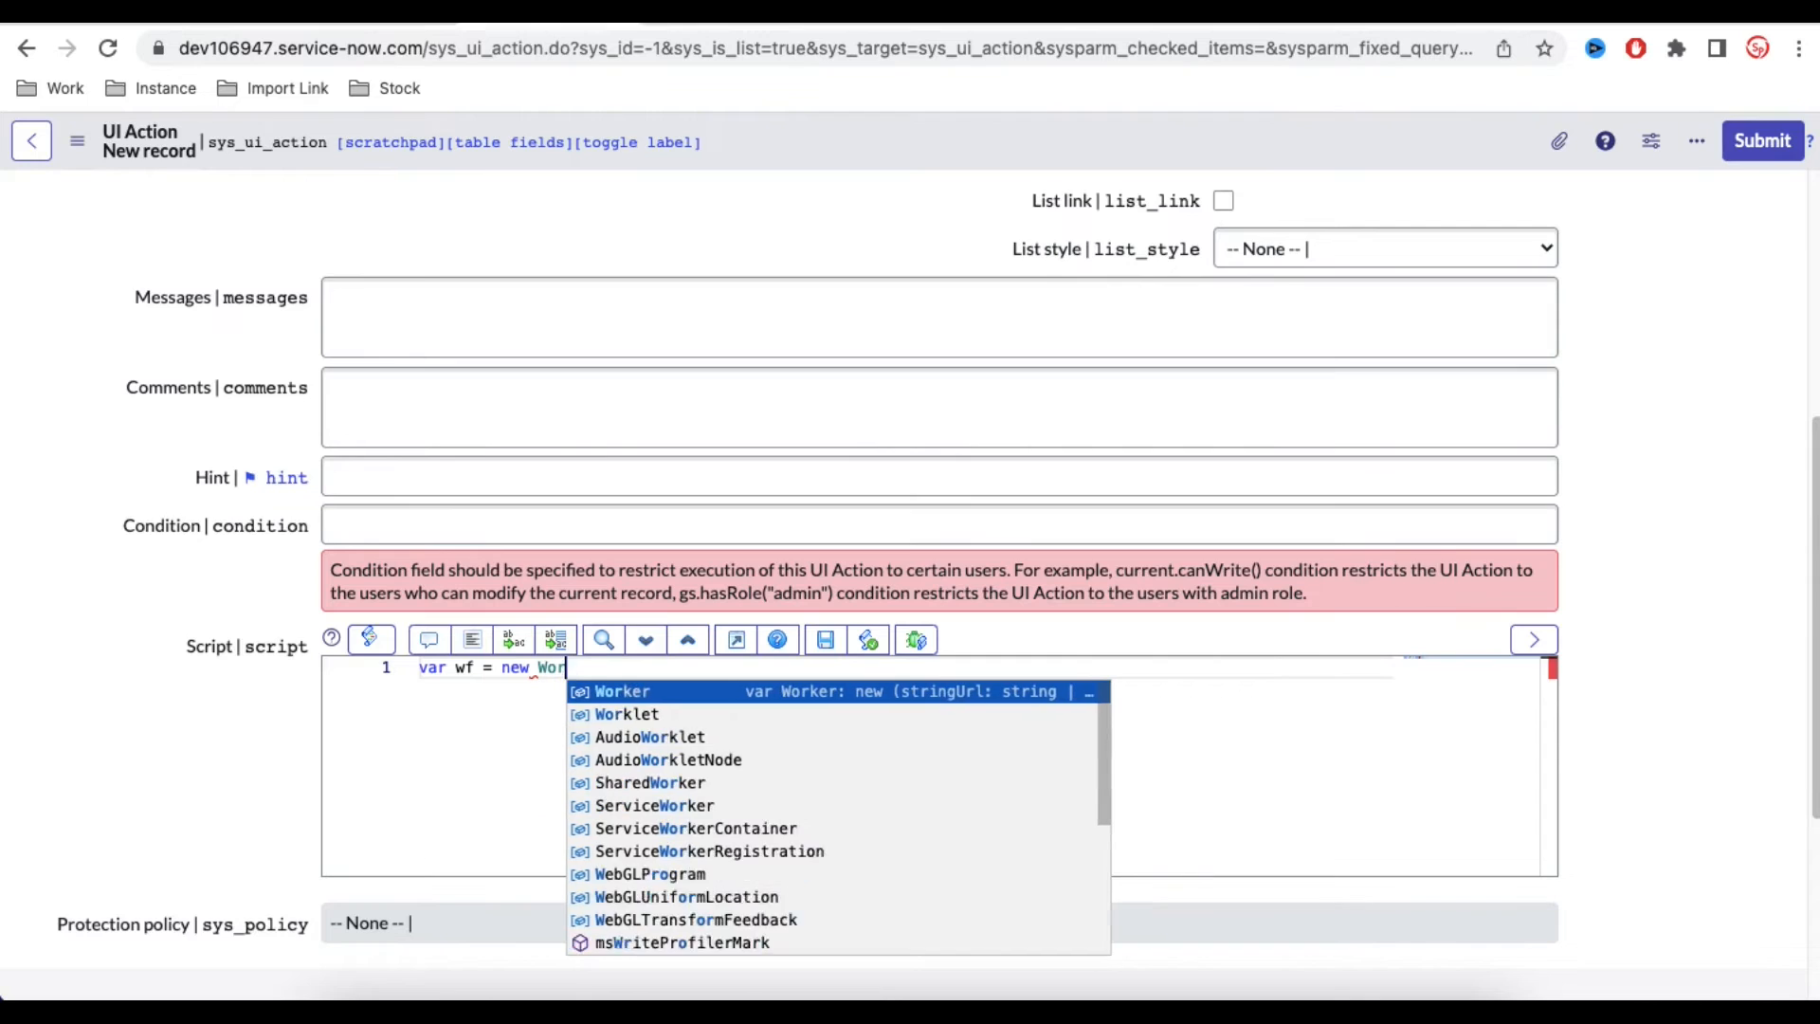
pyautogui.write('f')
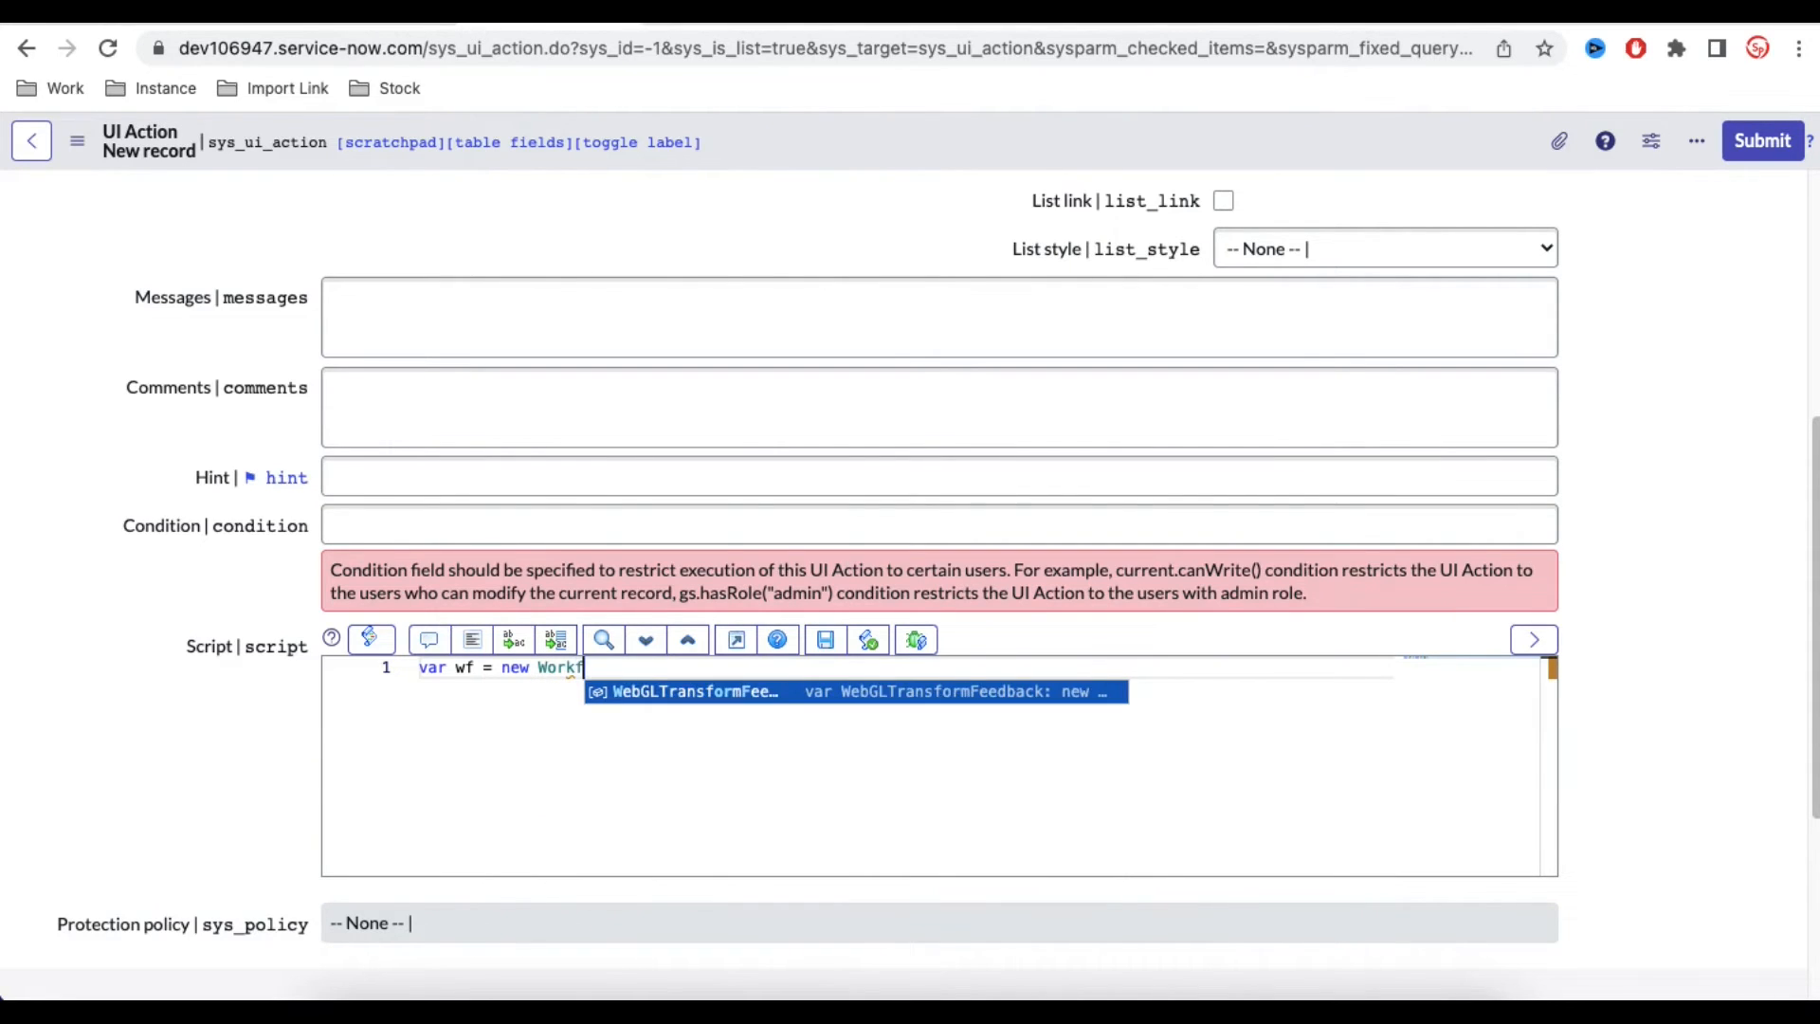
pyautogui.write('Workflow();')
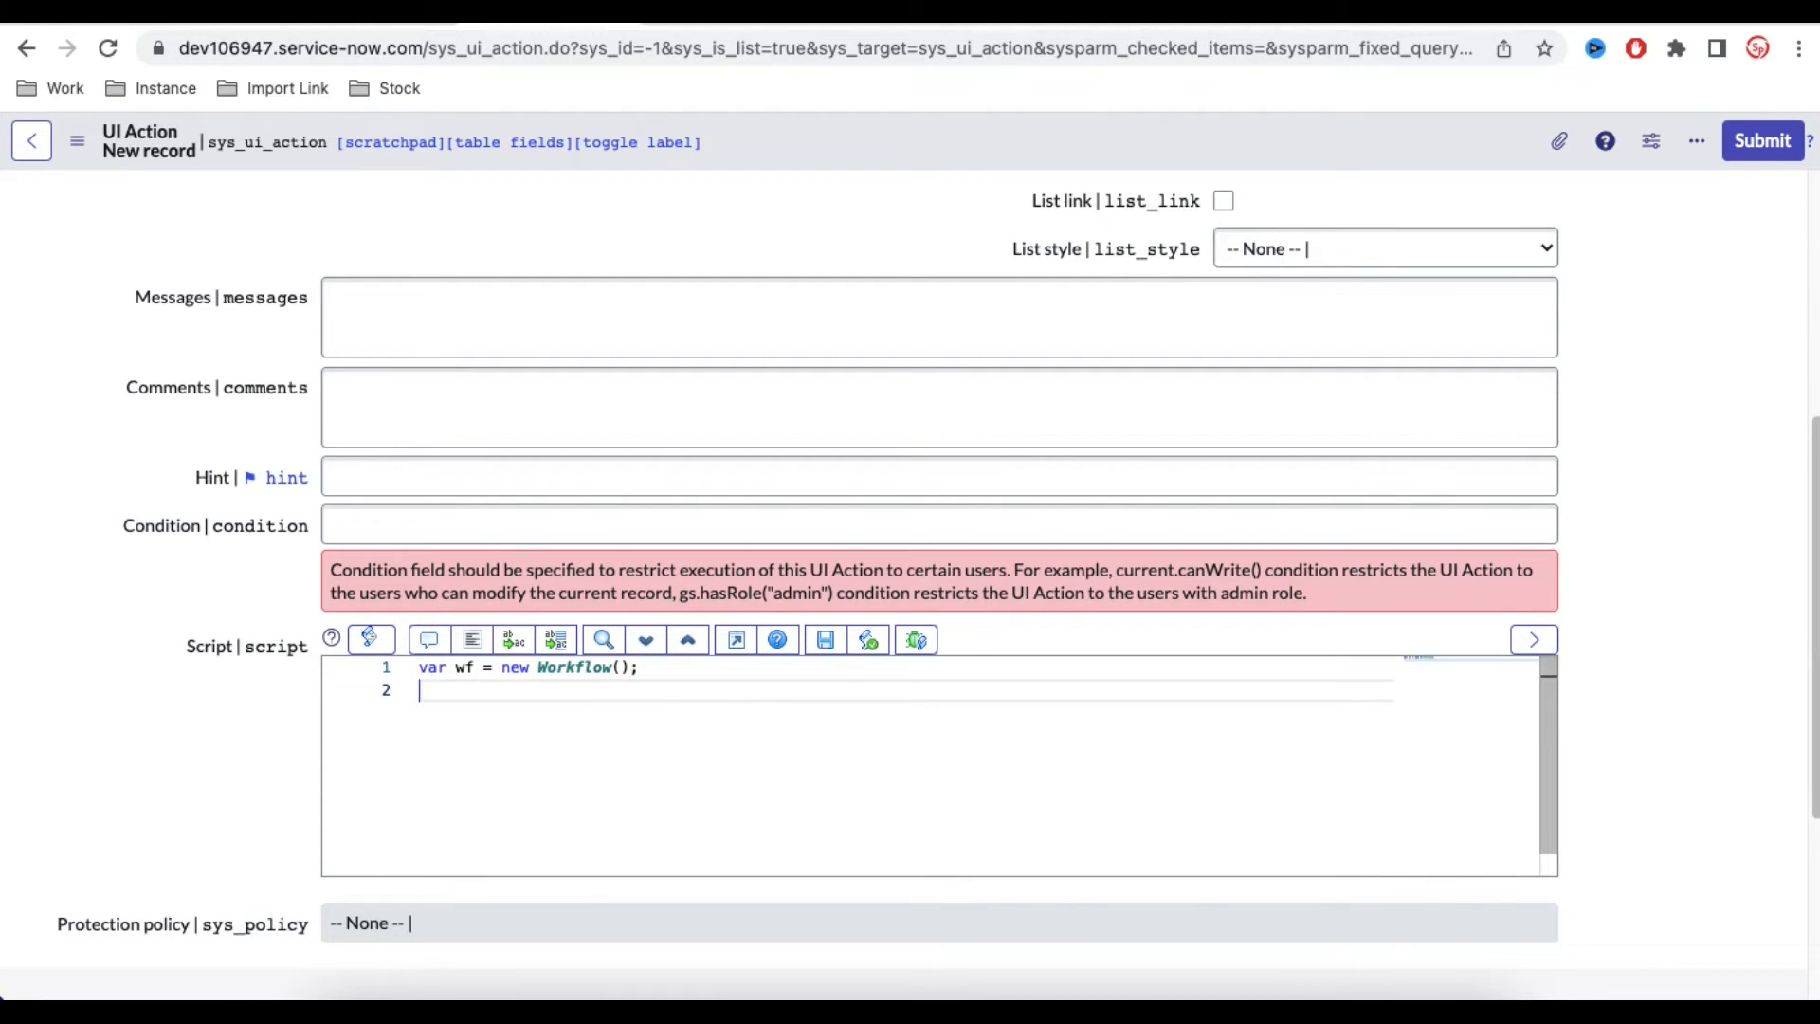
pyautogui.write('wf.cancel')
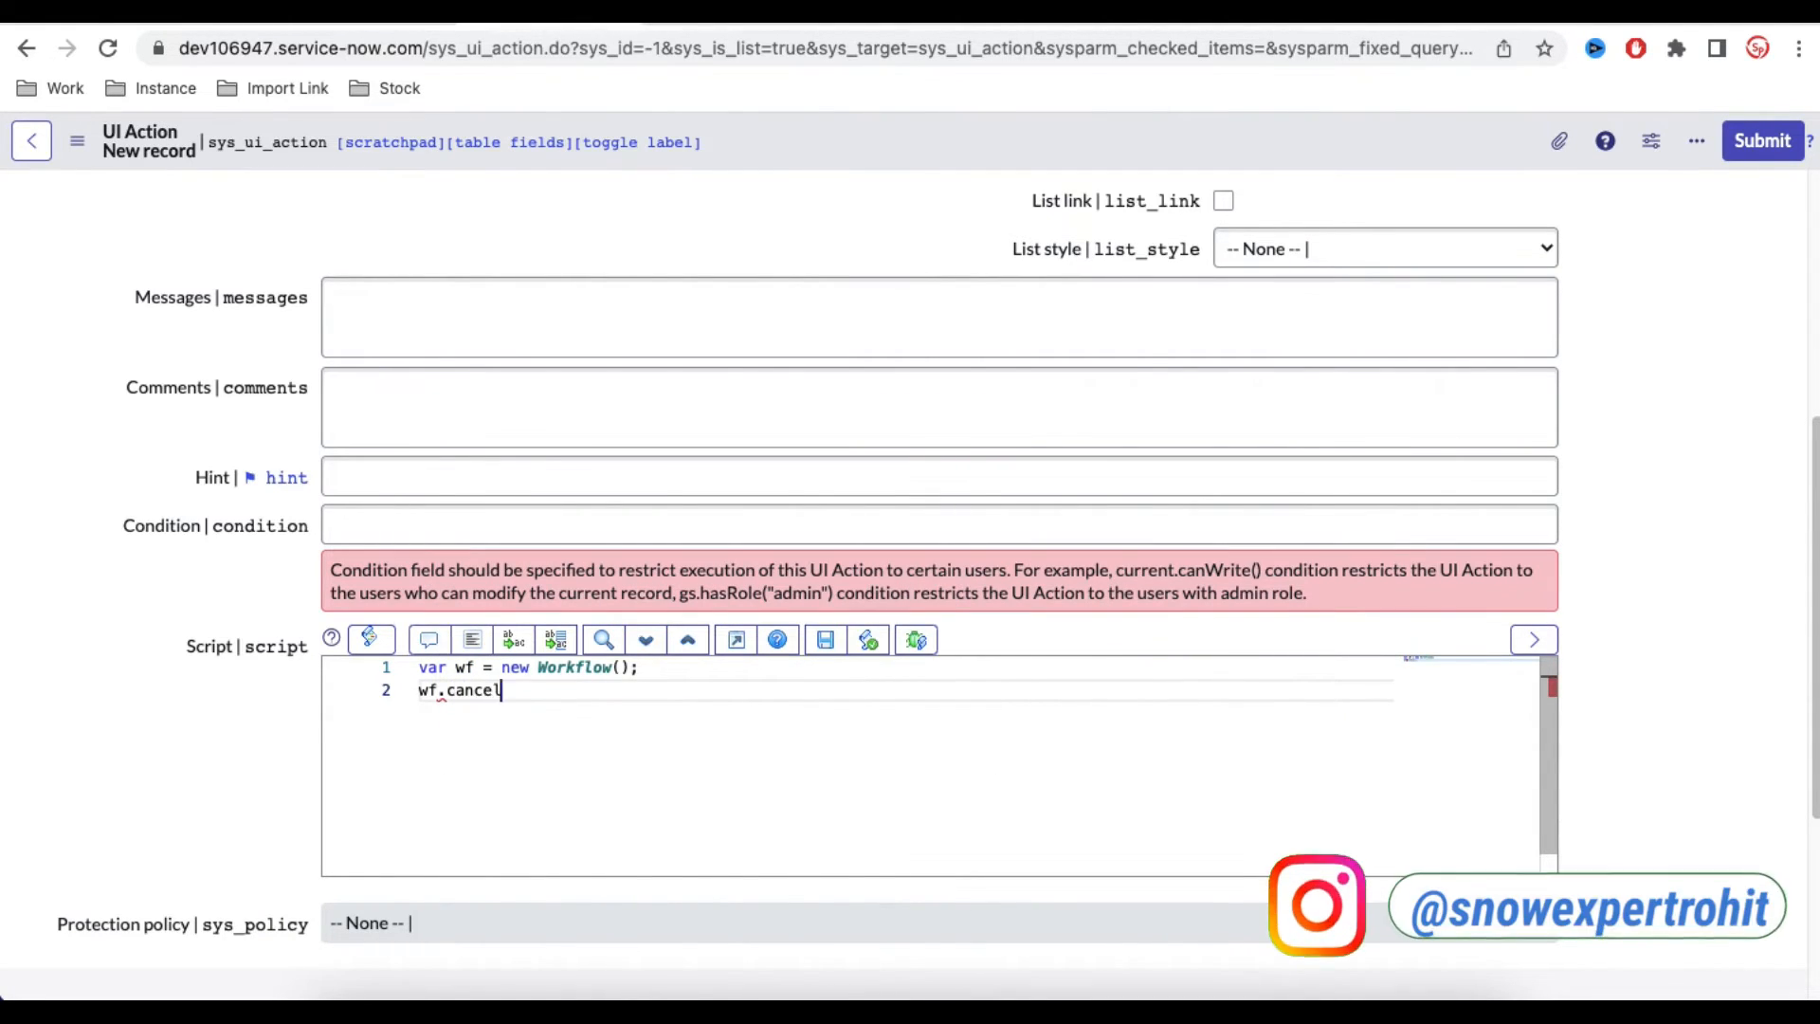
pyautogui.write('();')
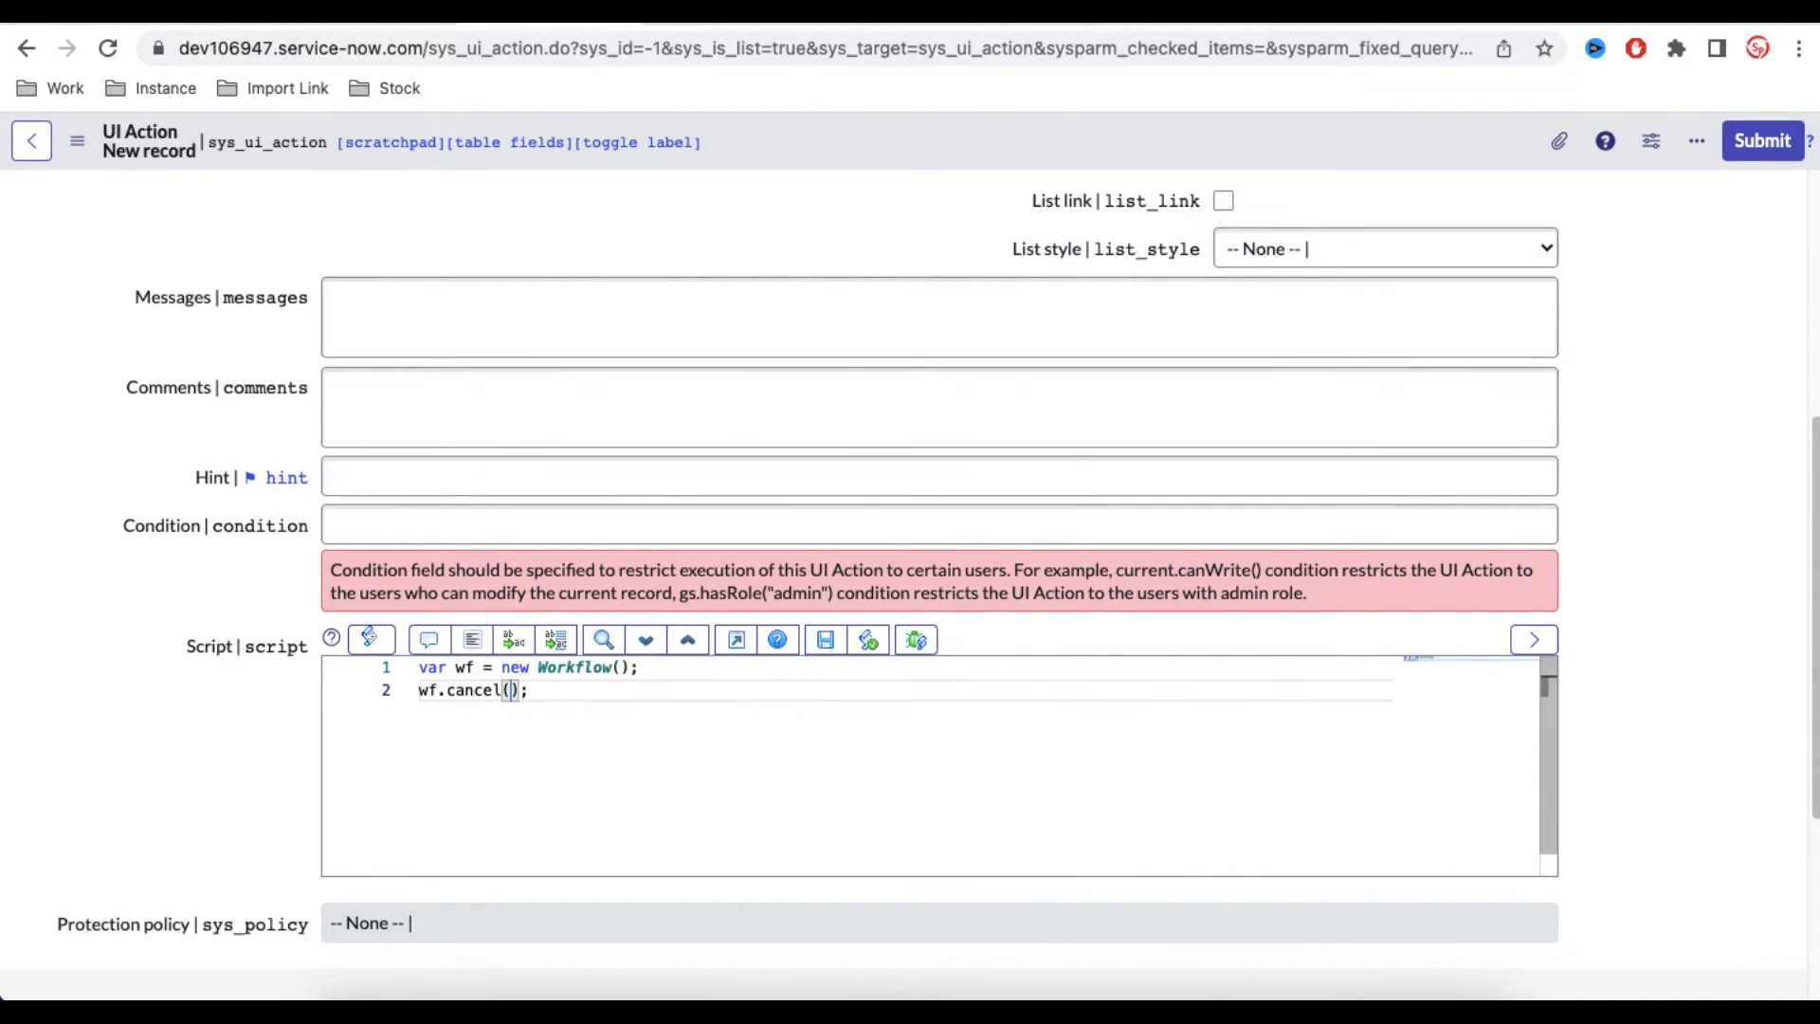
pyautogui.write('current')
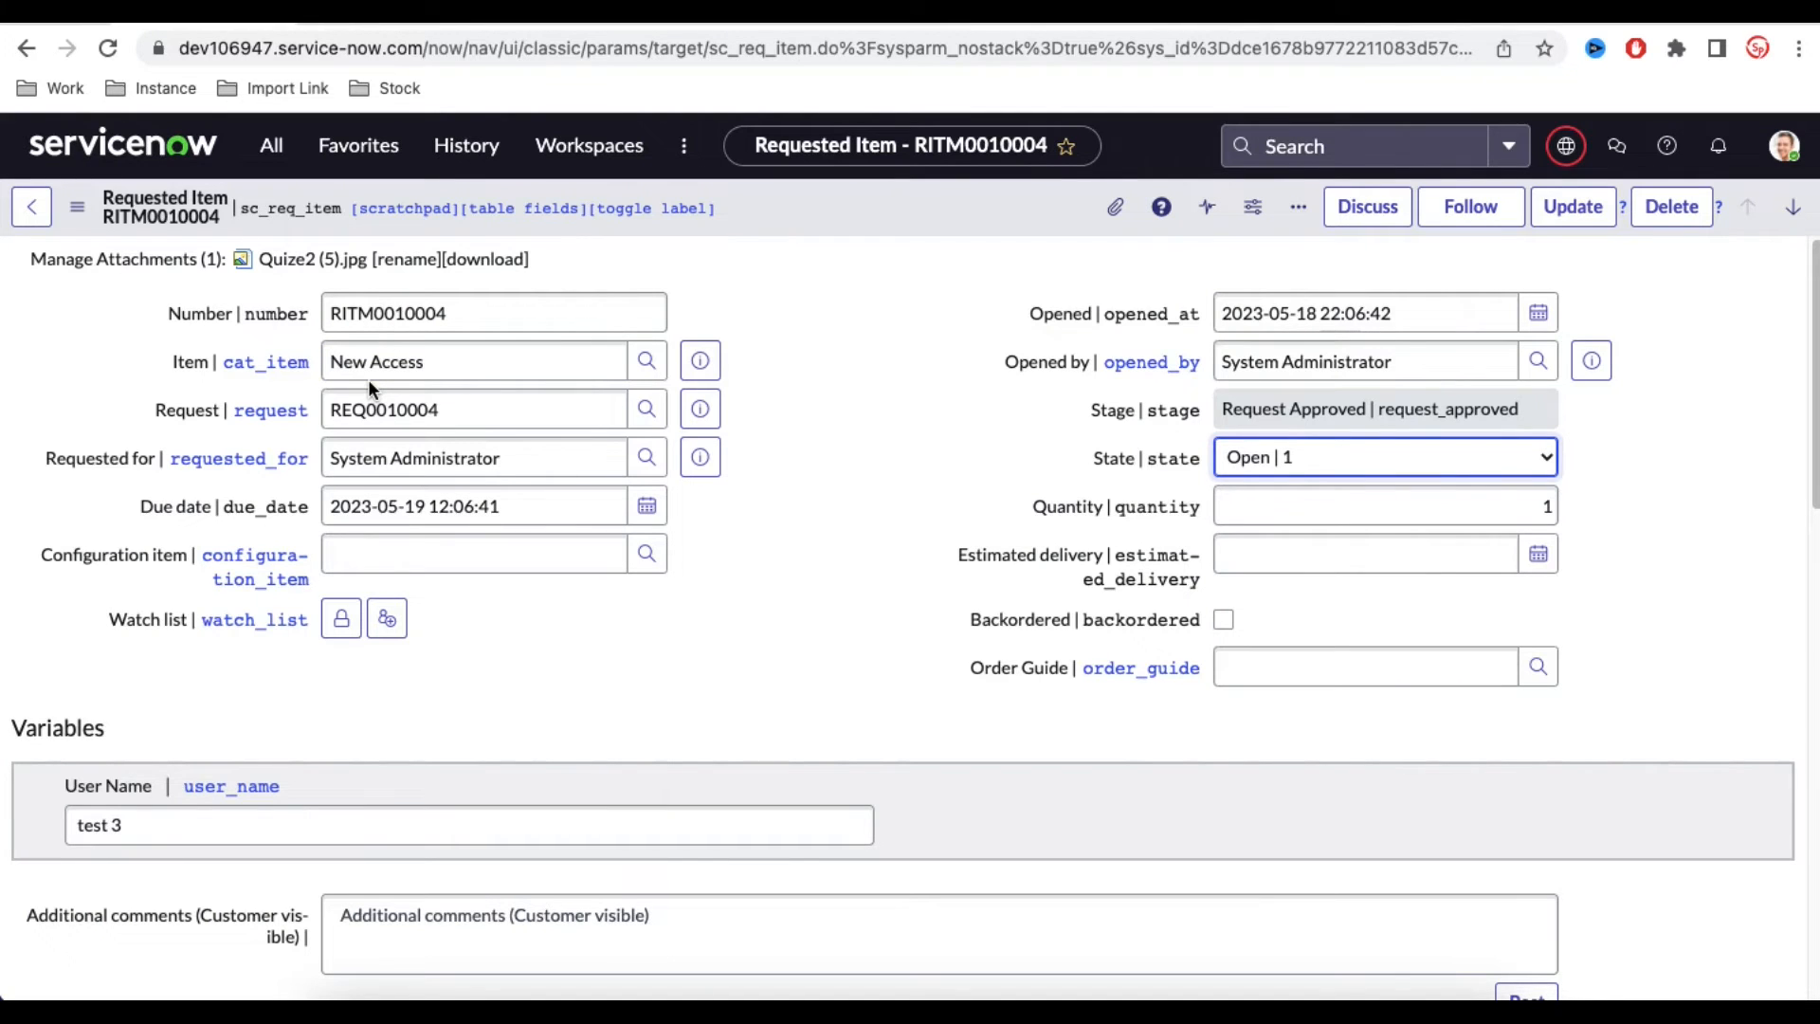
pyautogui.moveTo(319, 175)
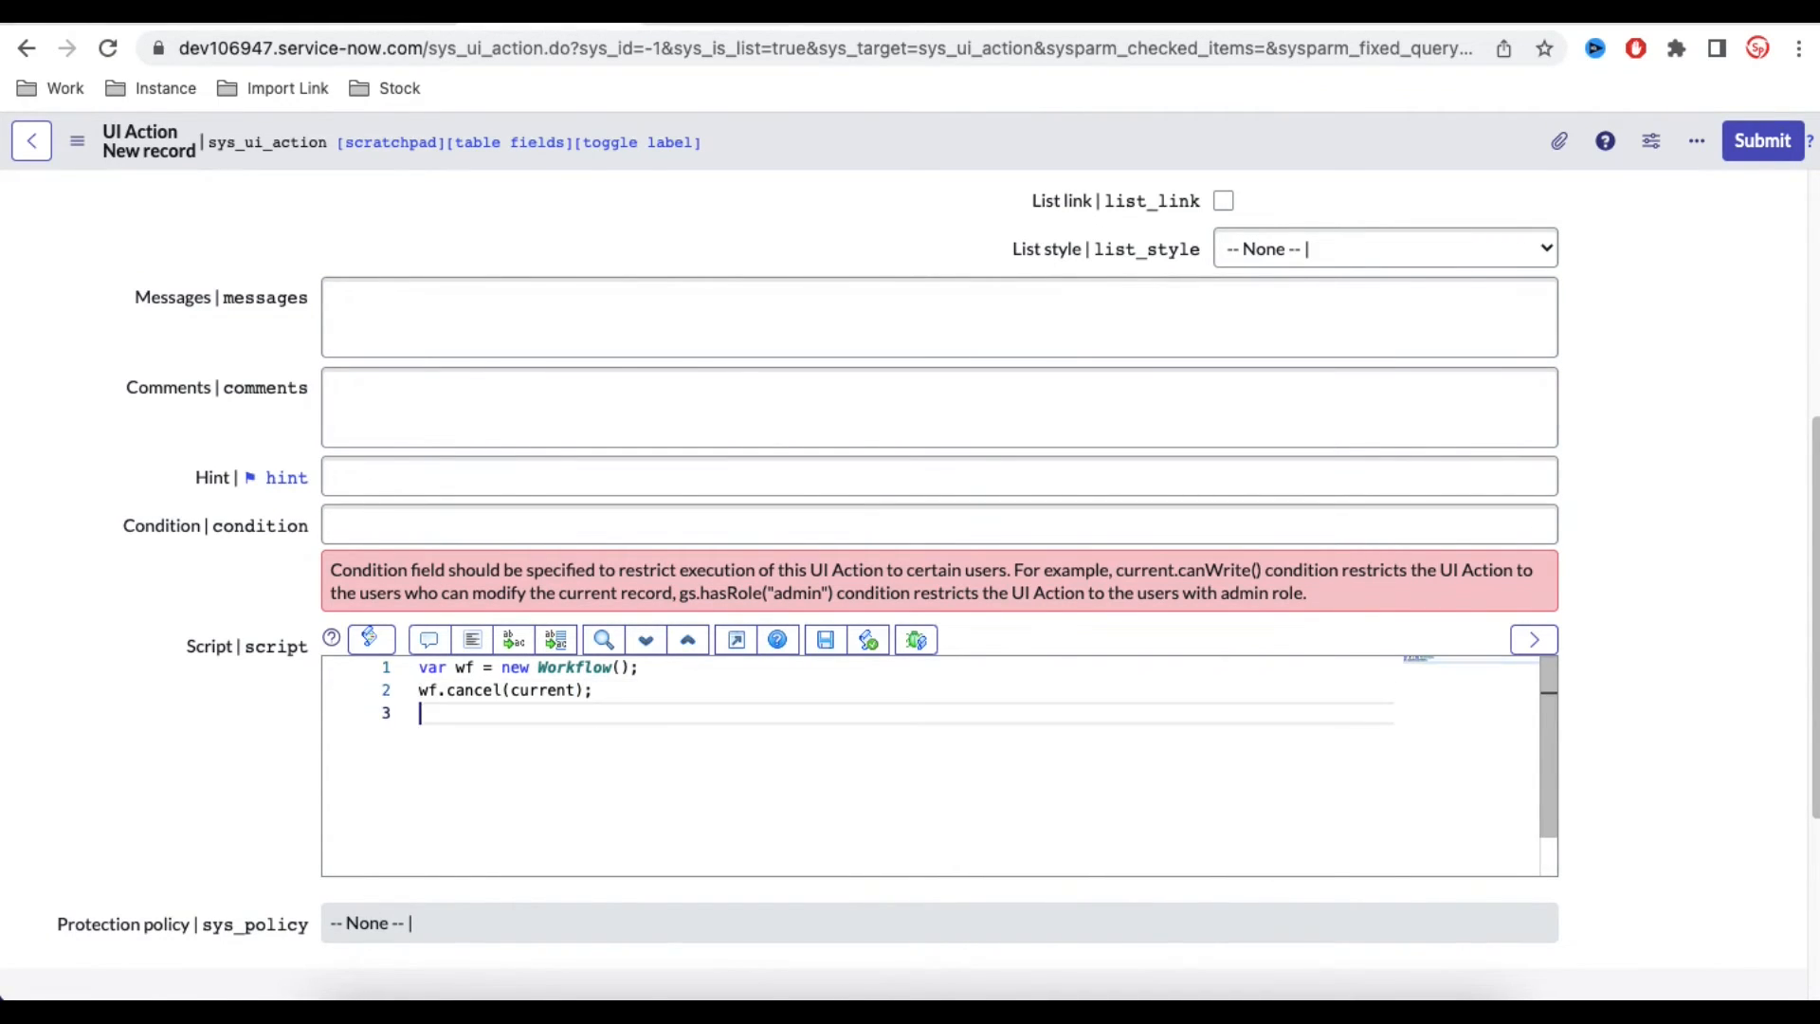
# - Add gs.addInfoMessage('Workflow cancel {0}', current.number); and submit the UI Action
pyautogui.write('gs.')
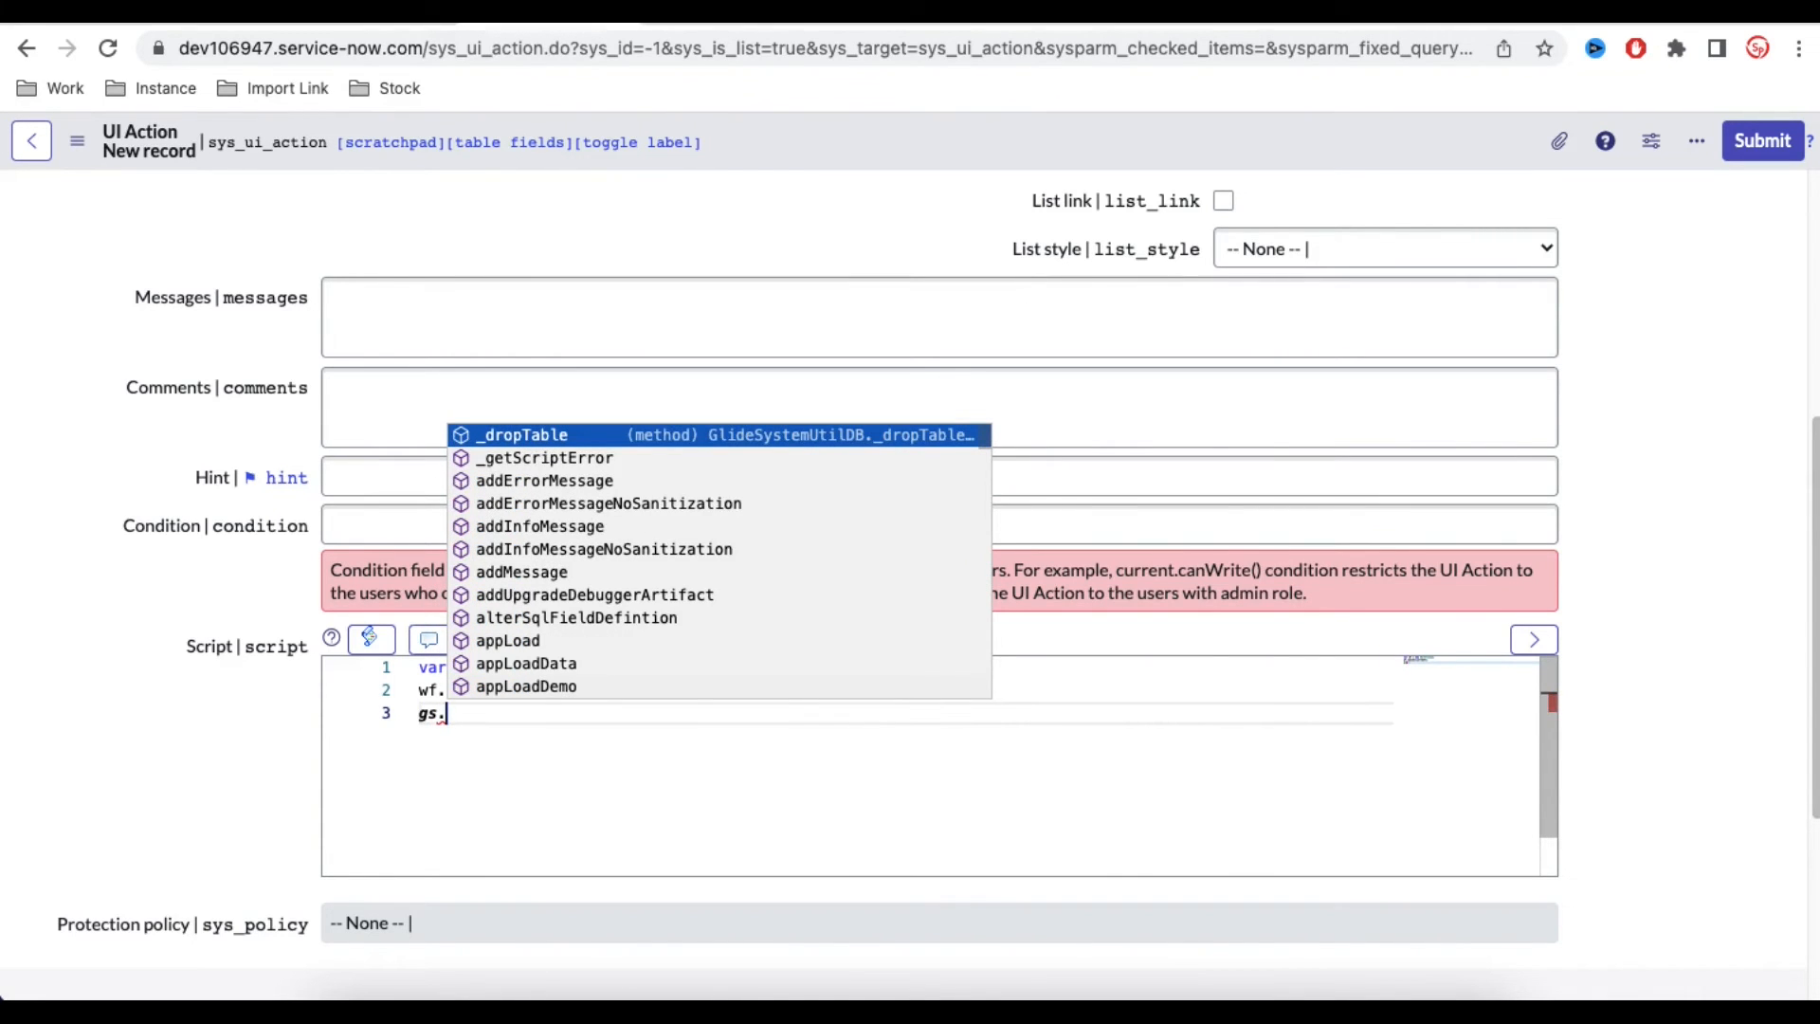
pyautogui.write('a')
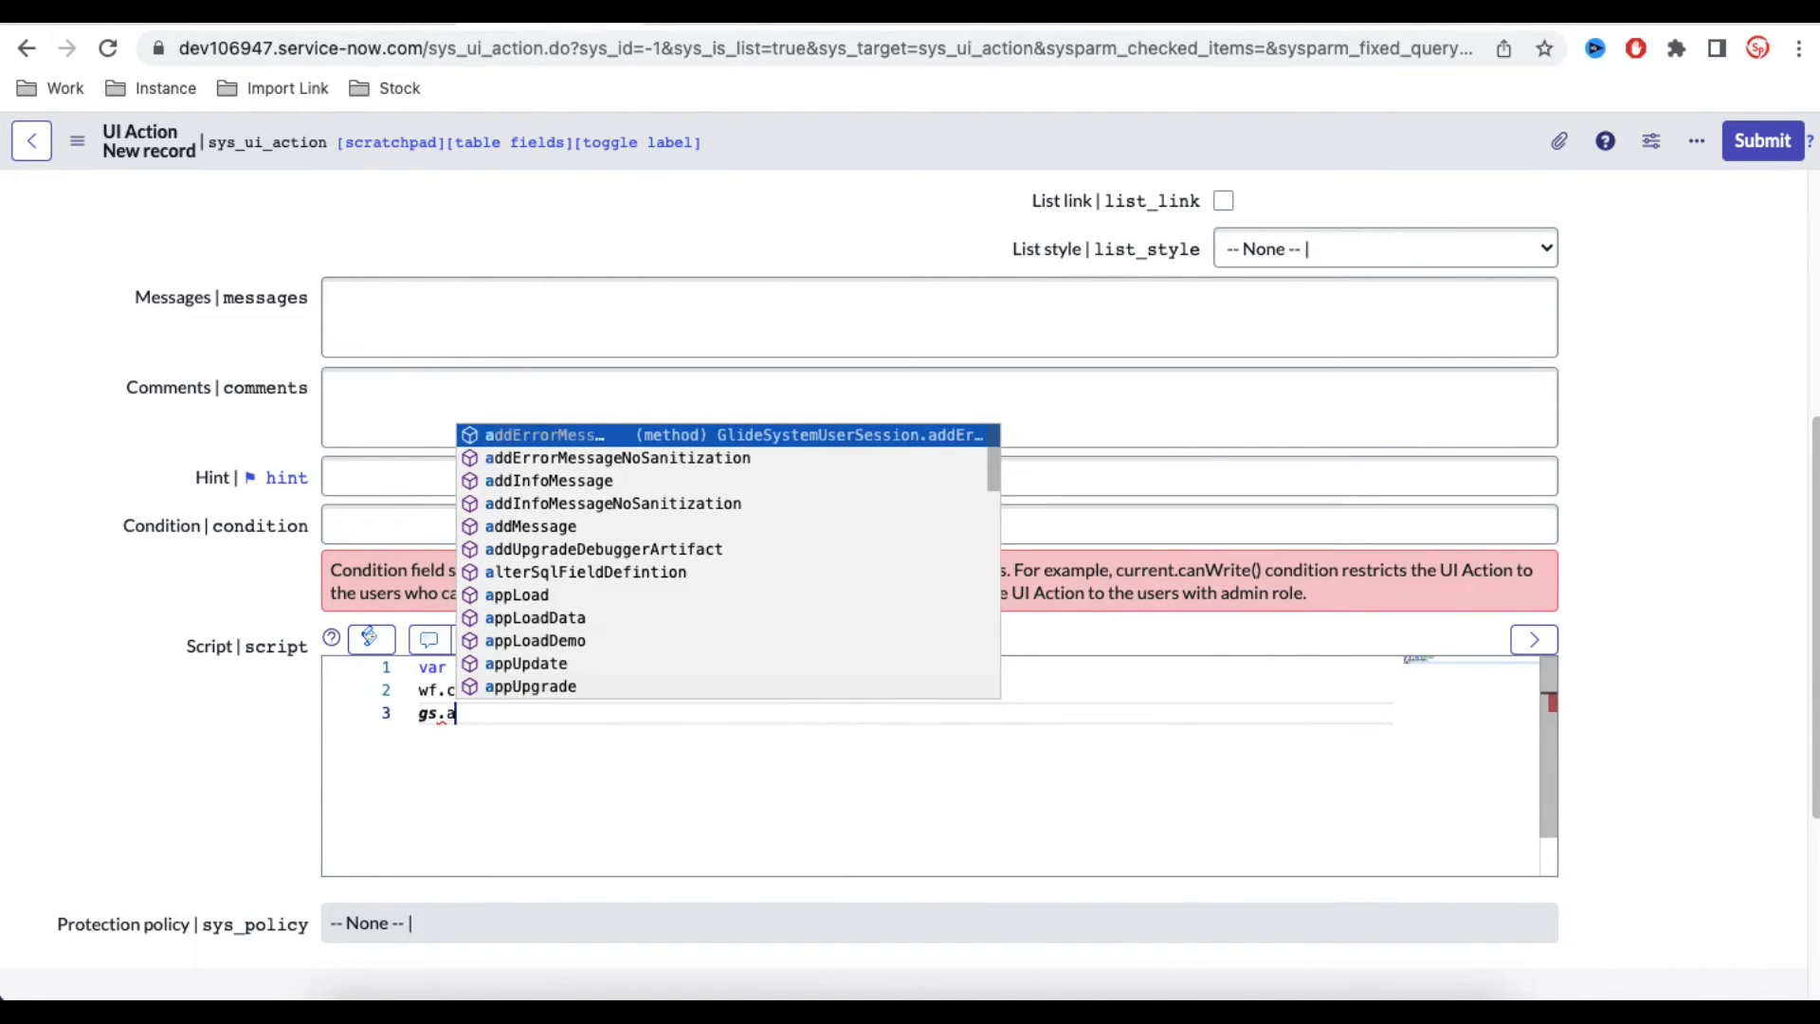
pyautogui.click(549, 479)
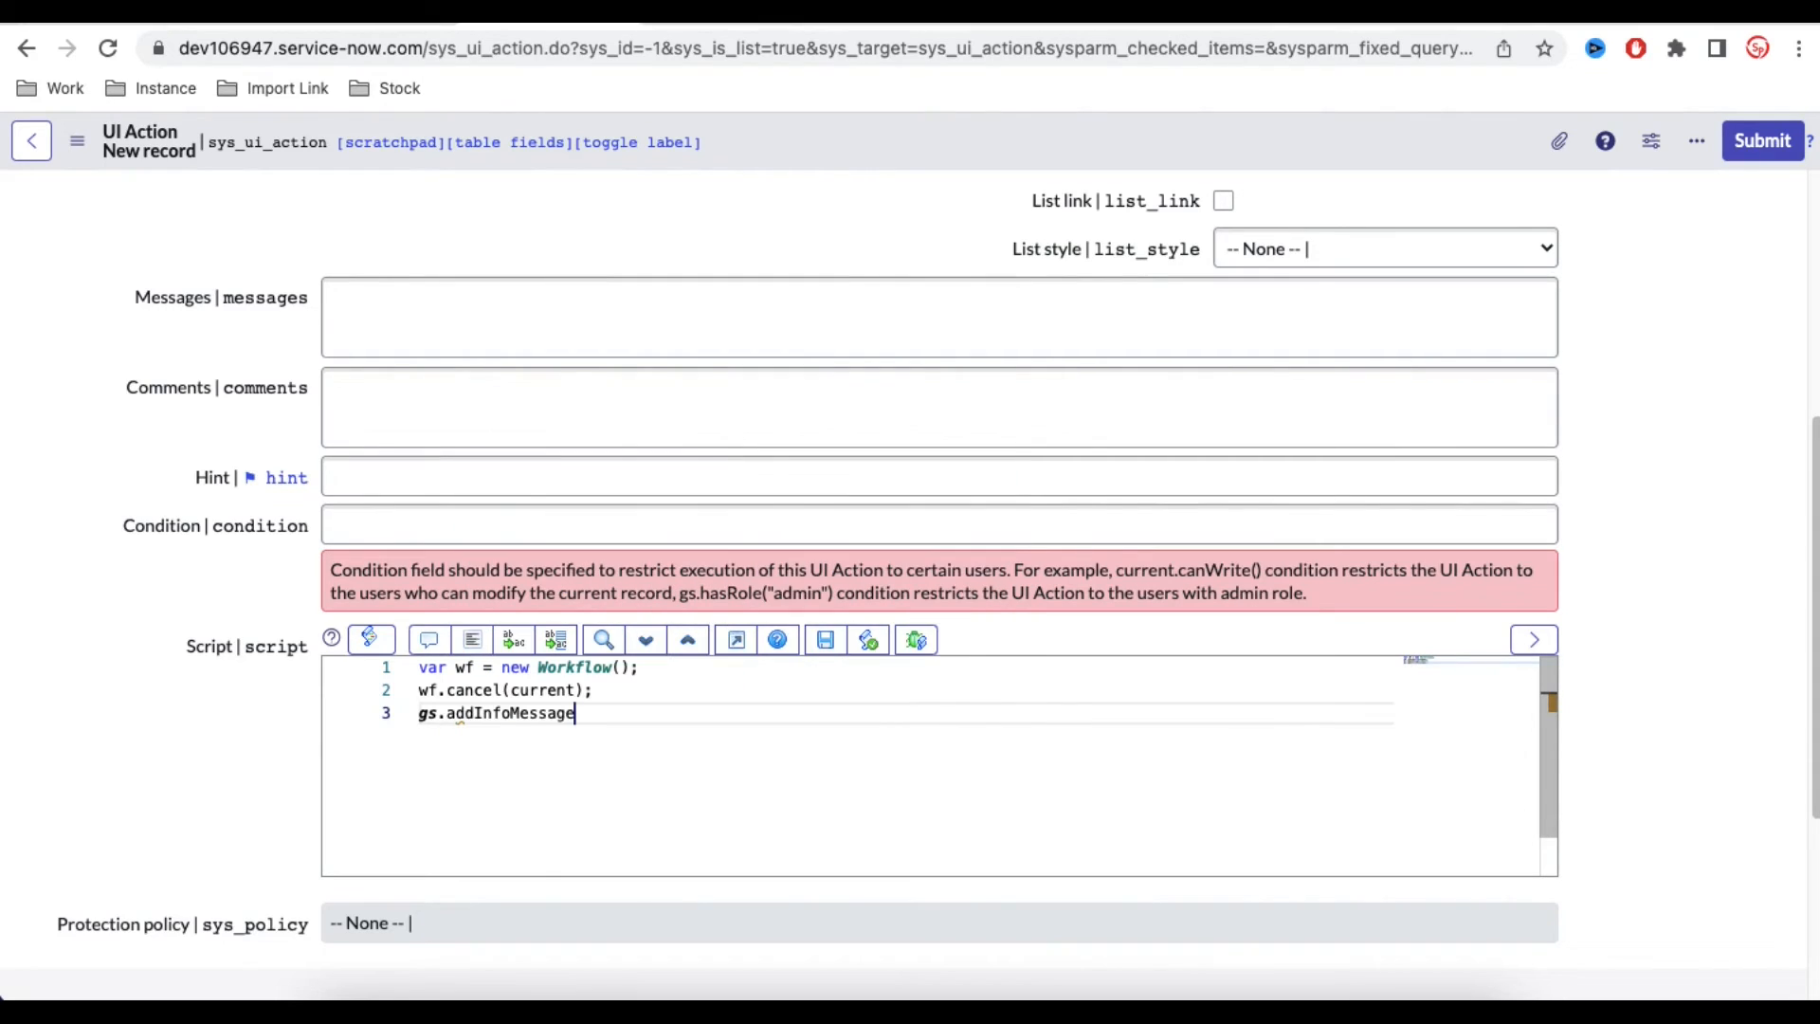
pyautogui.write('();')
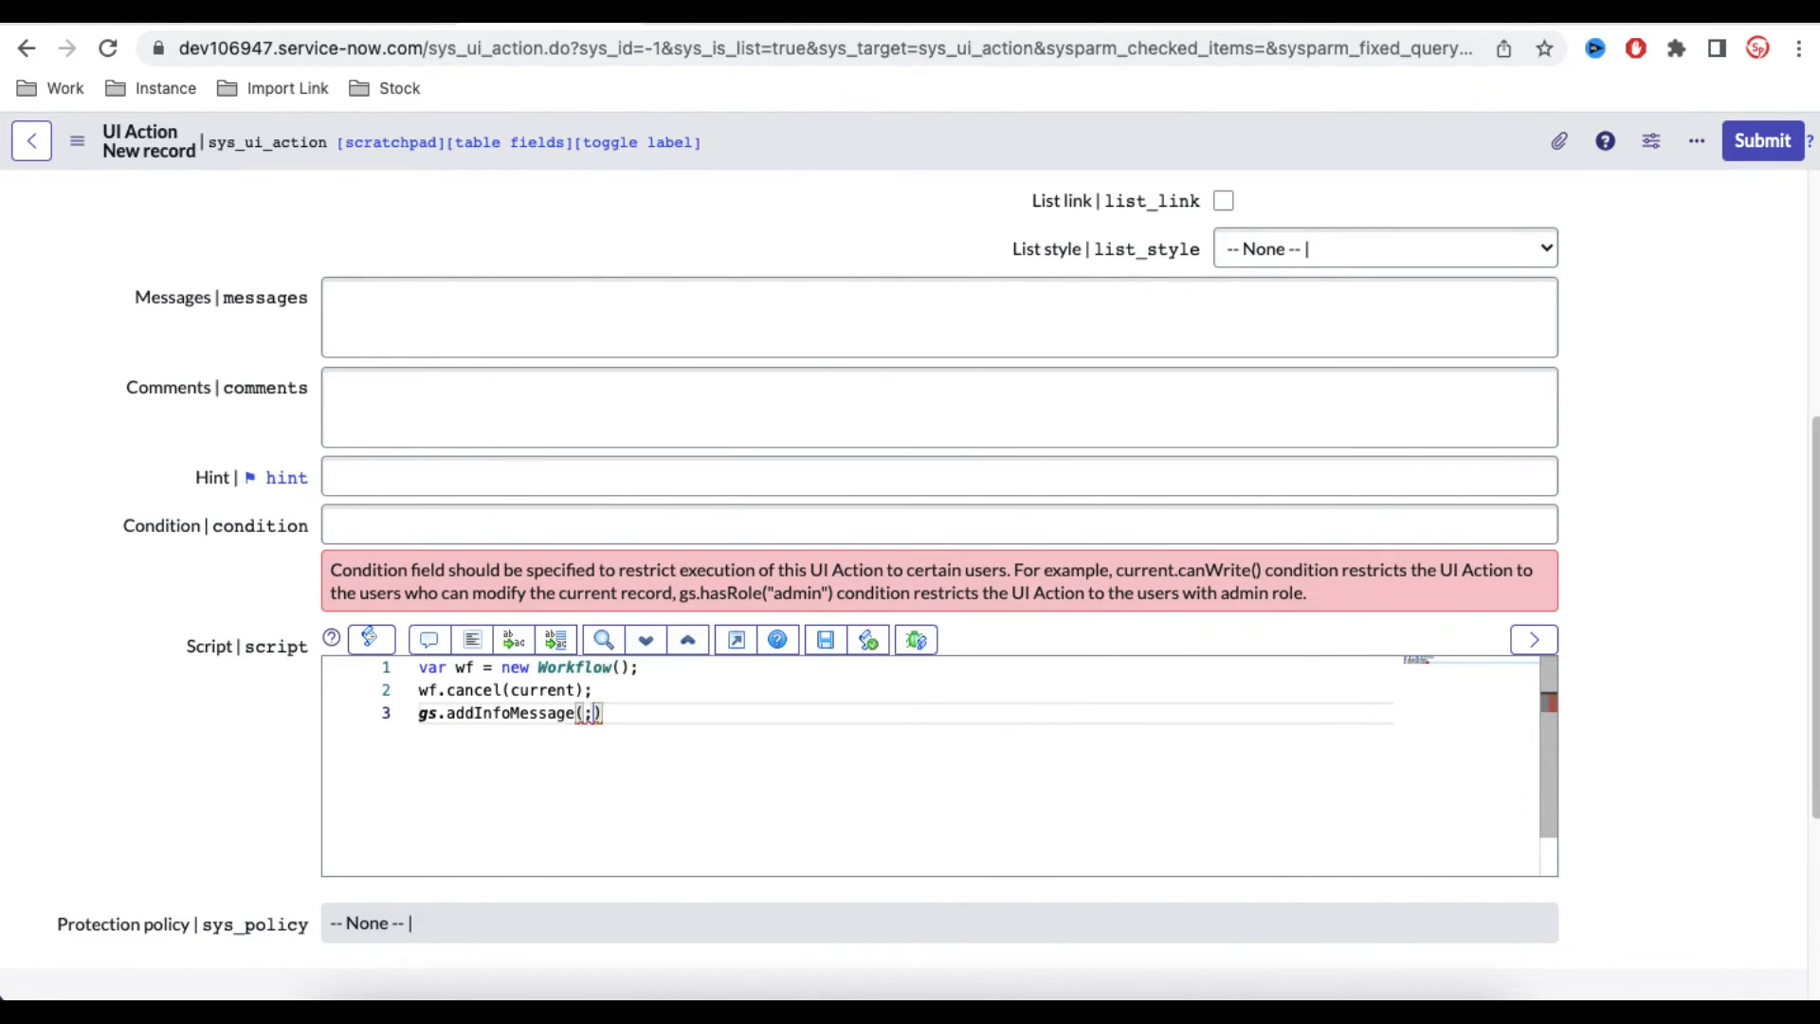
pyautogui.write("'Workfl'")
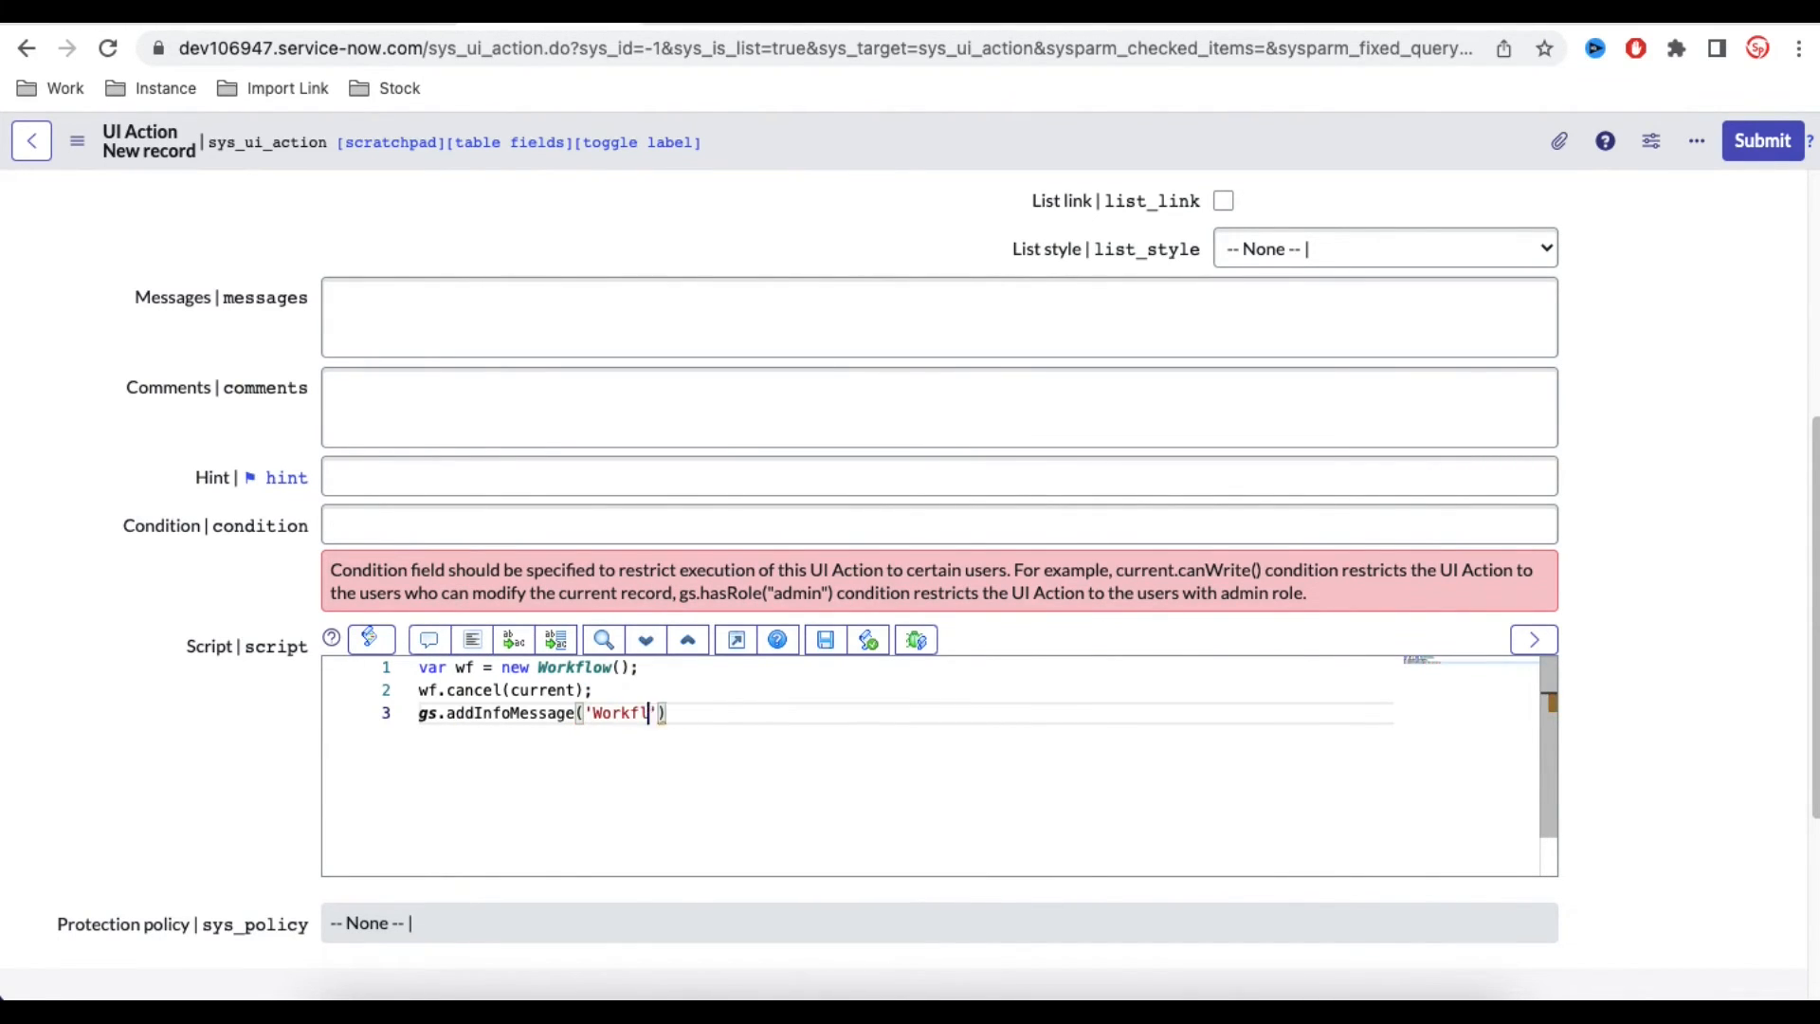
pyautogui.write('ow cancel')
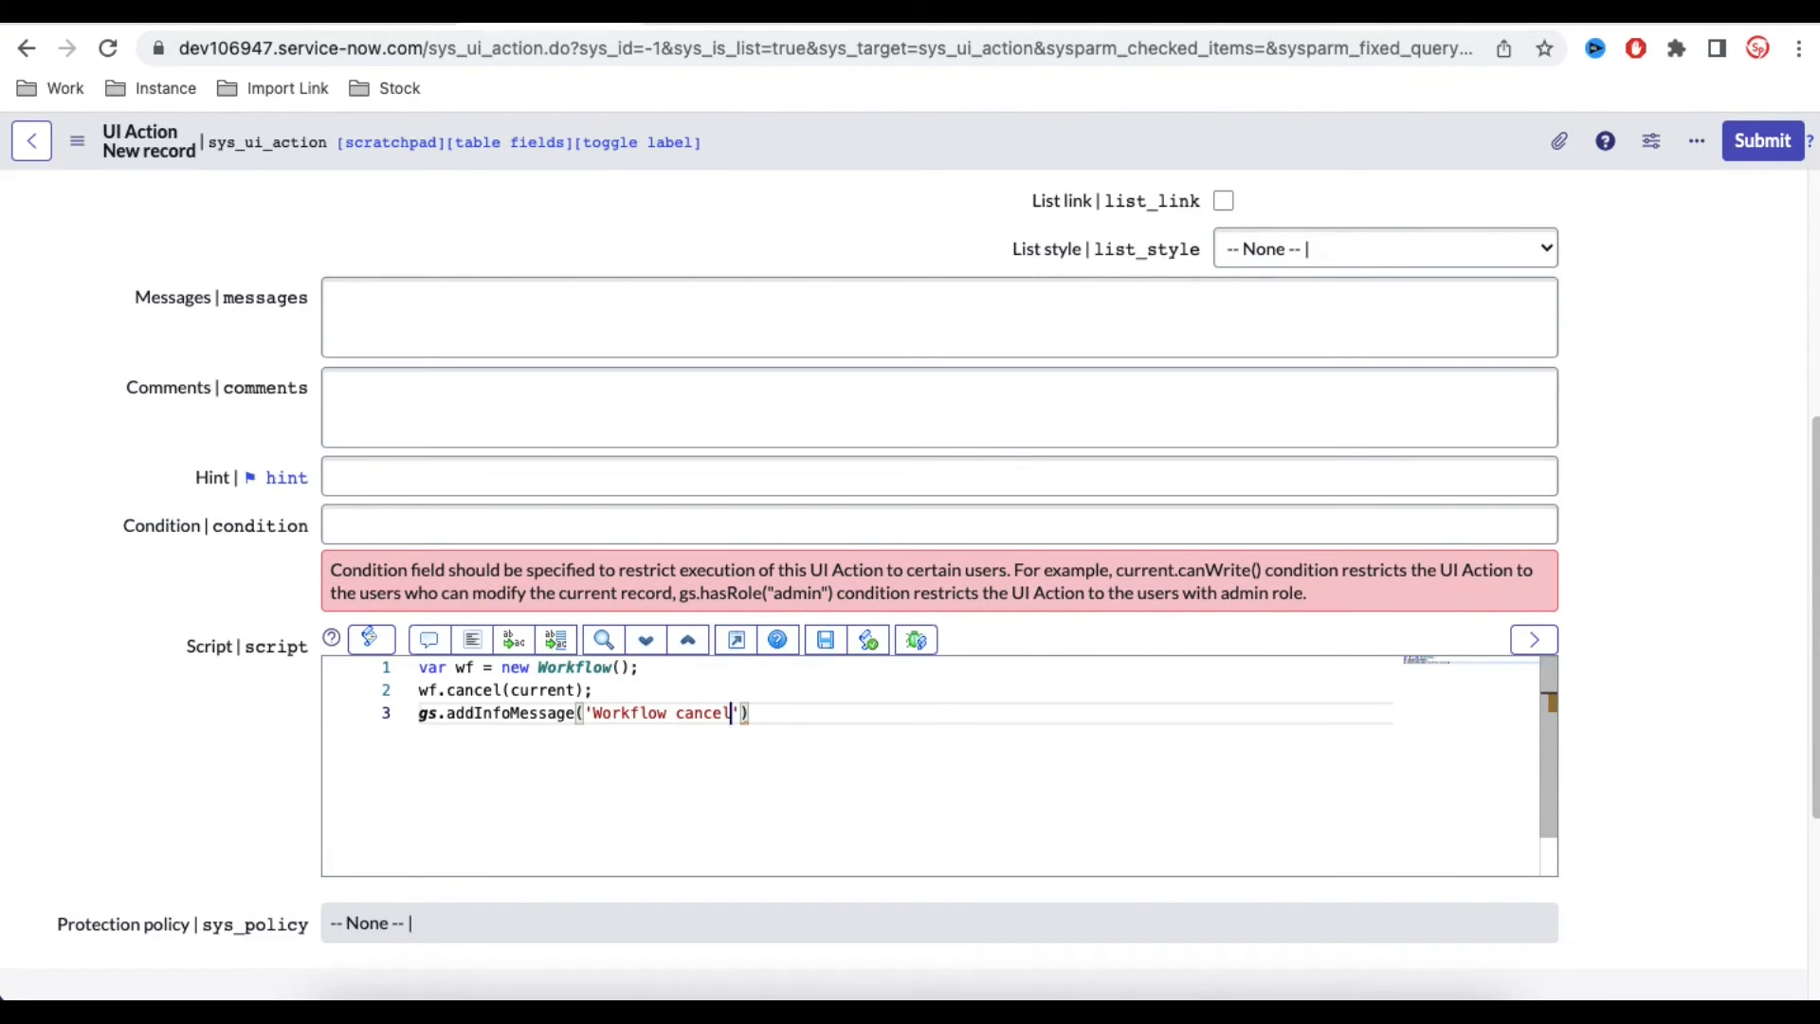
pyautogui.write('{}')
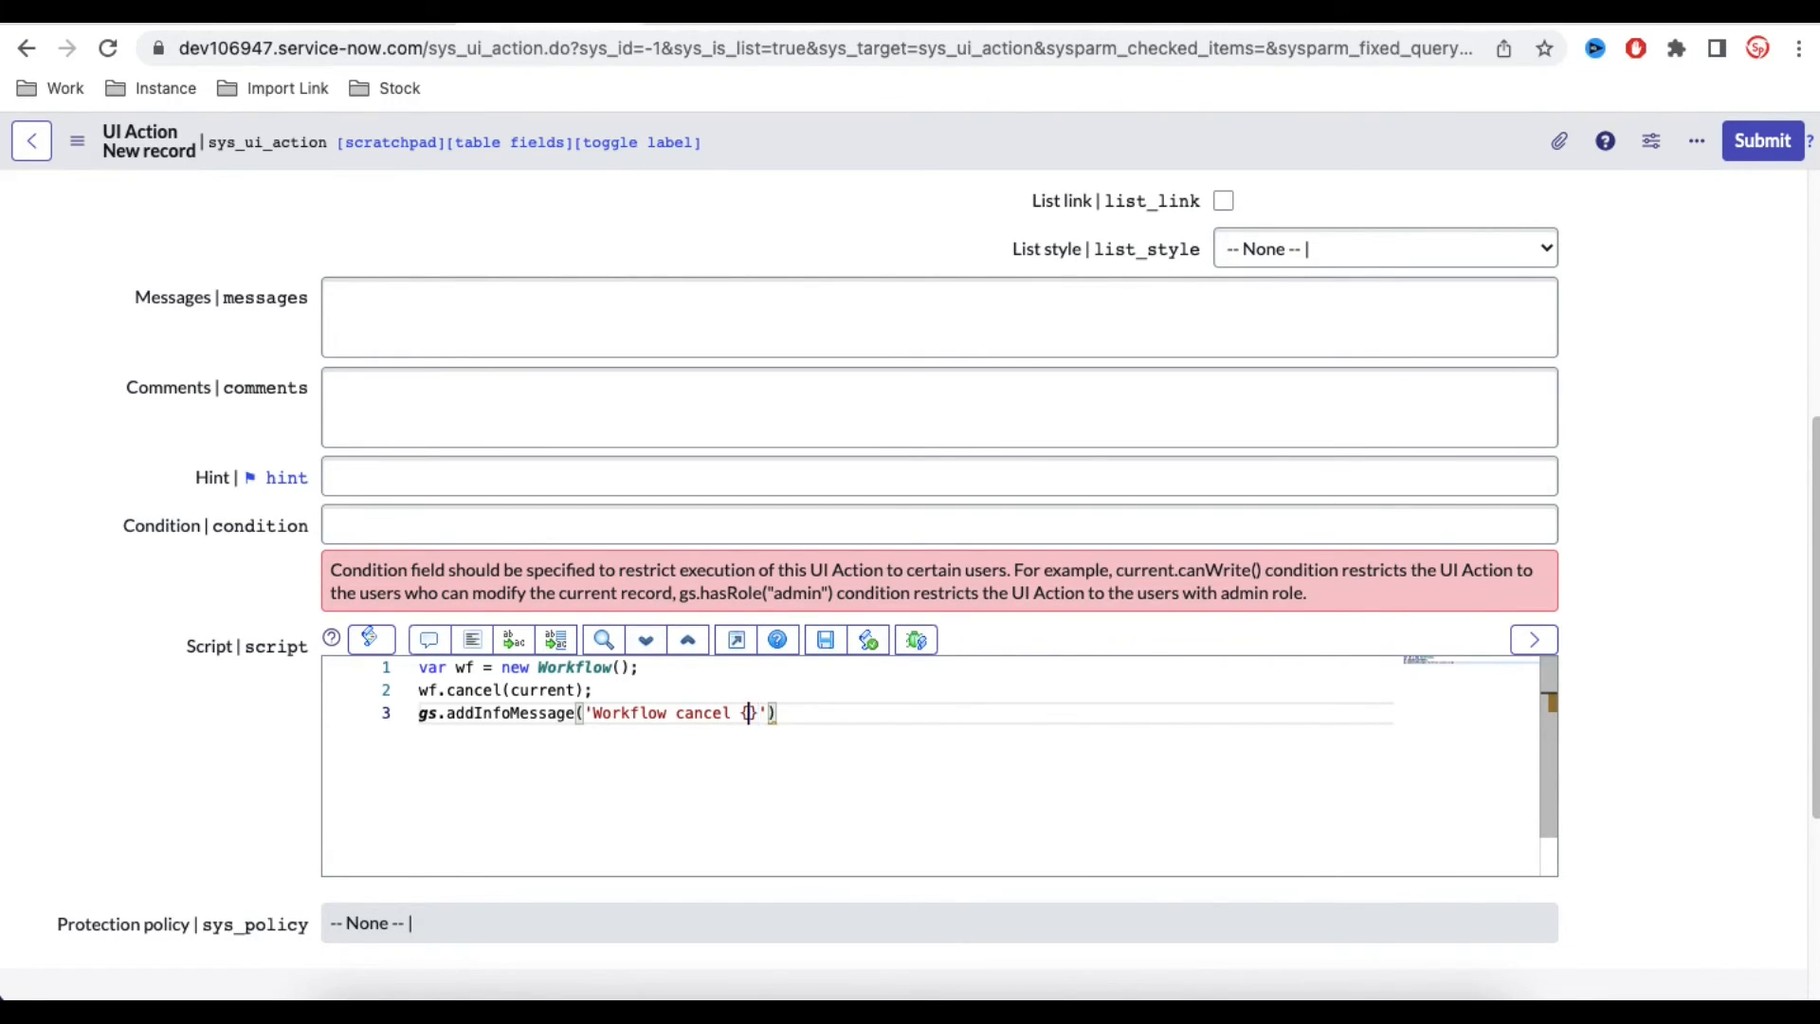
pyautogui.write("0',0")
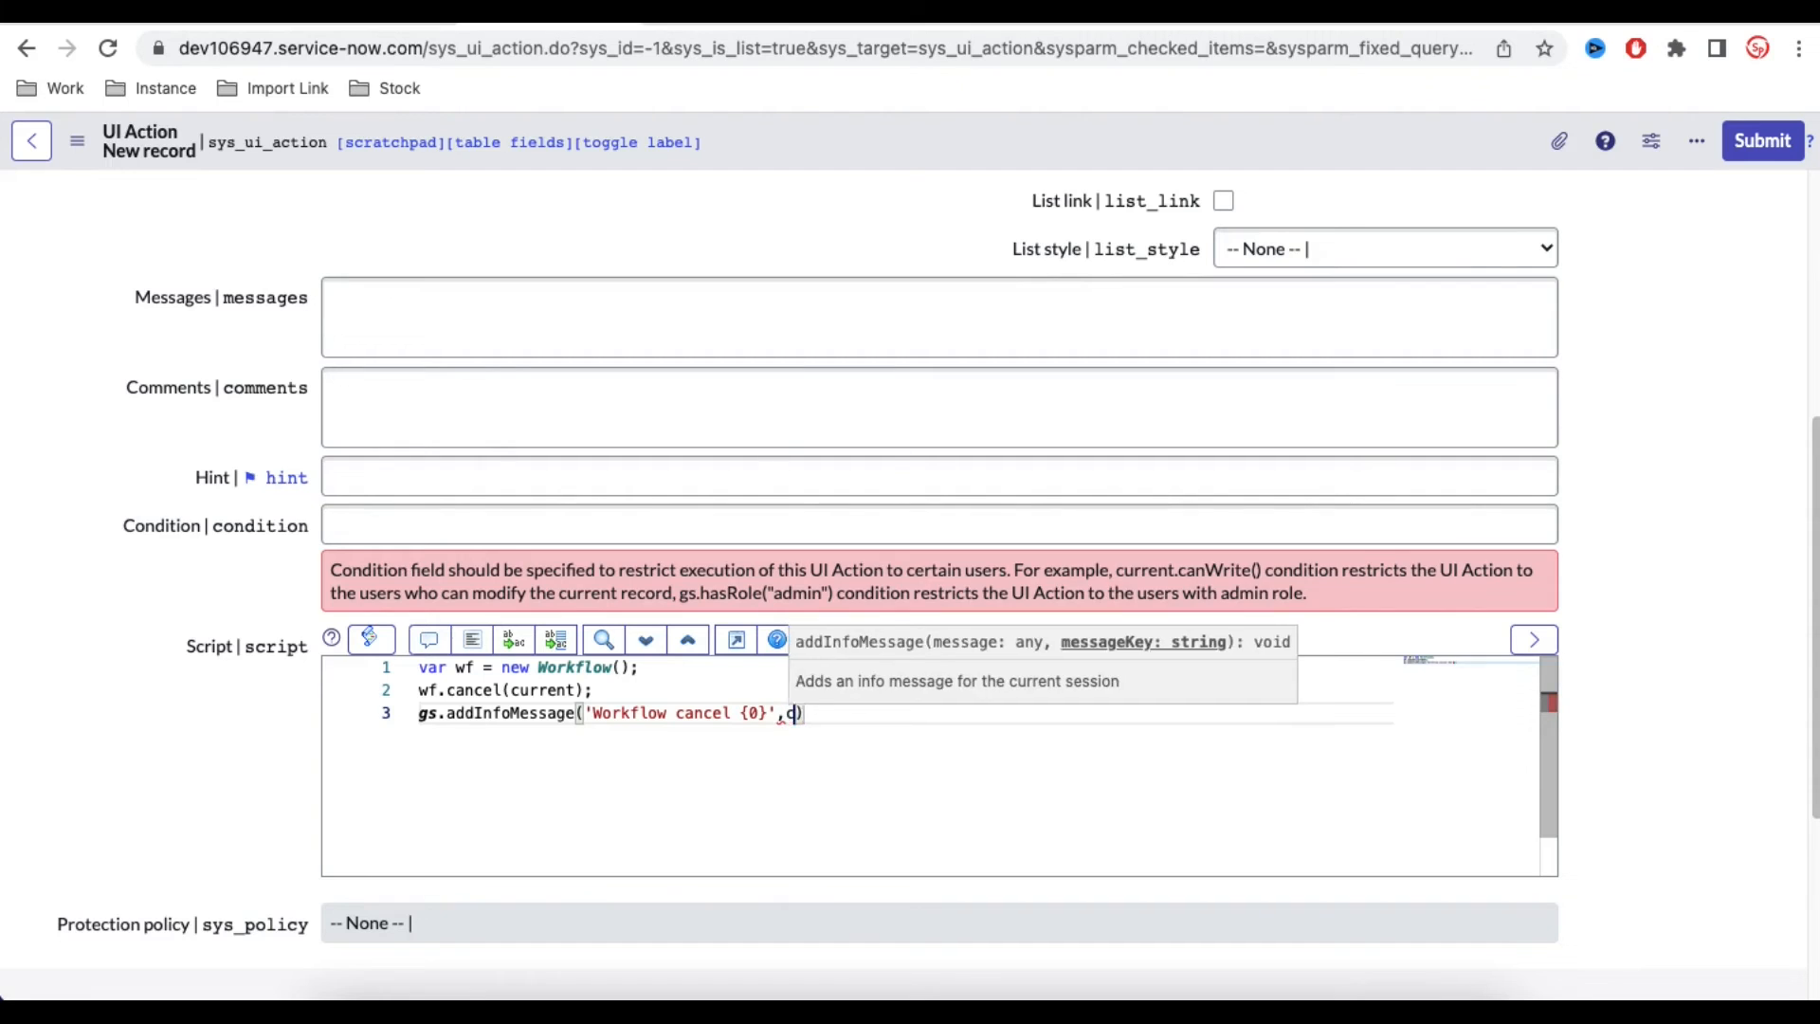
pyautogui.write('current.number);')
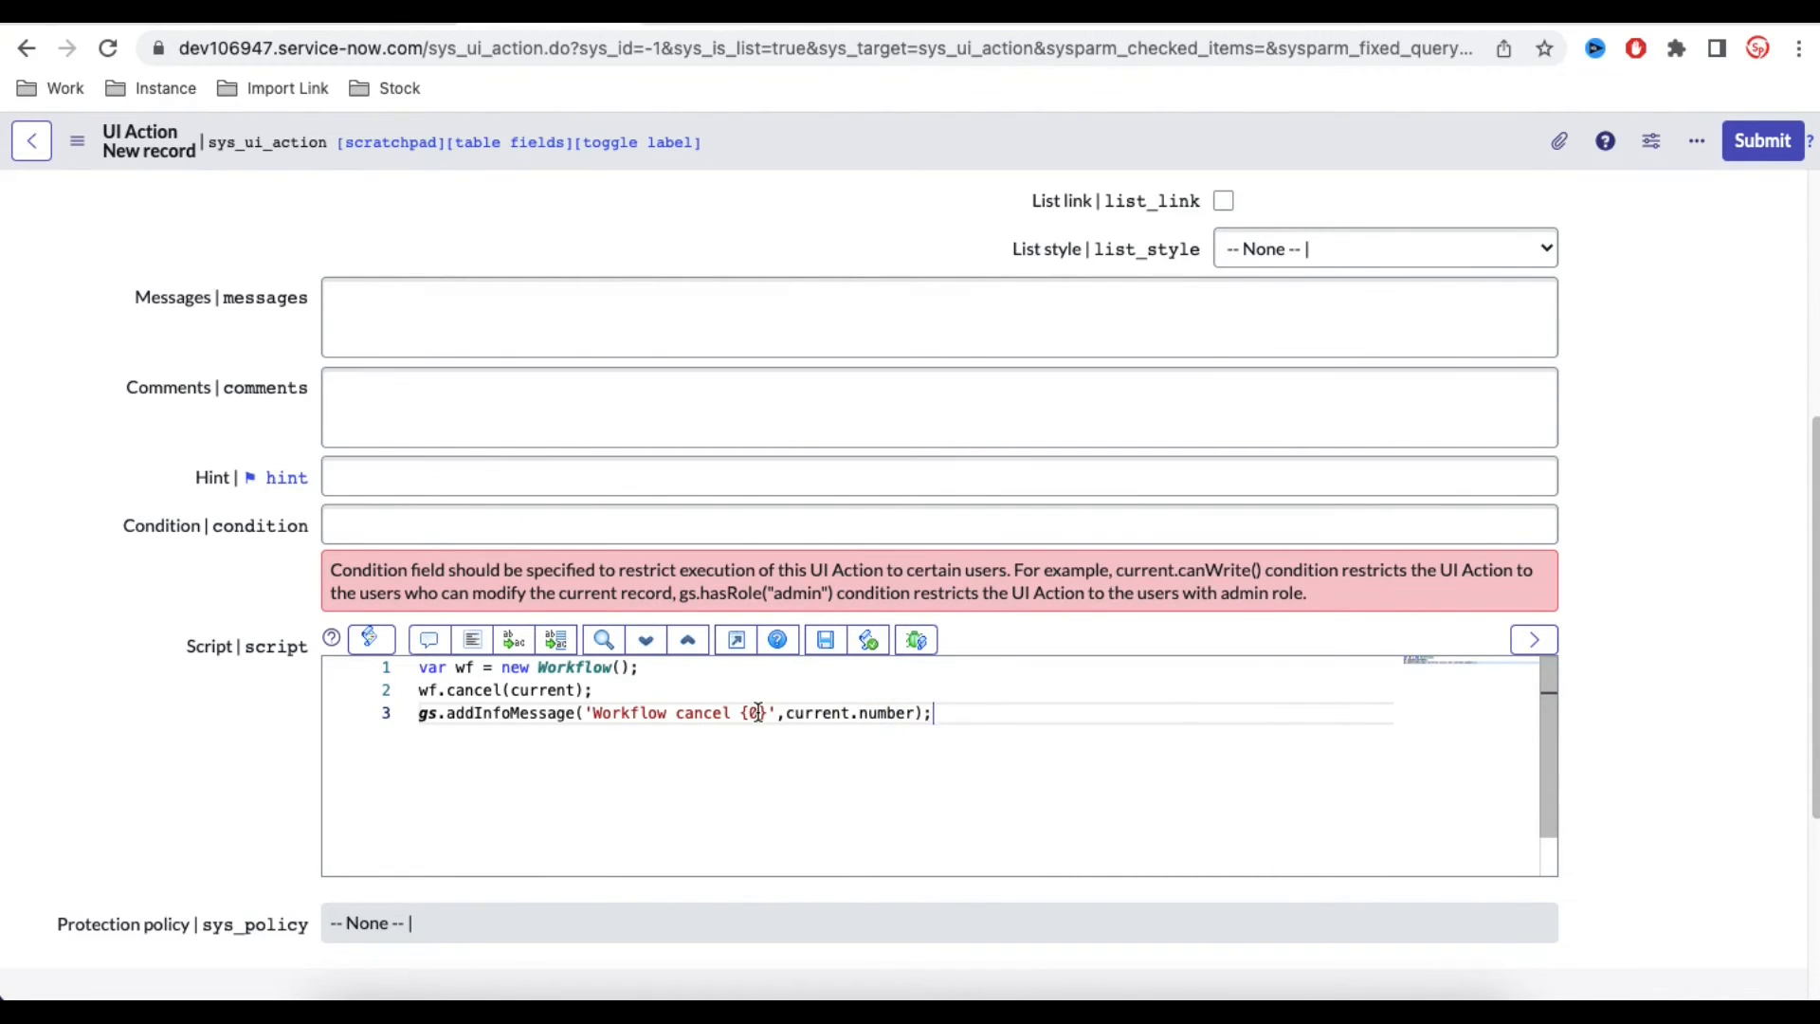
pyautogui.write('form')
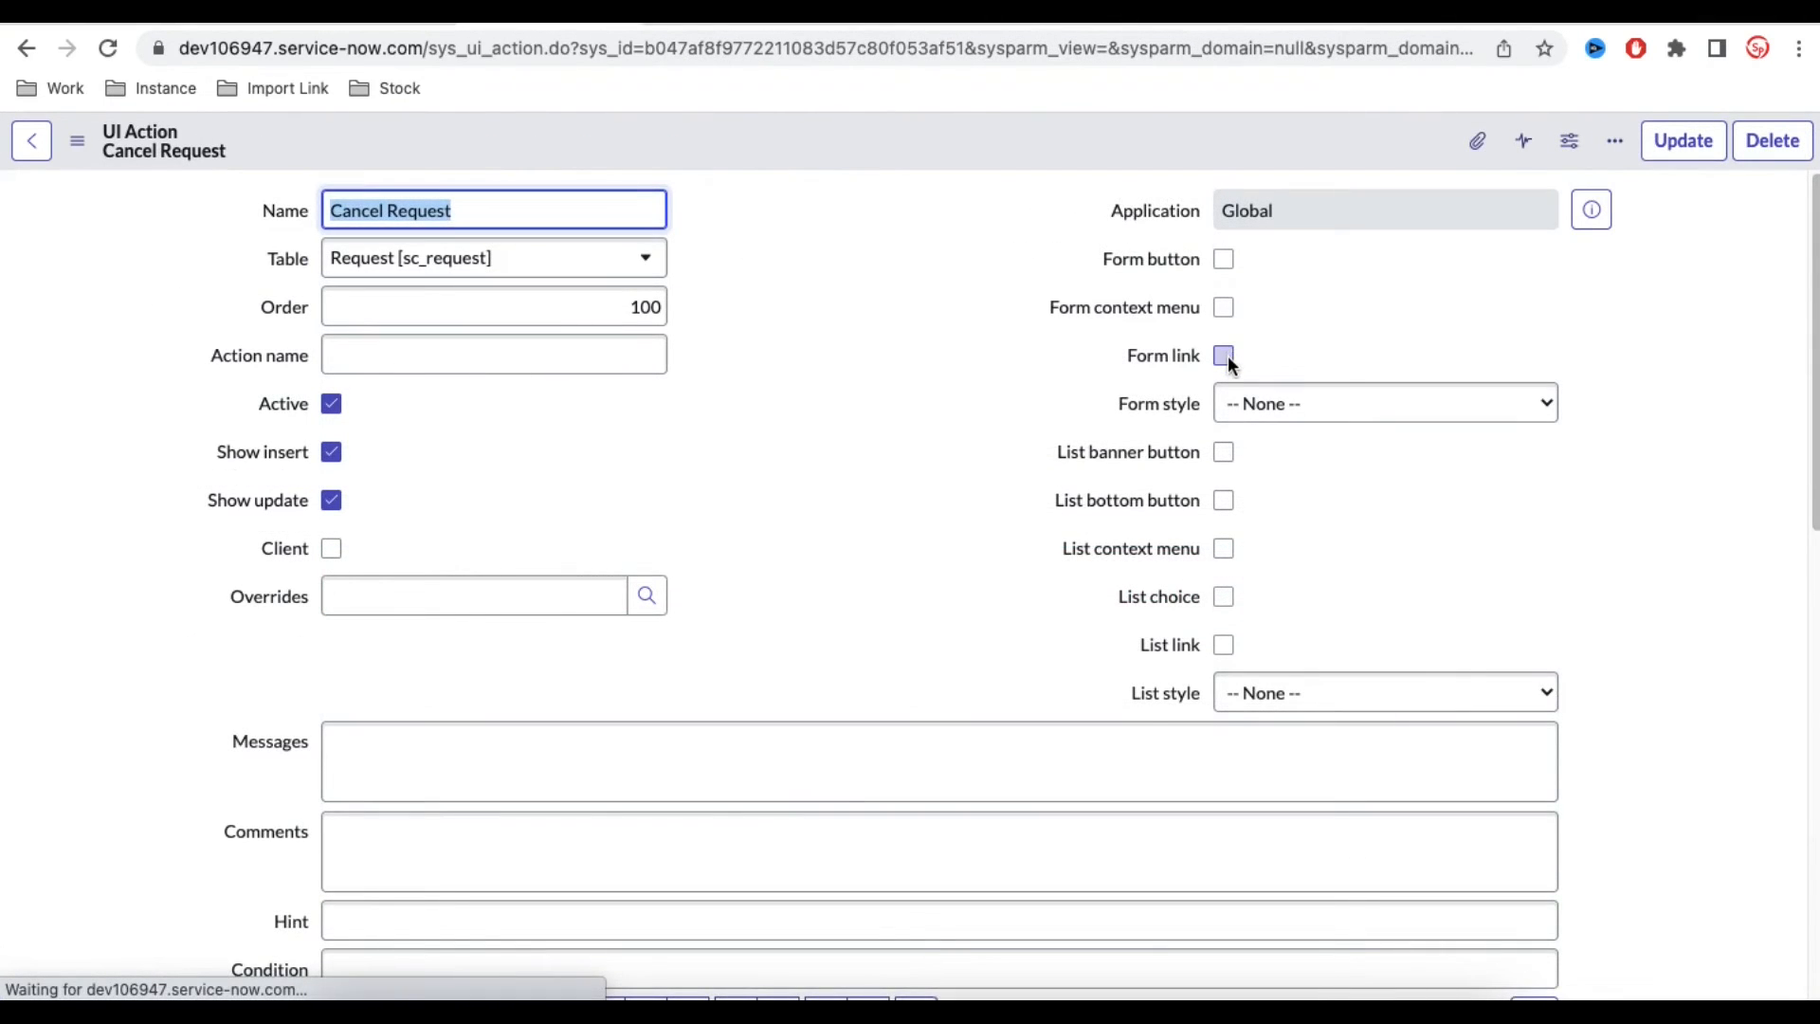
# - Enable Form link and set the action's table to sc_req_item
pyautogui.click(1222, 355)
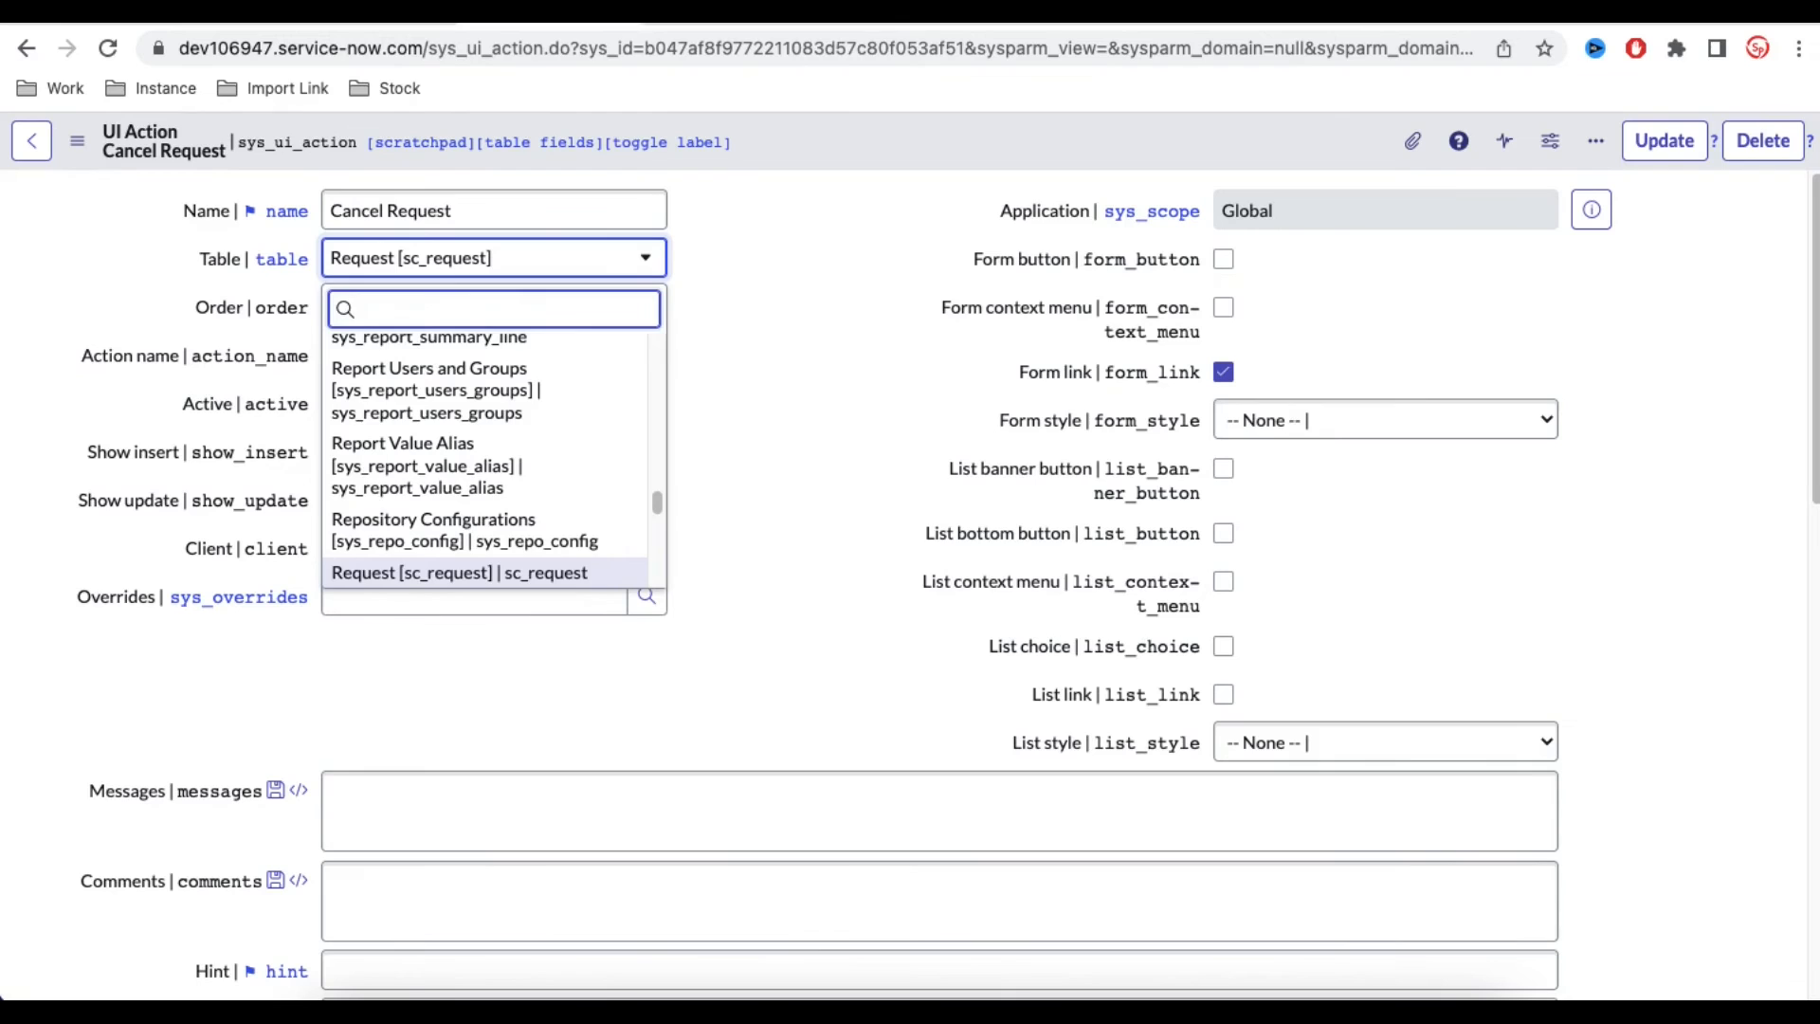
pyautogui.write('sc_req_item')
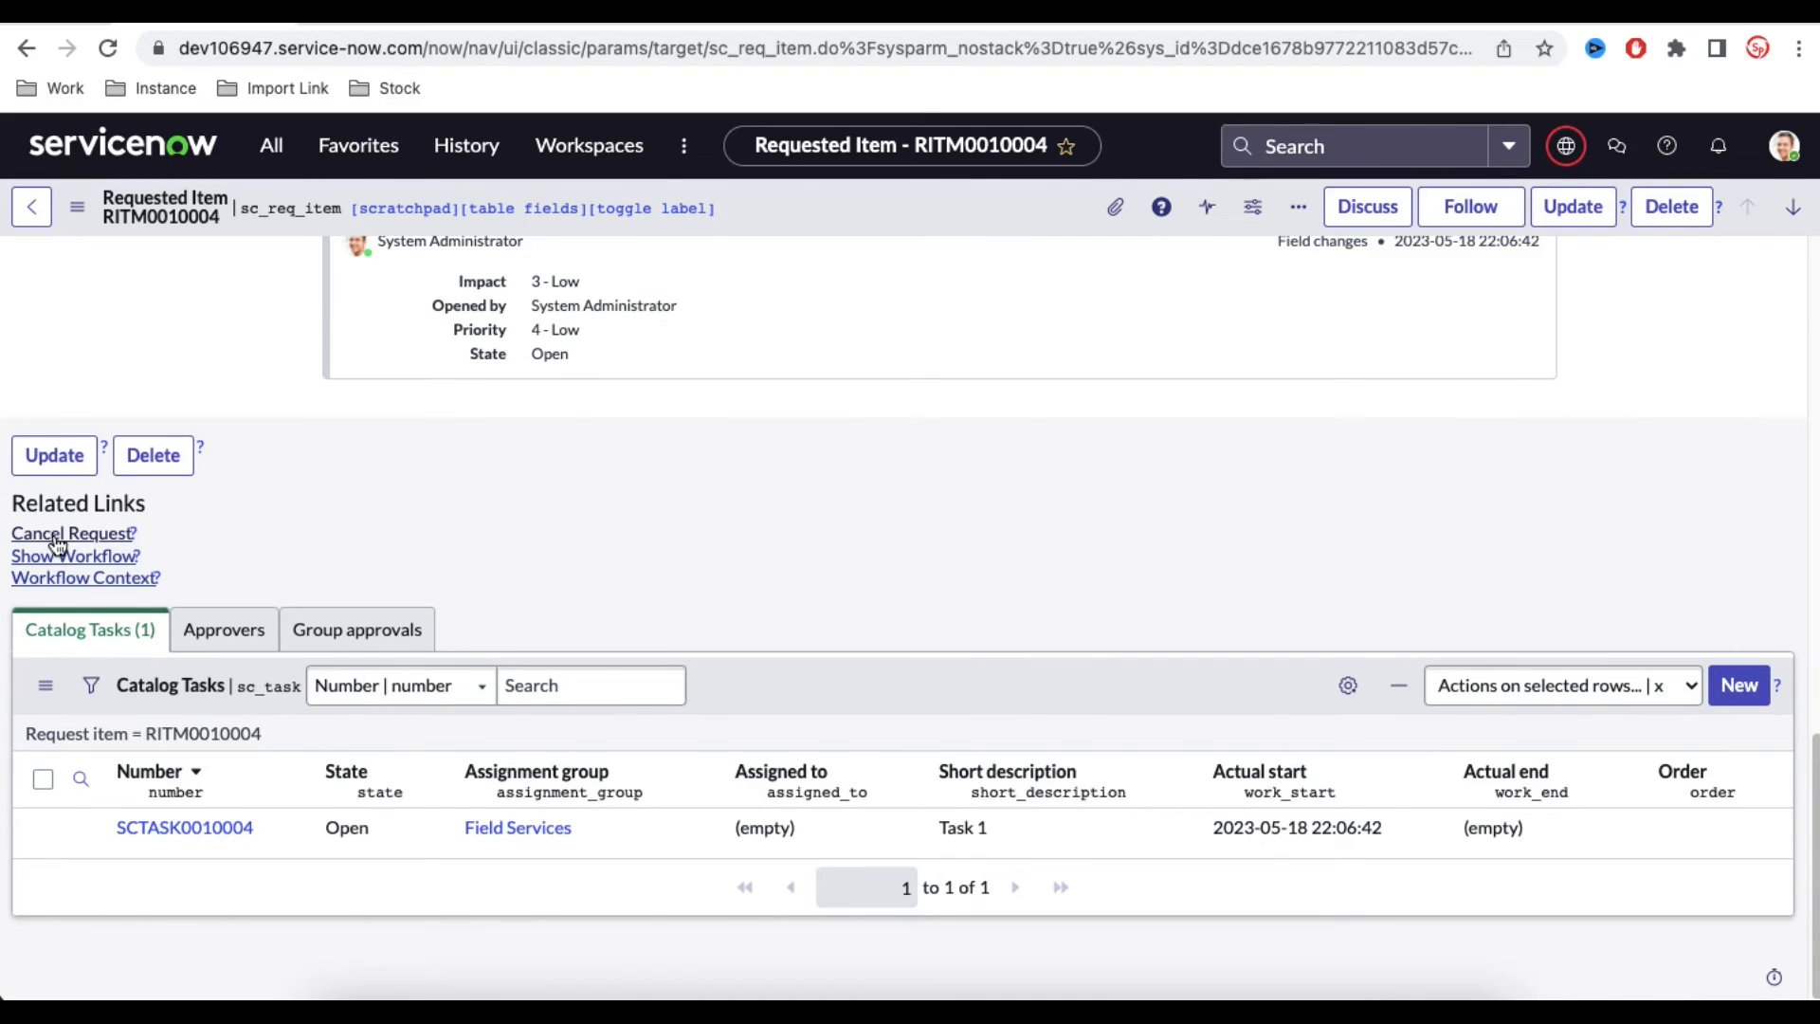
# - Run Cancel Request on RITM0010004 and inspect its State choices, still Open
pyautogui.click(70, 557)
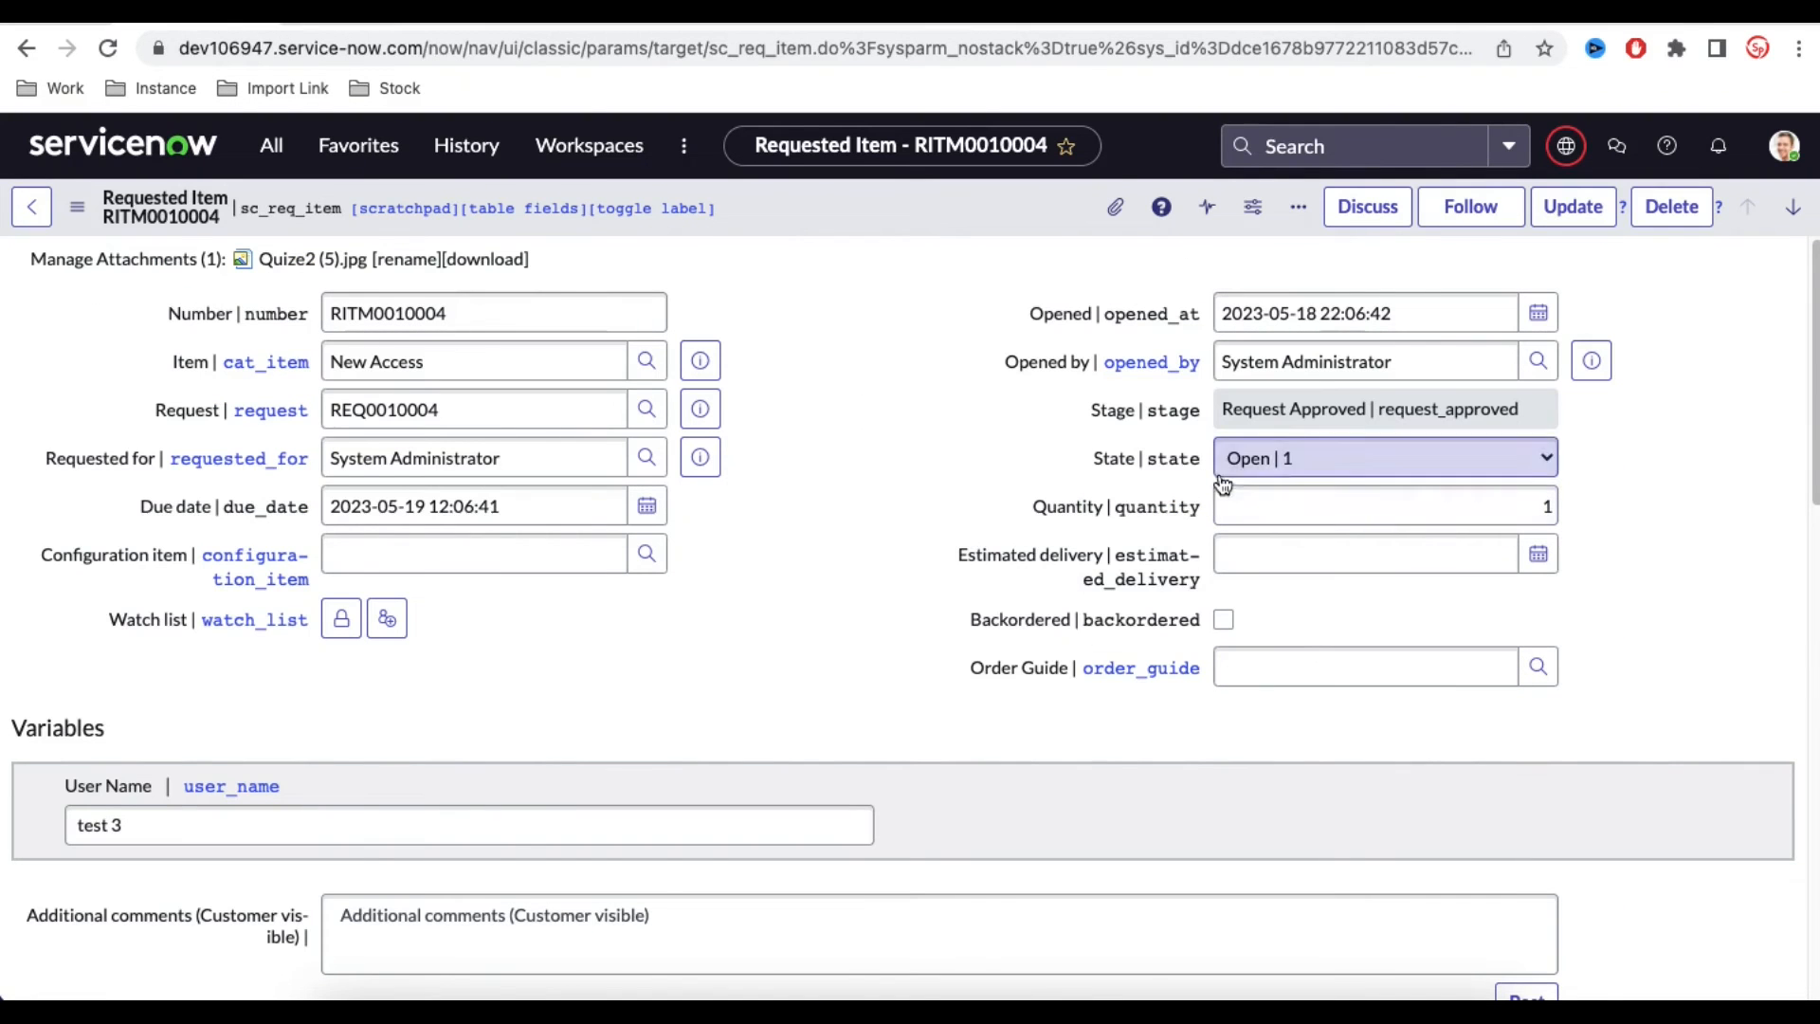
pyautogui.click(1382, 456)
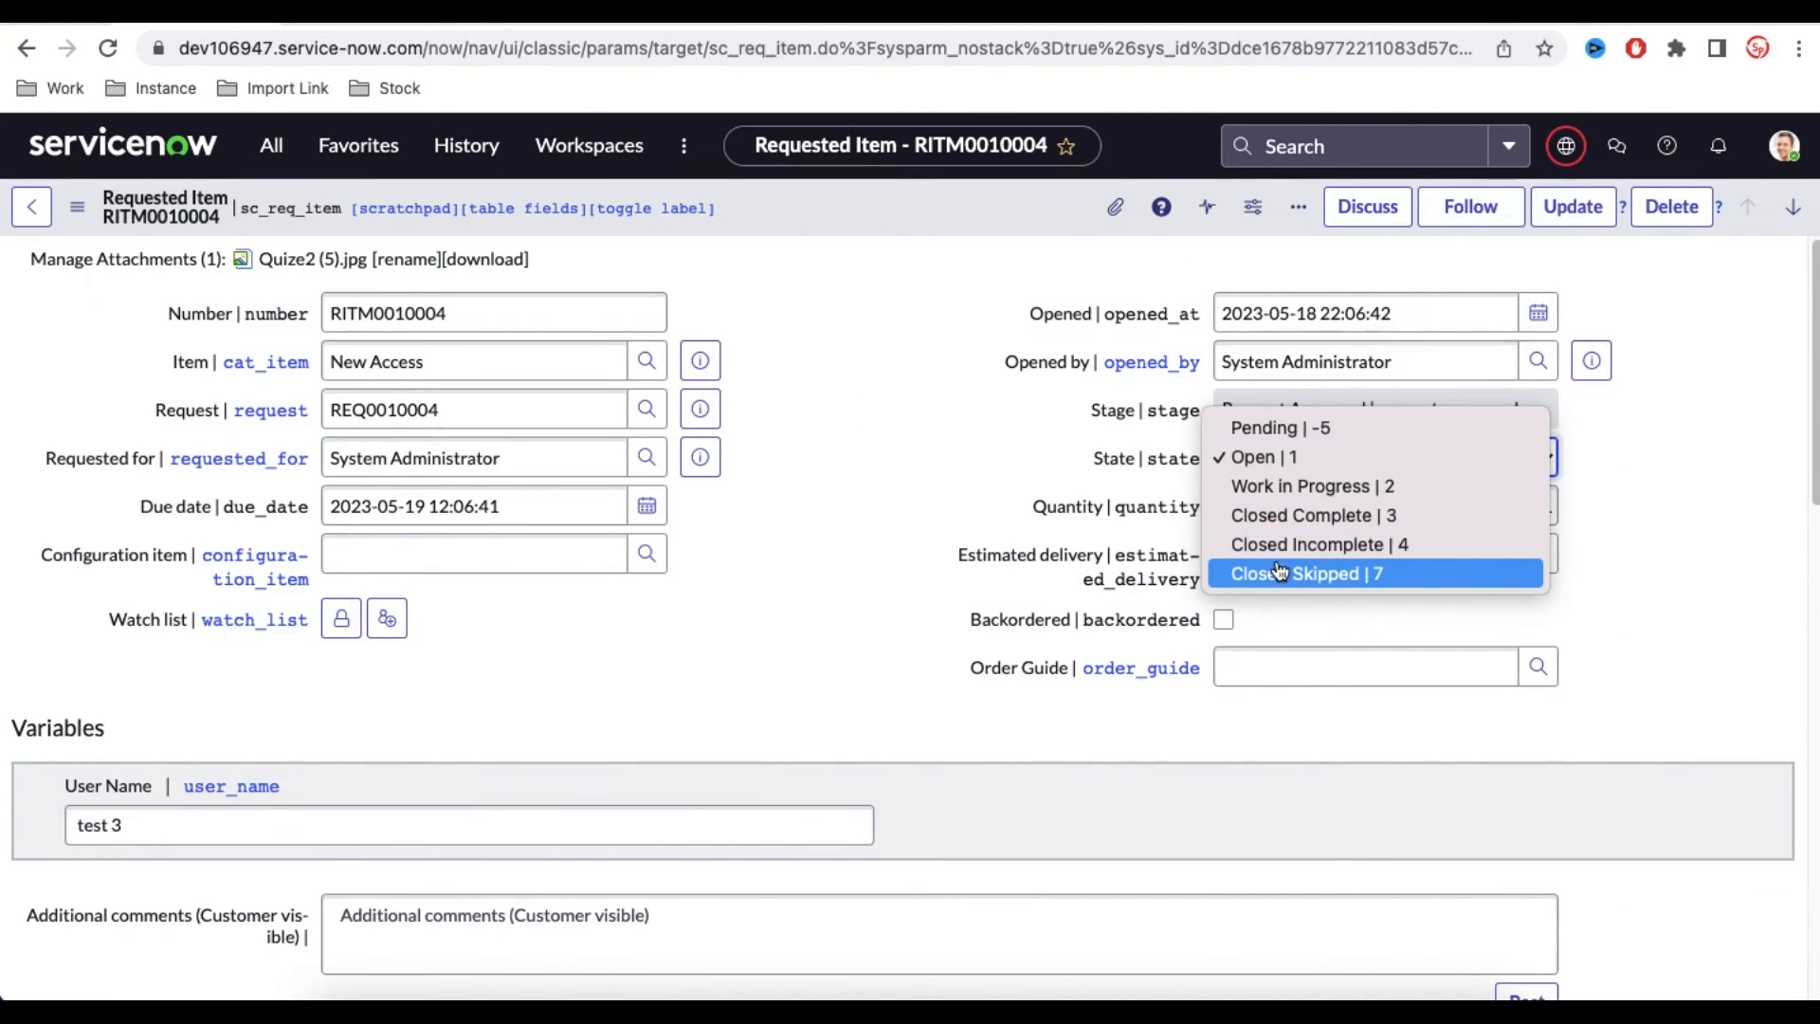
pyautogui.moveTo(1307, 573)
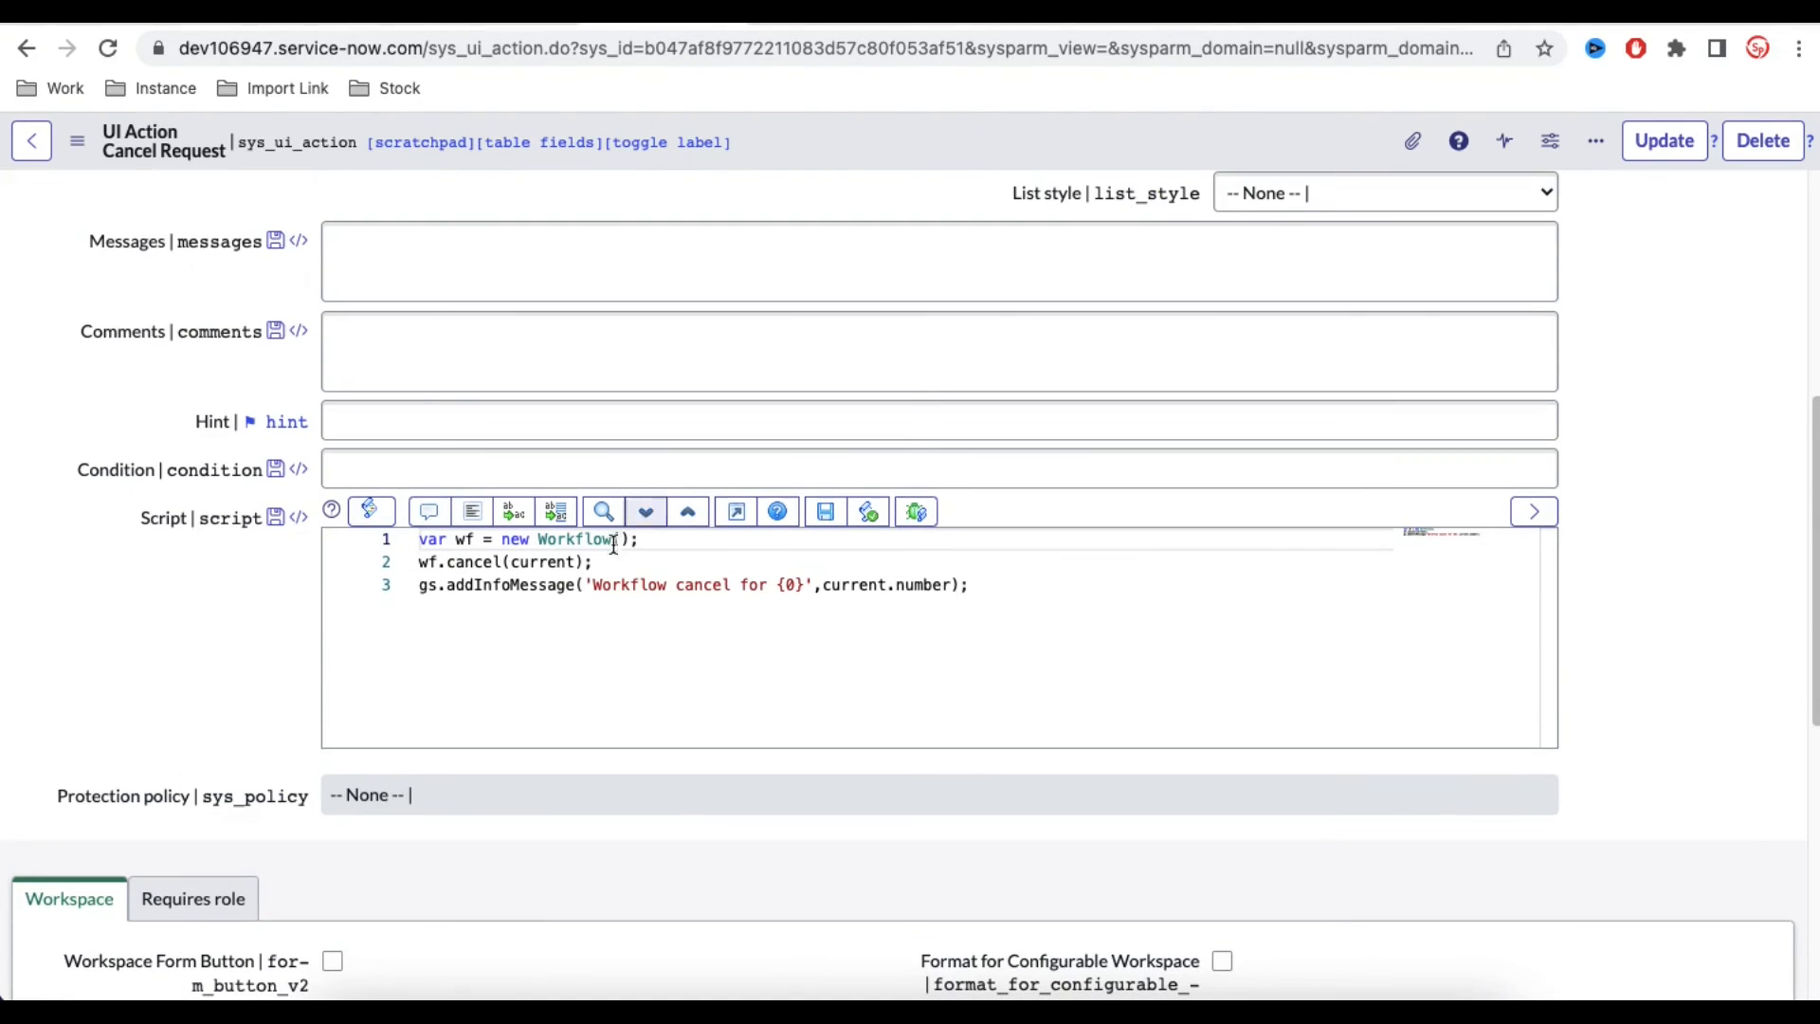
# - Add 'current.state = 4;' and 'current.update();' to the script and save
pyautogui.write('v')
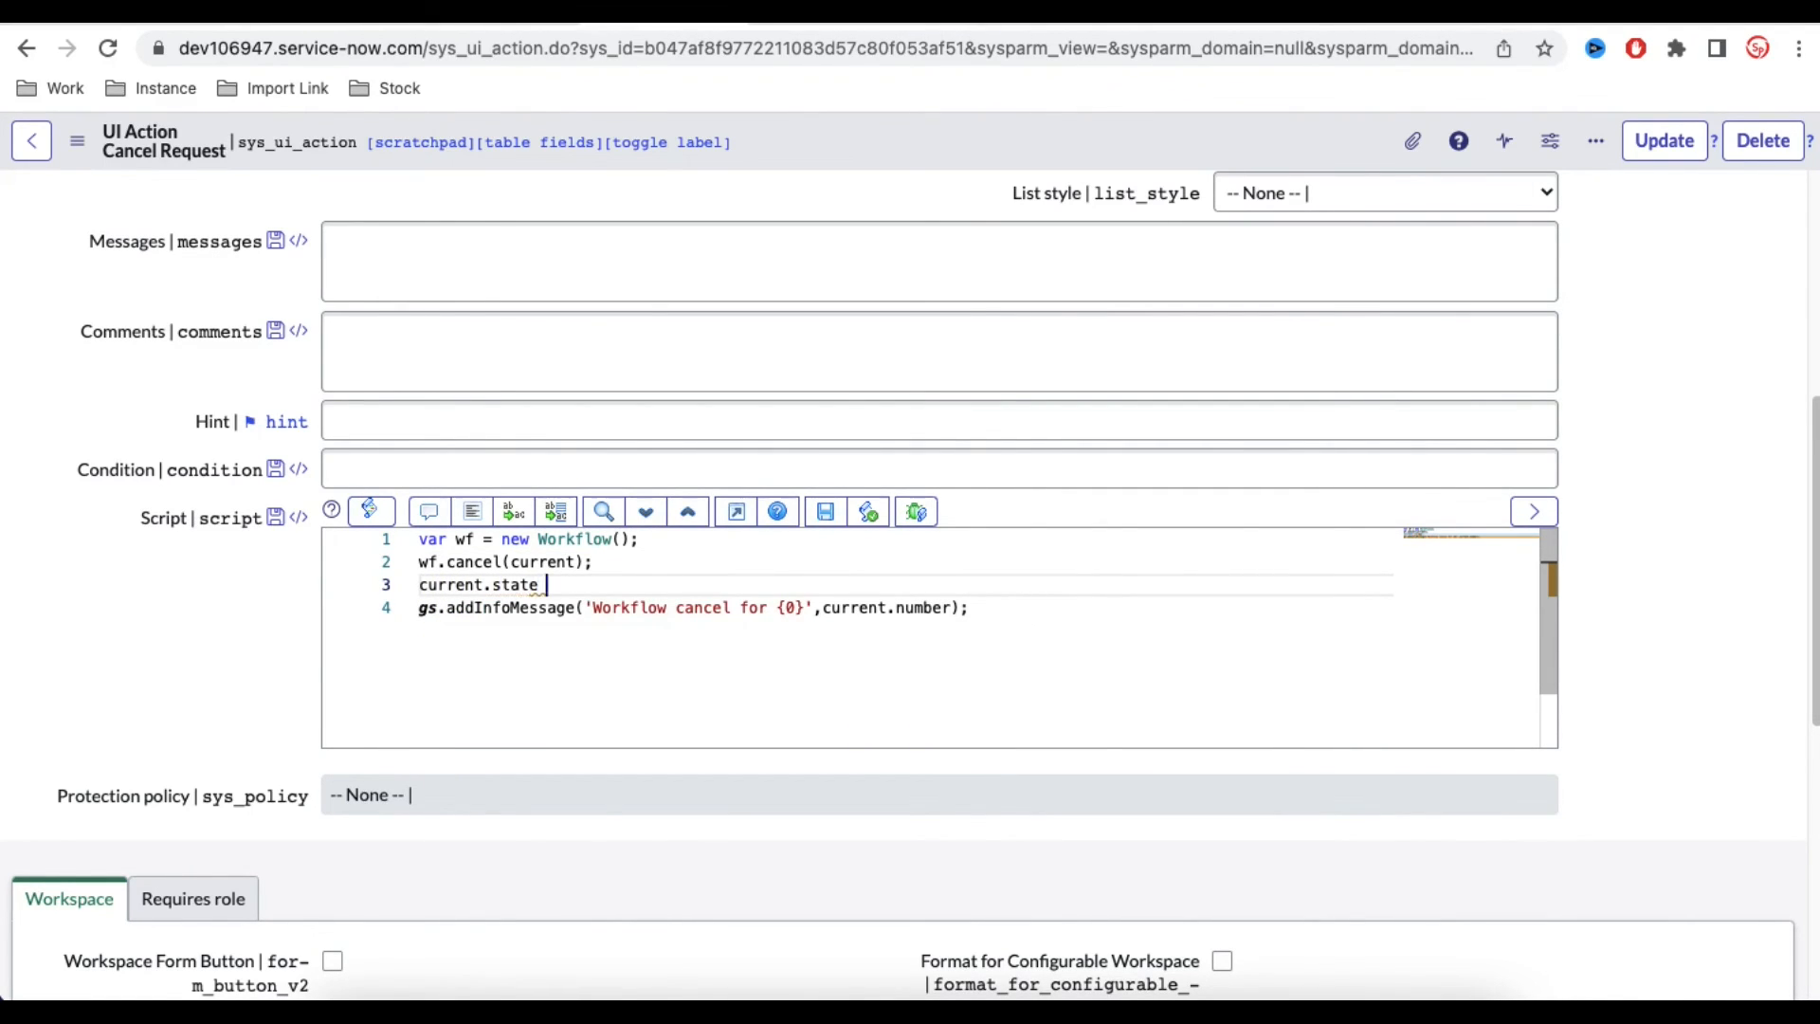
pyautogui.write('= 4;')
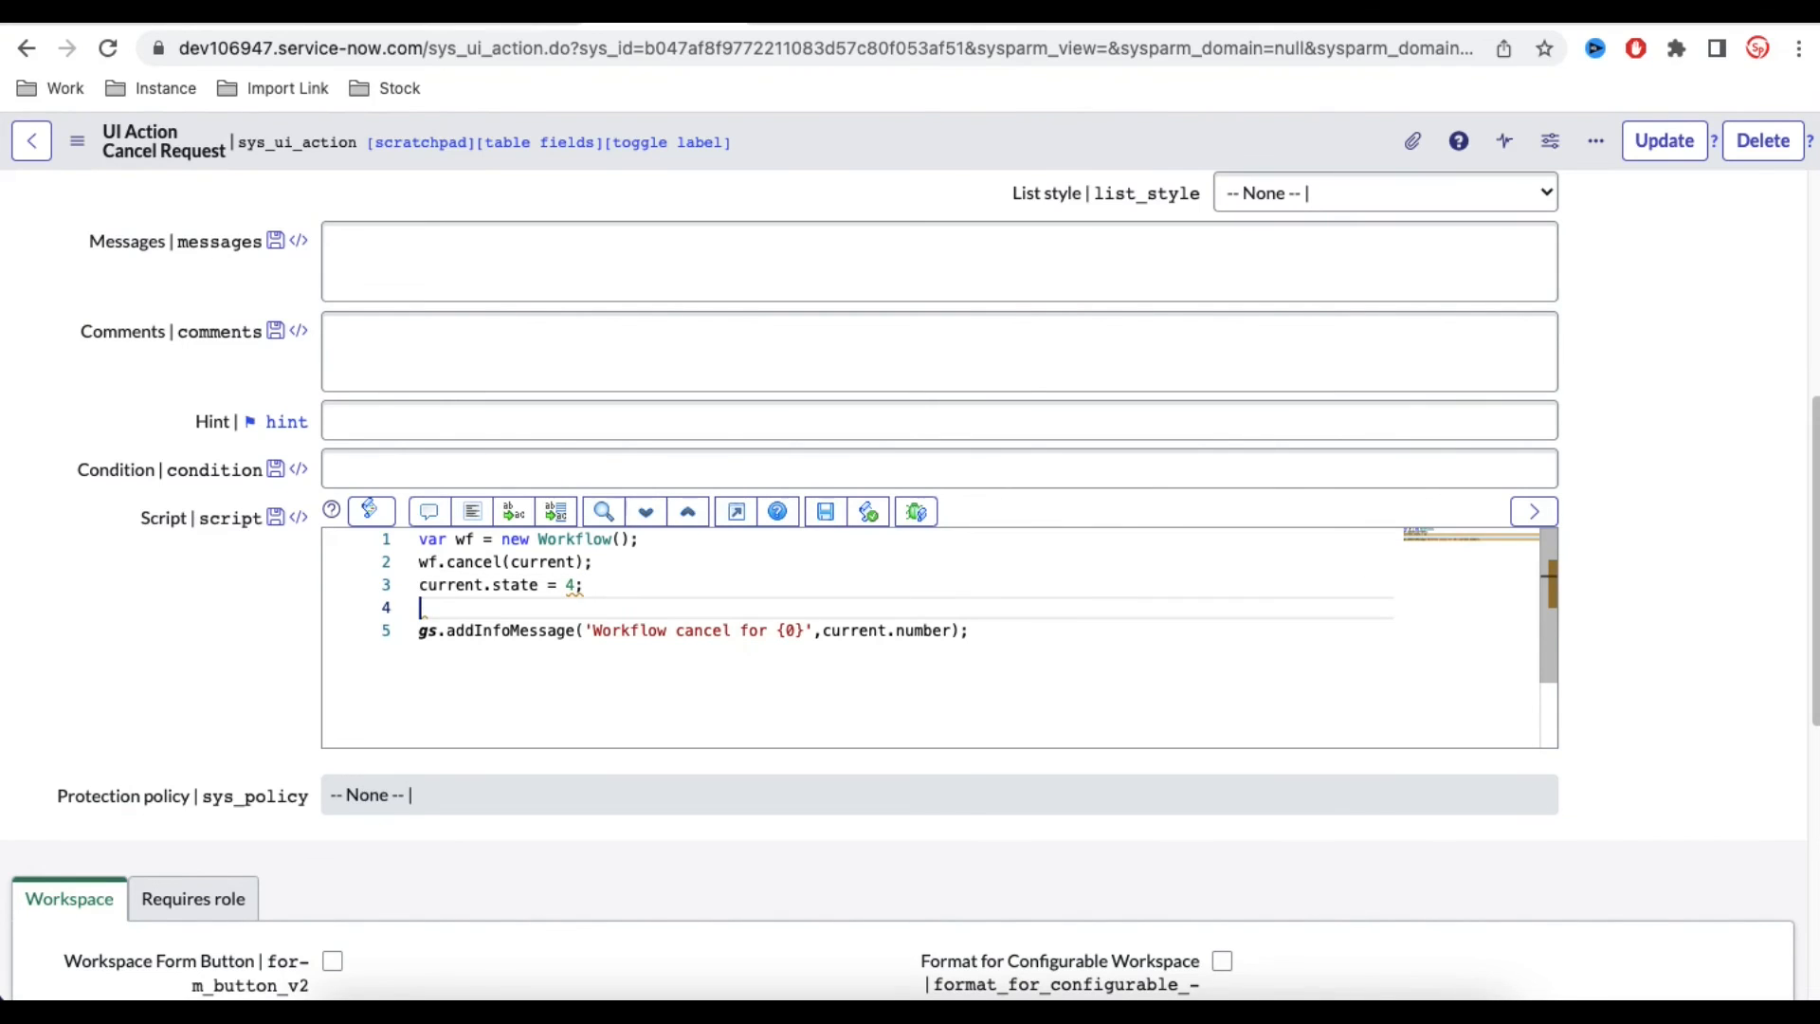
pyautogui.write('current.u')
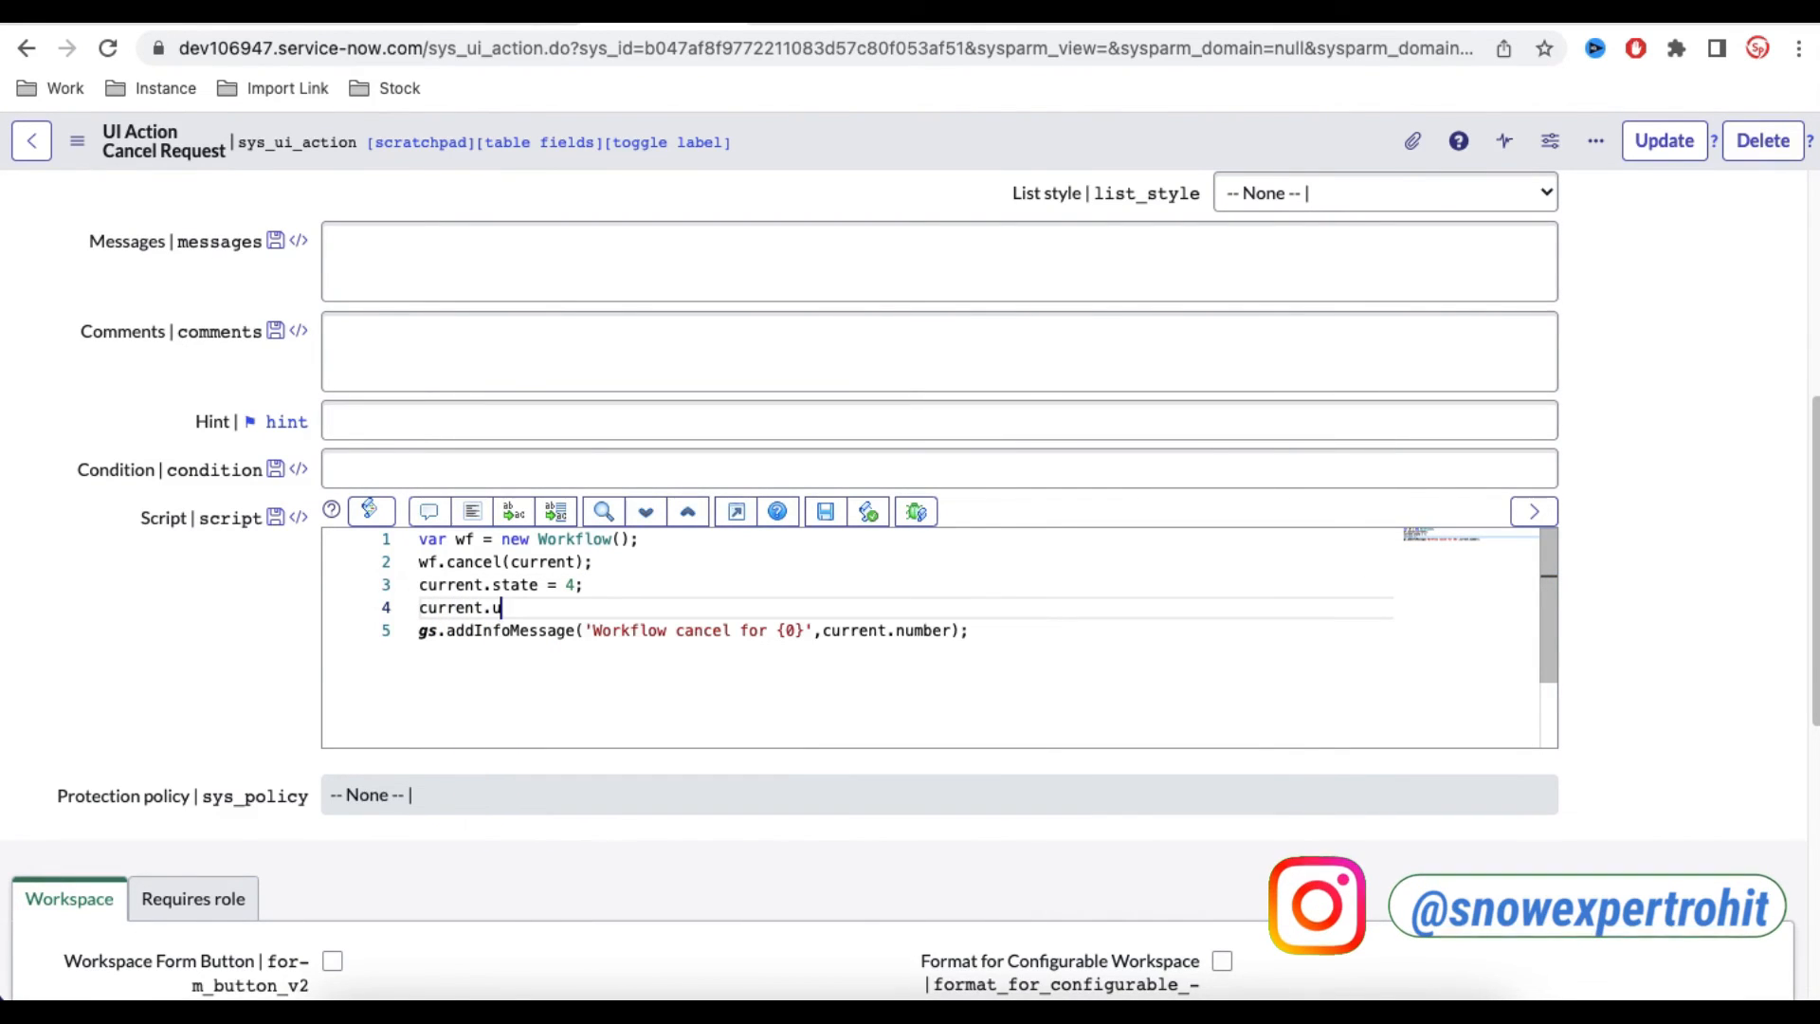
pyautogui.write('pdate')
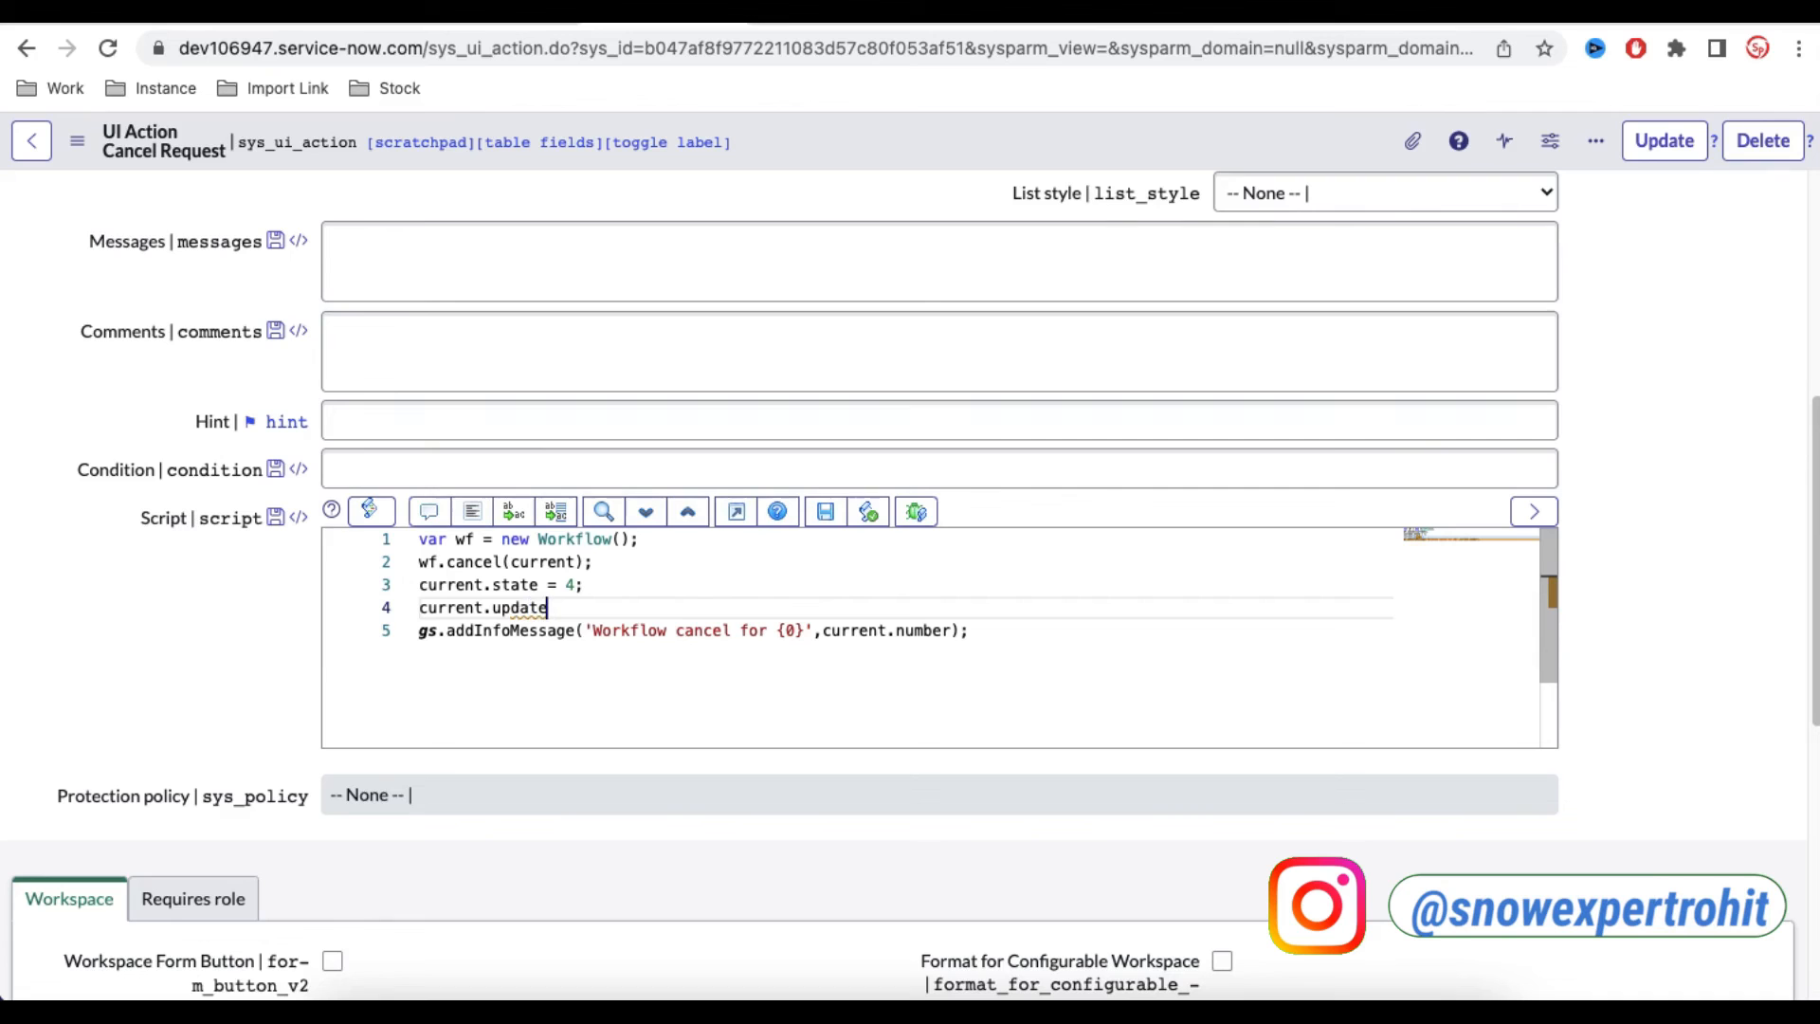
pyautogui.write('();')
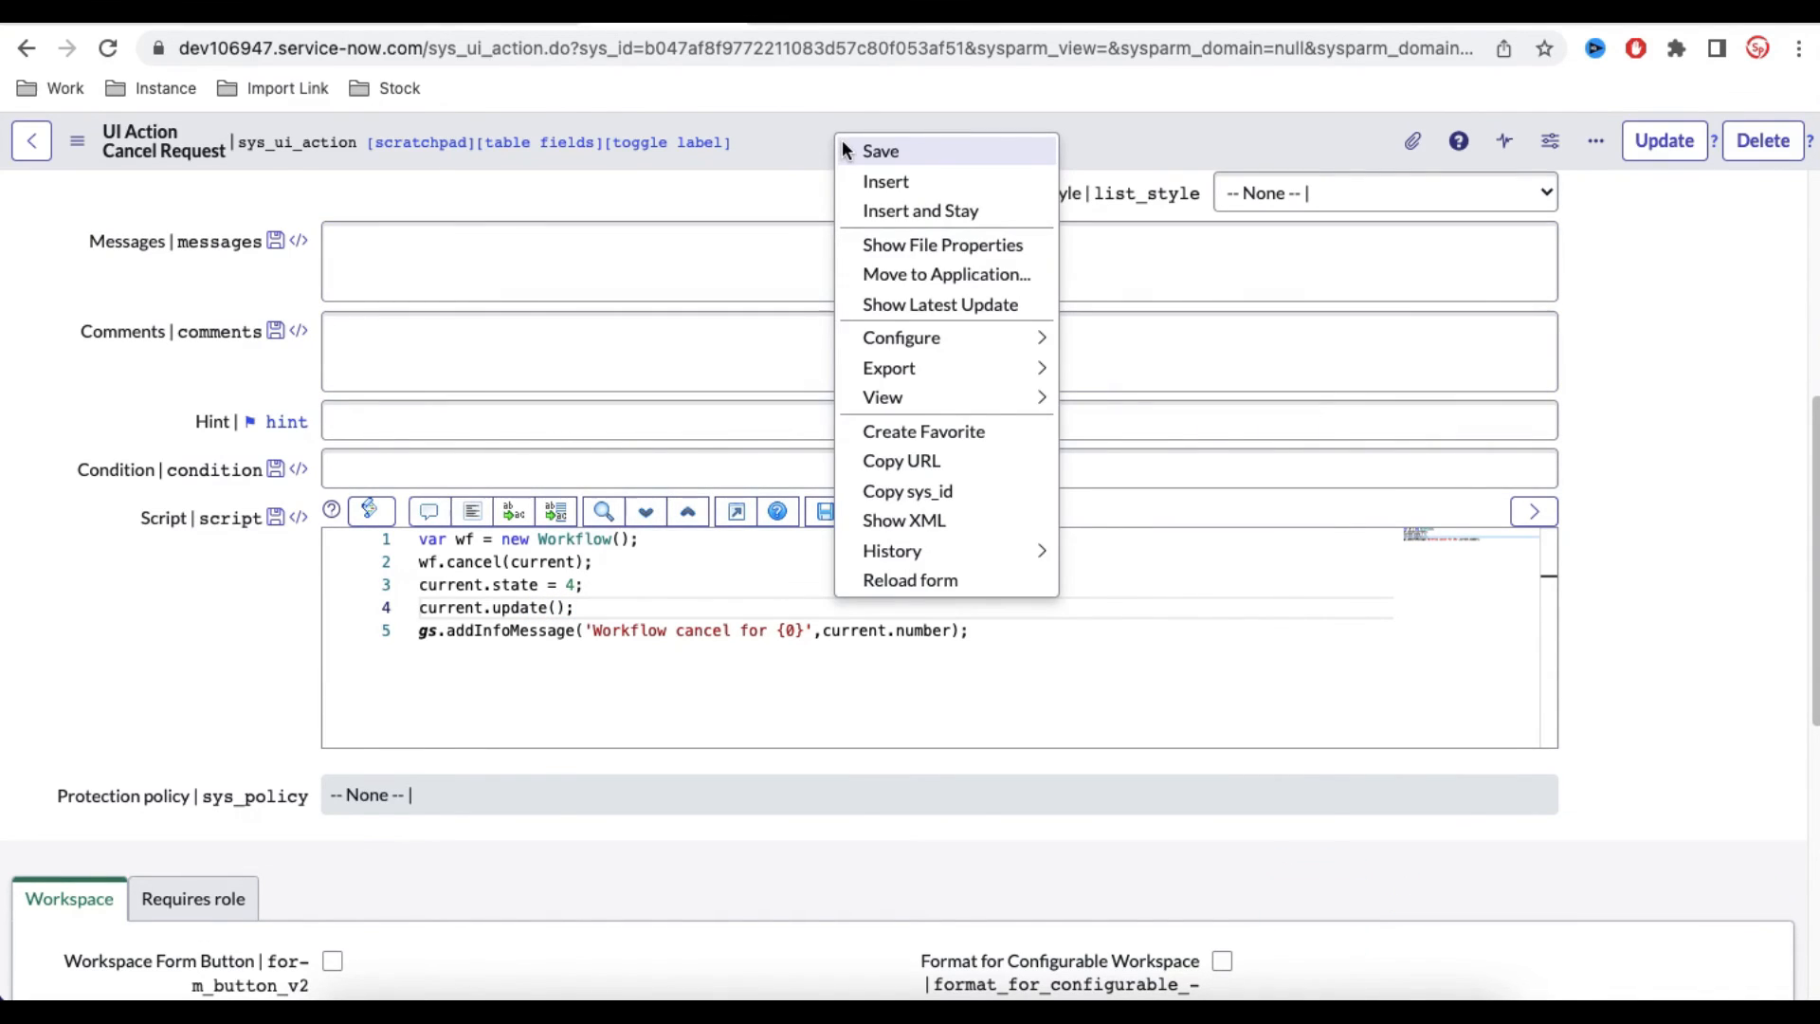
pyautogui.click(880, 151)
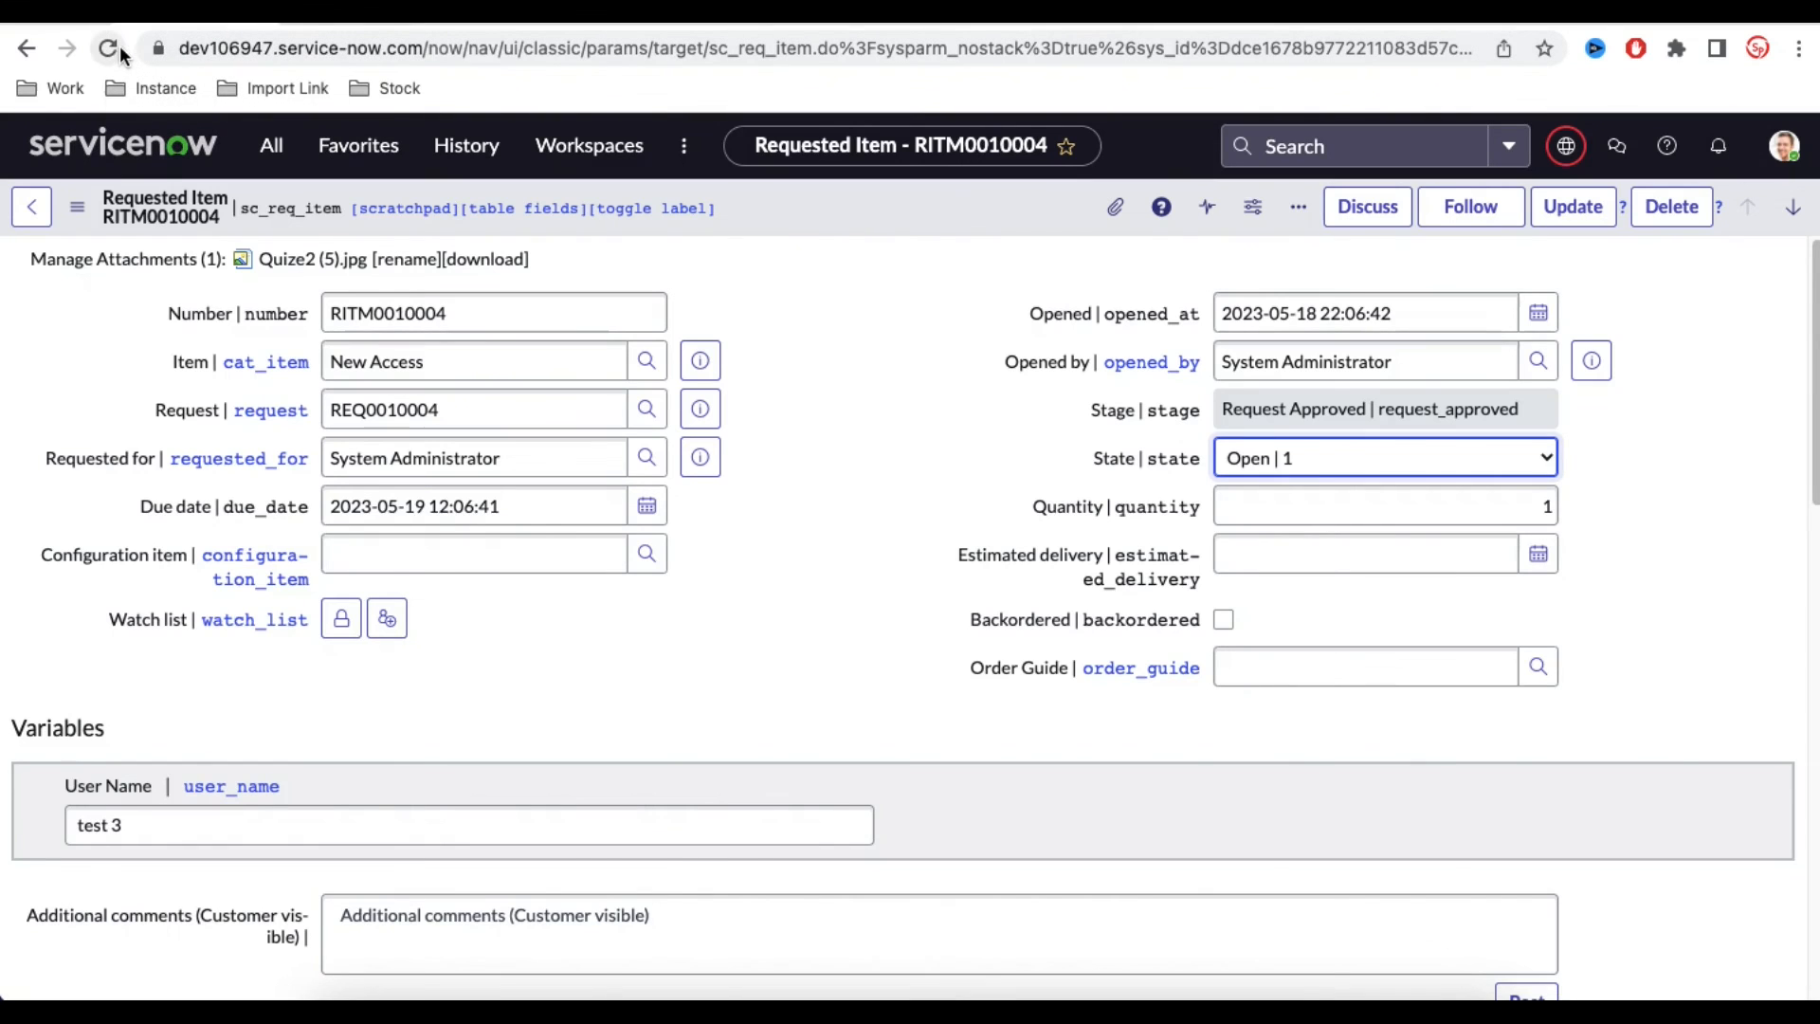
# - Run Cancel Request from Related Links, closing RITM0010004 and SCTASK0010004 as Closed Incomplete
pyautogui.scroll(-3)
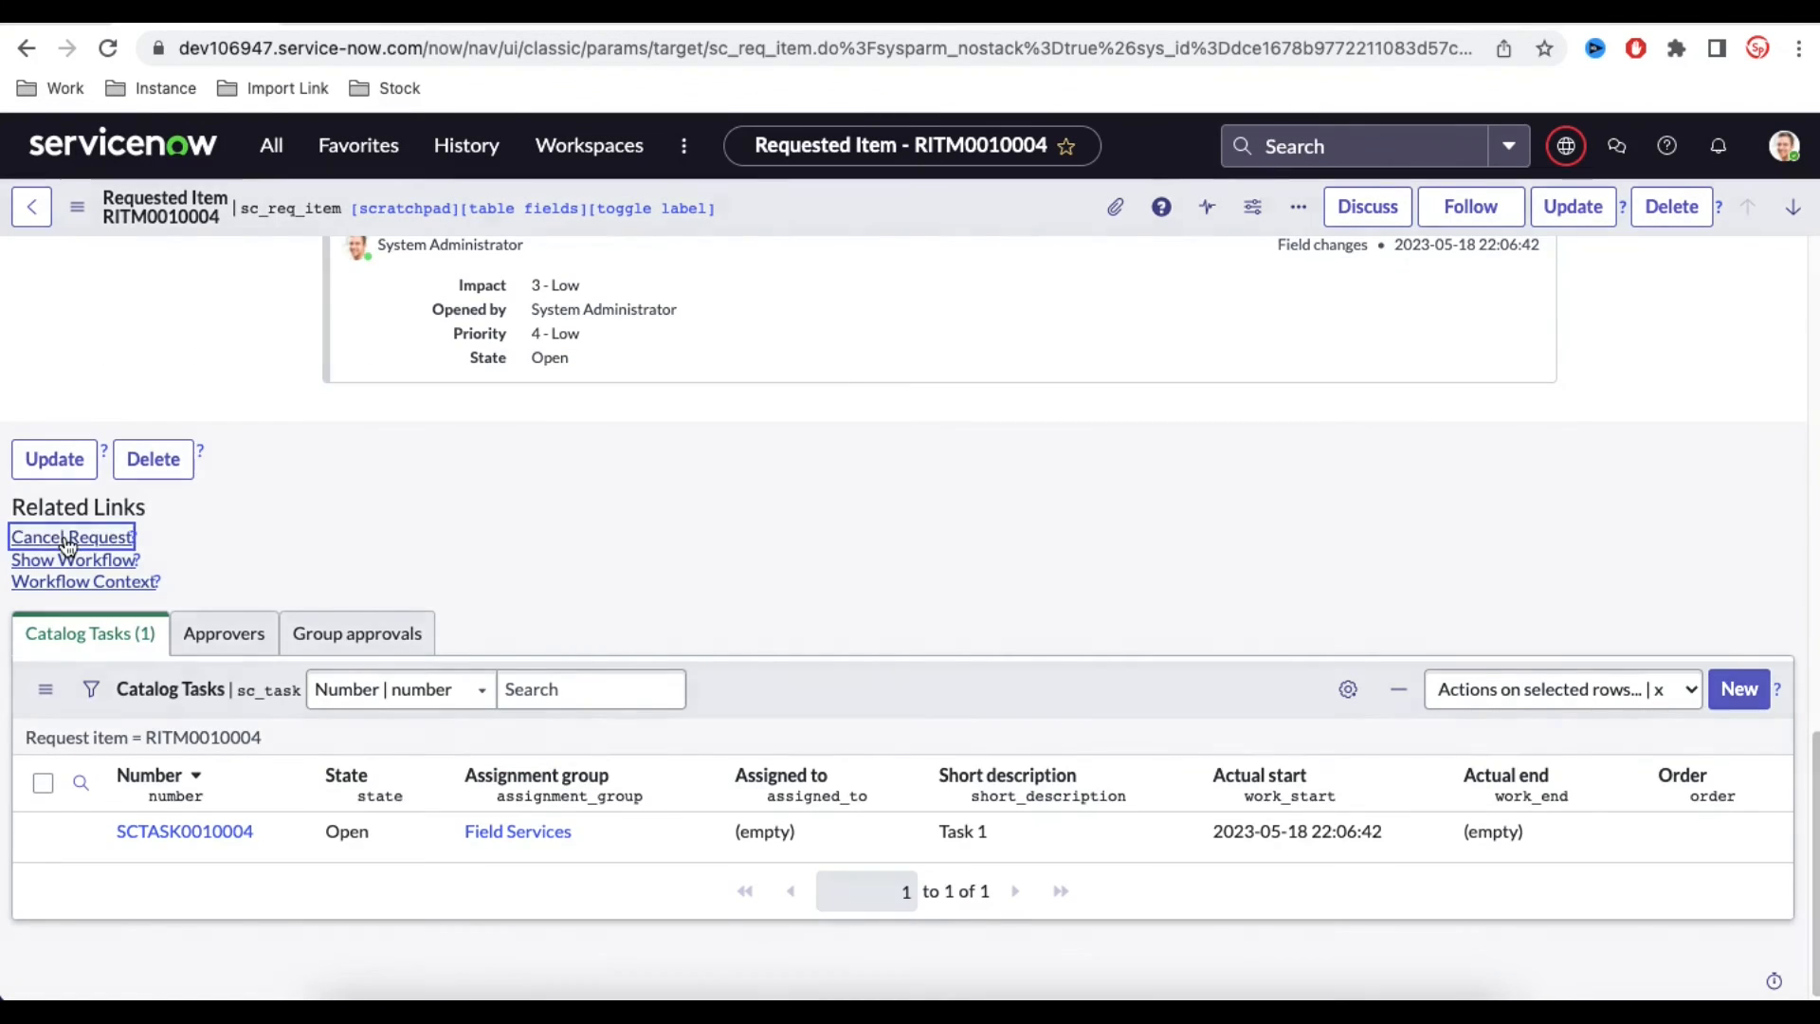
pyautogui.click(71, 537)
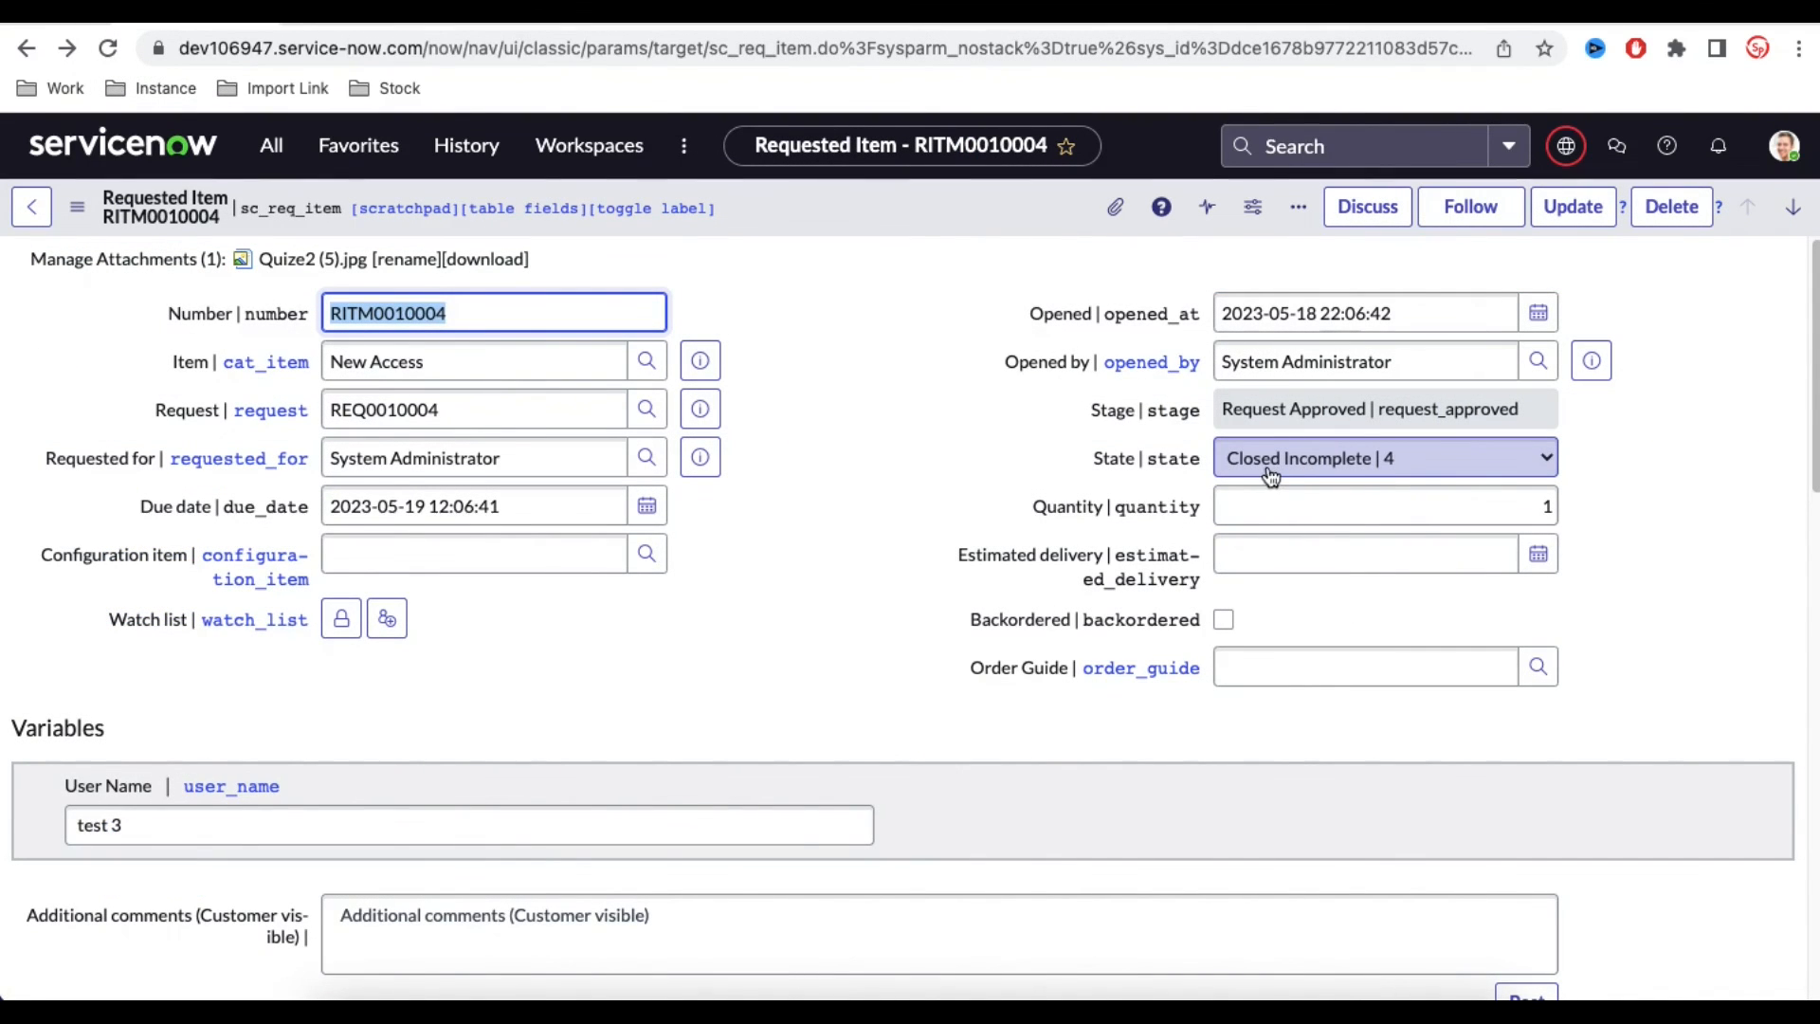
pyautogui.scroll(-3)
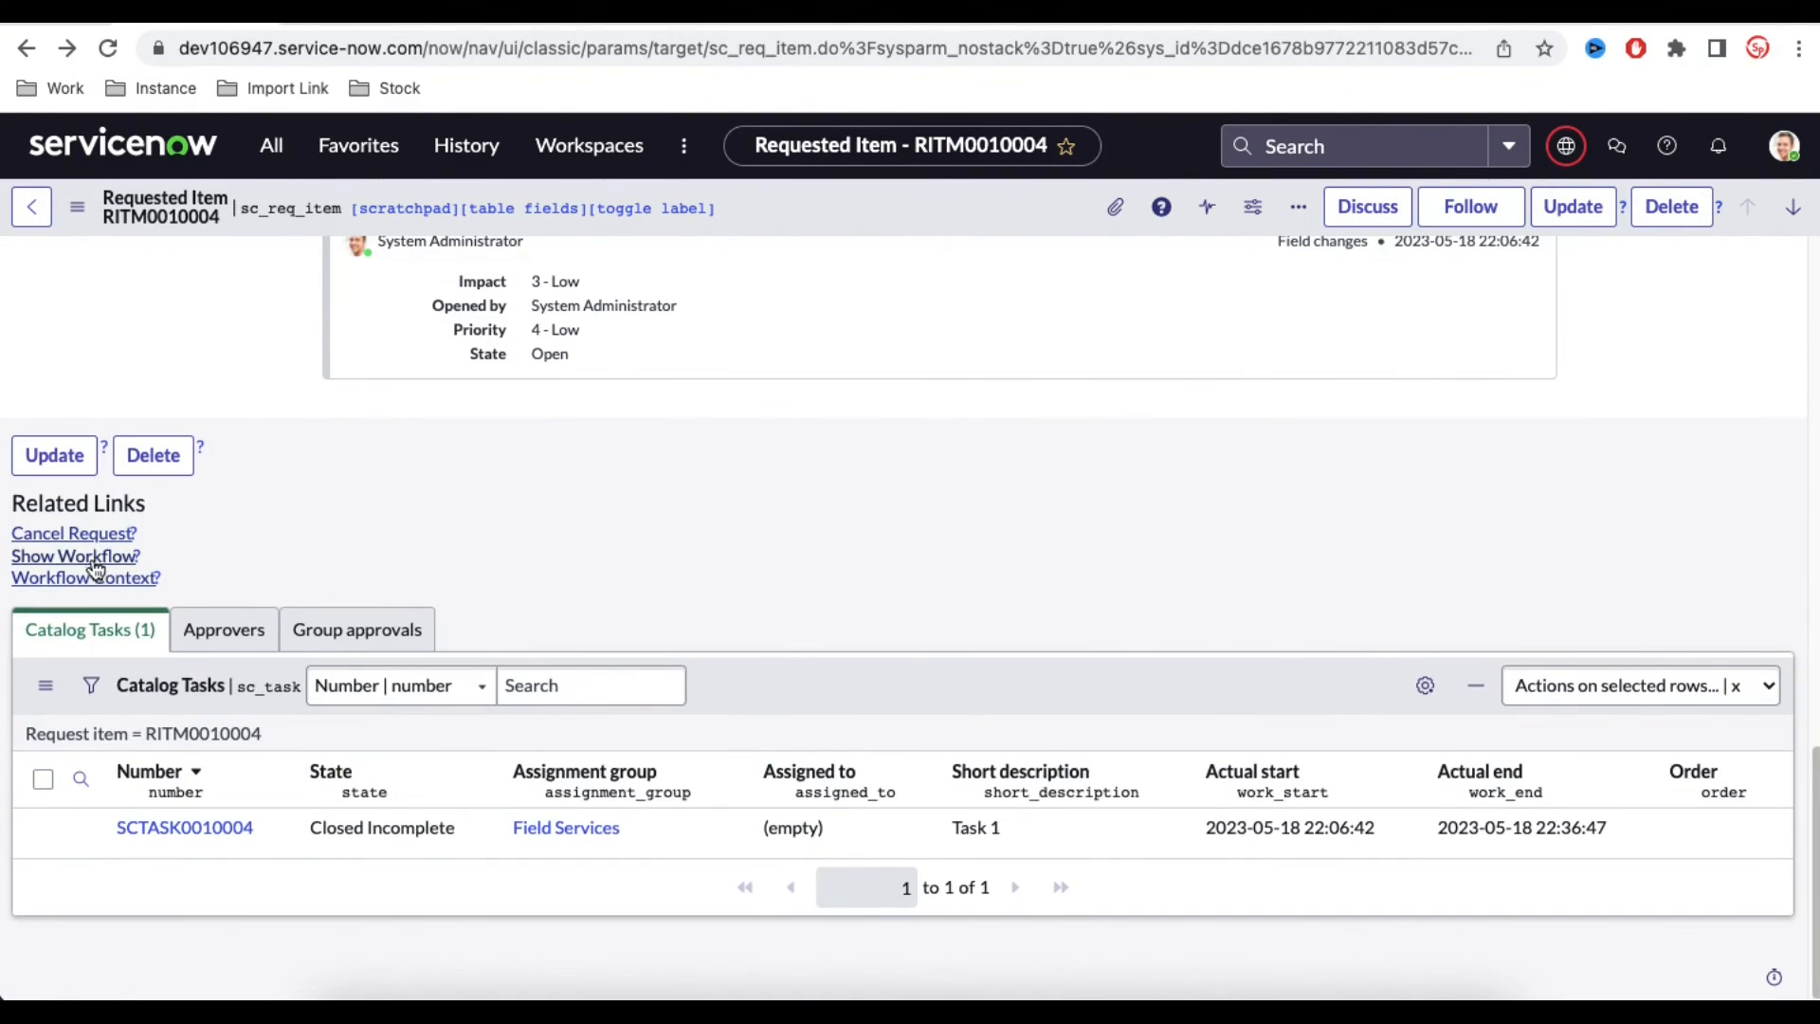
# - Show RITM0010004's workflow to confirm it and Task 1 are Cancelled
pyautogui.click(74, 556)
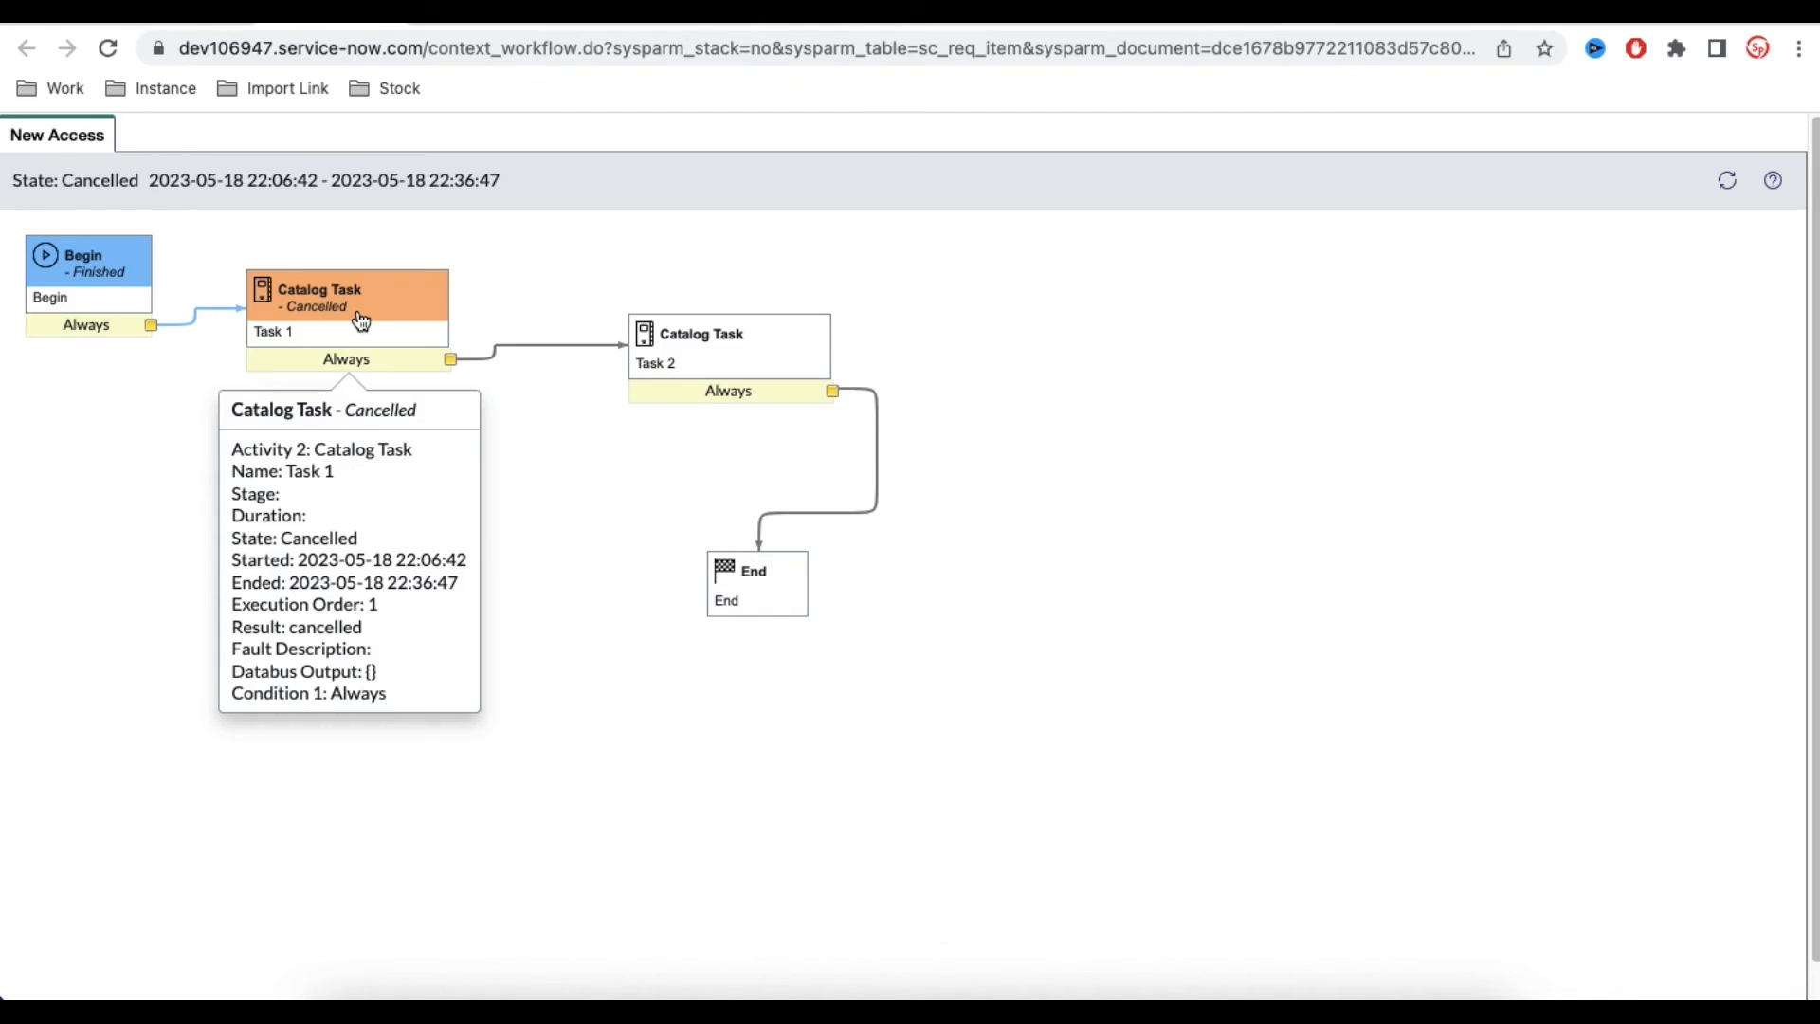
pyautogui.moveTo(784, 102)
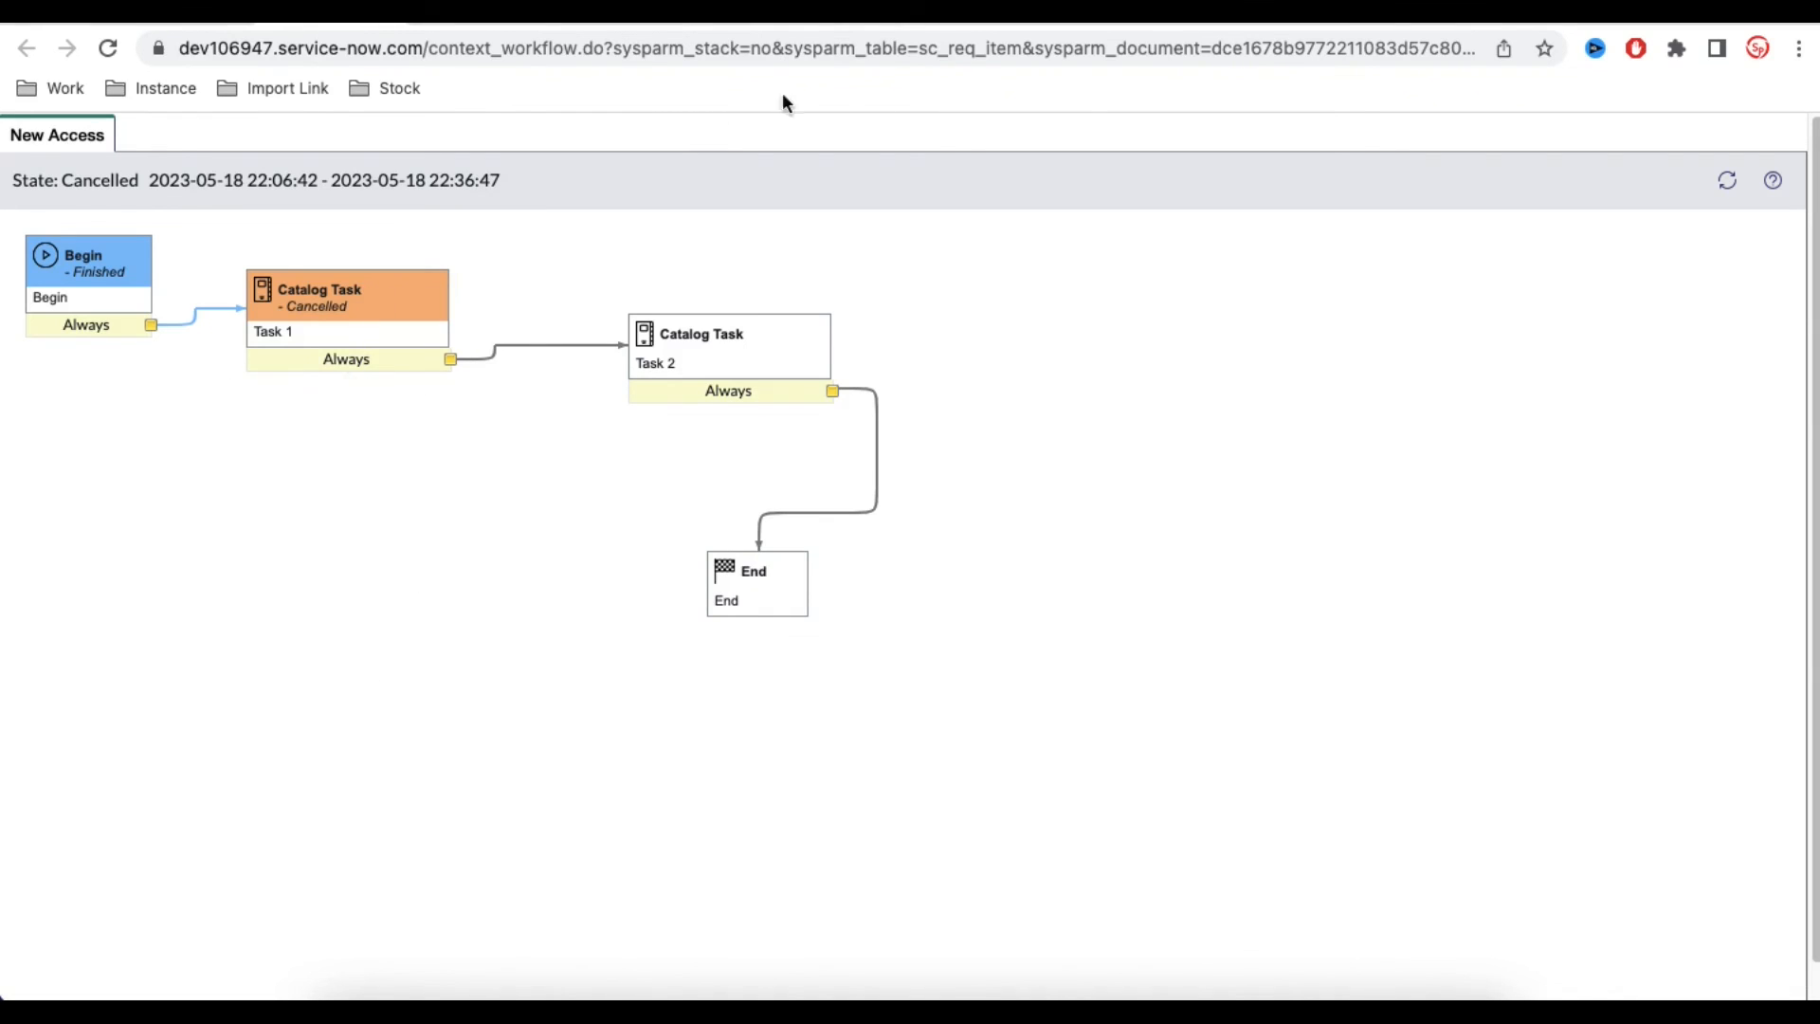